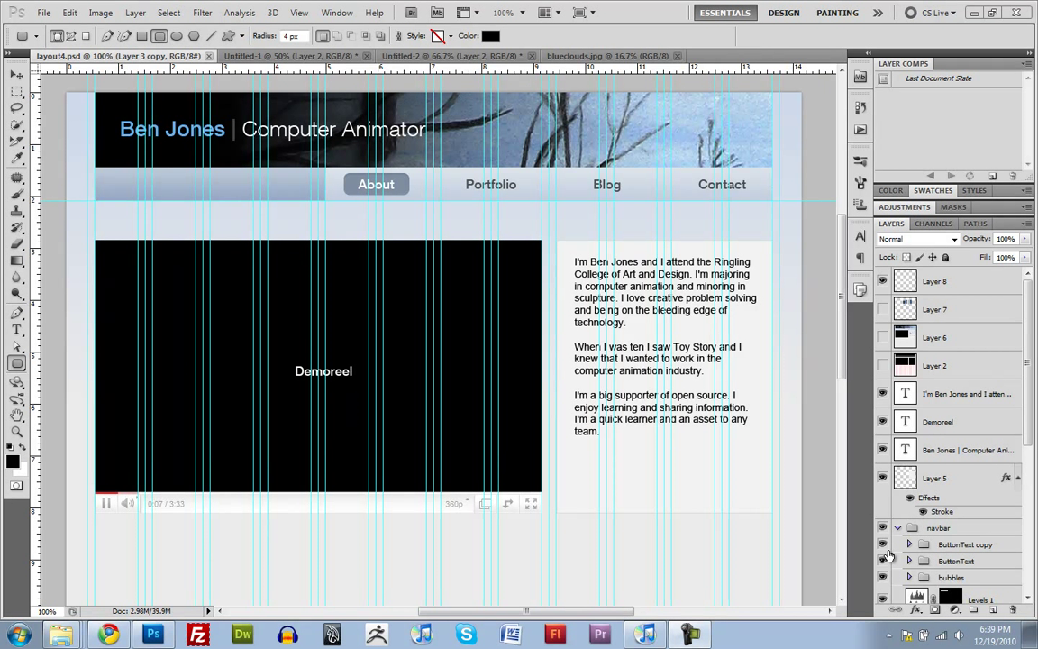
{"action": "mouse_move", "coordinate": [920, 577]}
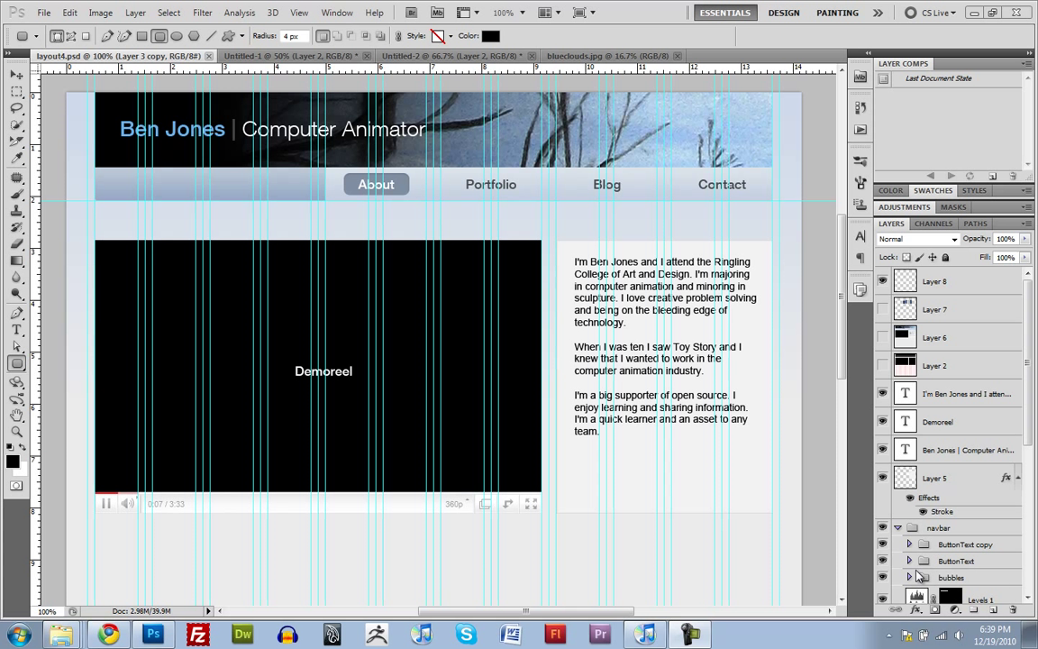
{"action": "mouse_move", "coordinate": [509, 453]}
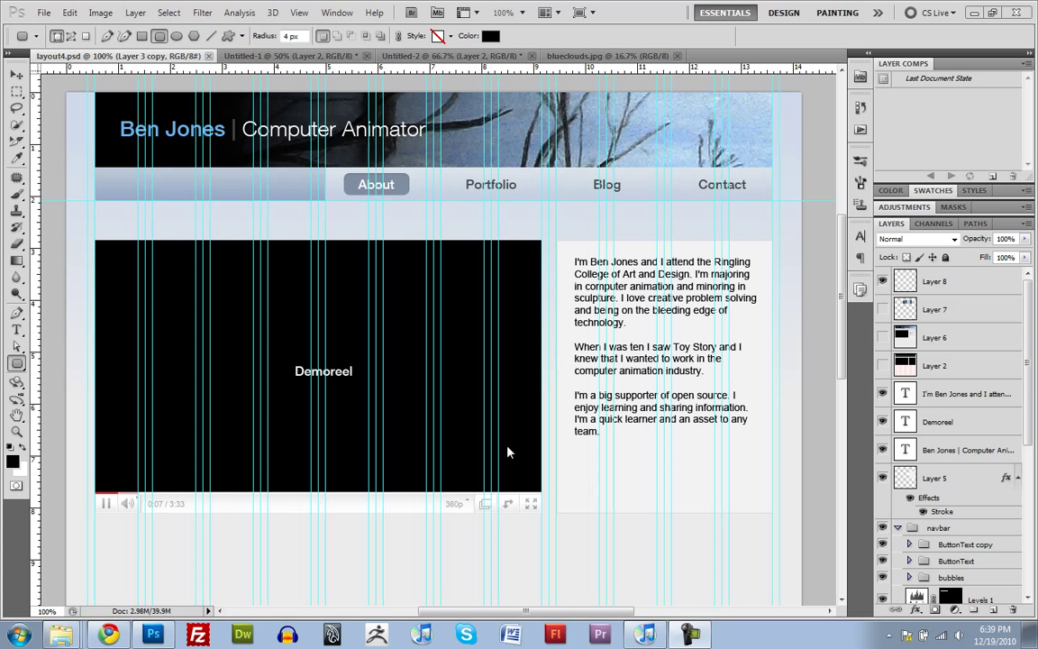
{"action": "mouse_move", "coordinate": [111, 142]}
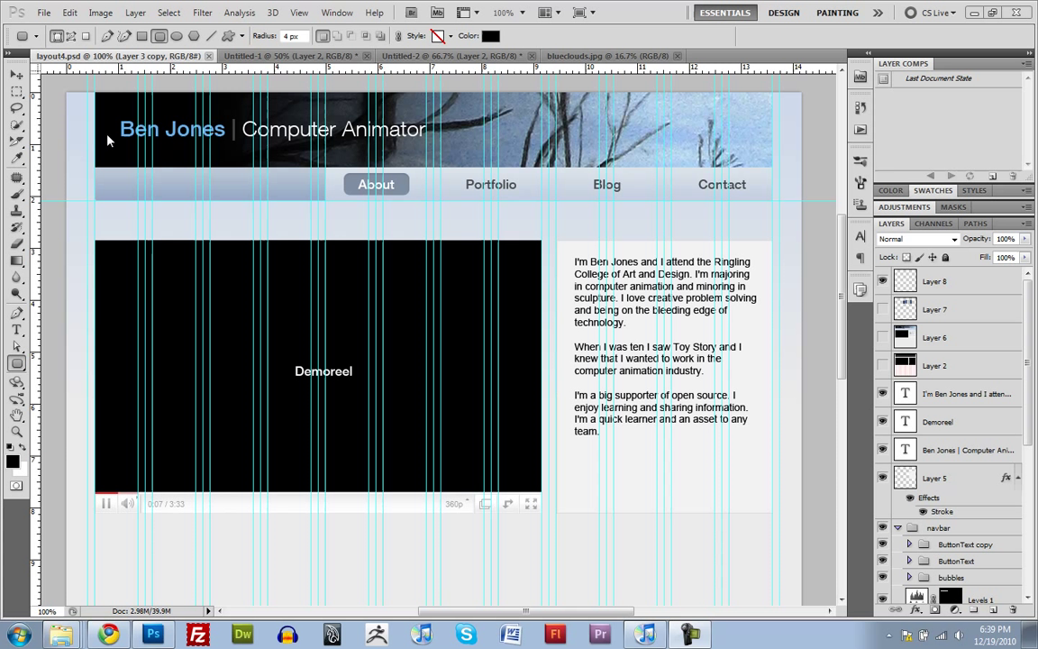
{"action": "mouse_move", "coordinate": [240, 280]}
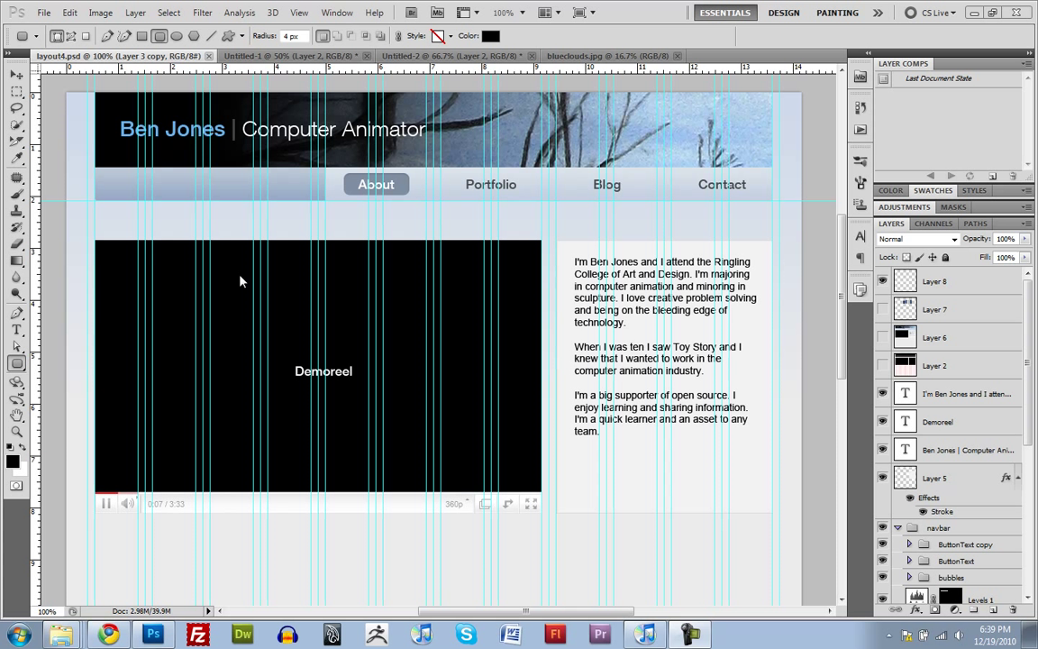
{"action": "mouse_move", "coordinate": [234, 393]}
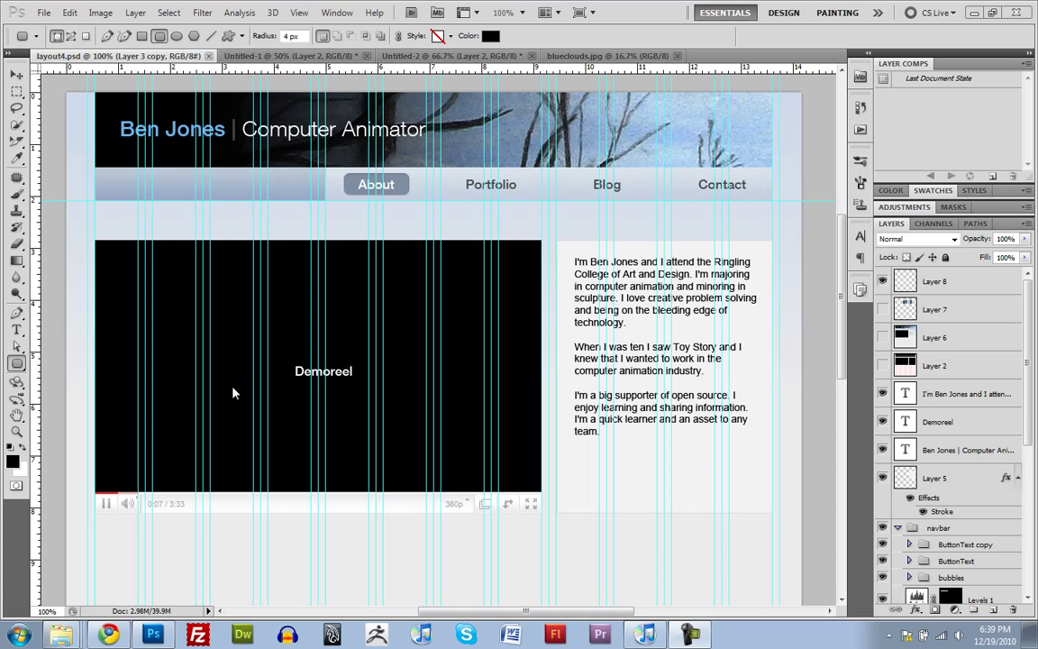
{"action": "mouse_move", "coordinate": [332, 287]}
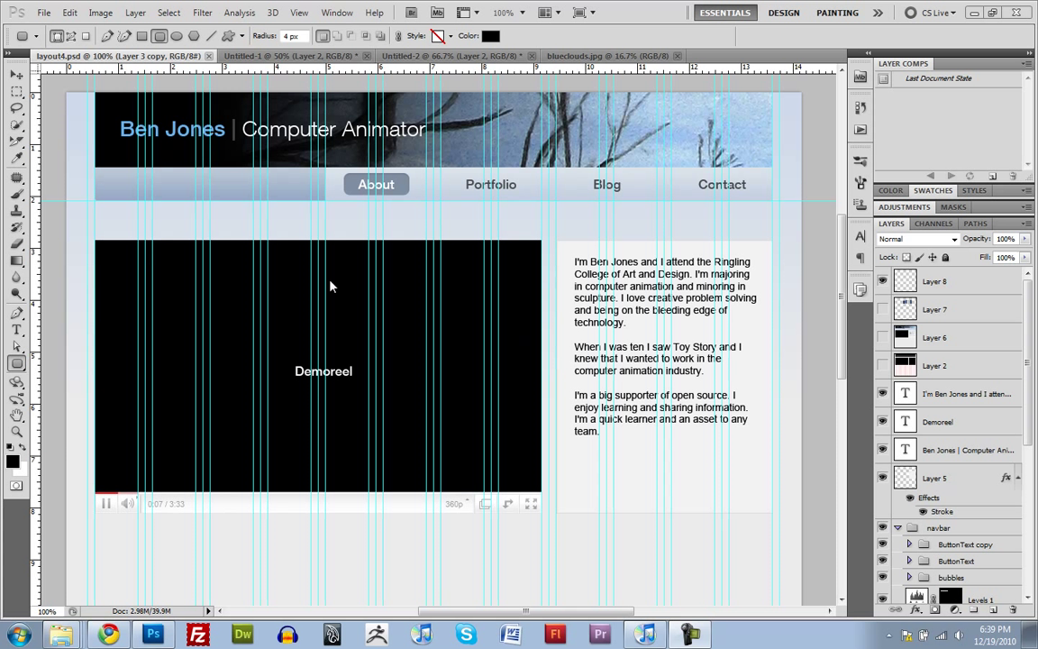
{"action": "mouse_move", "coordinate": [241, 304]}
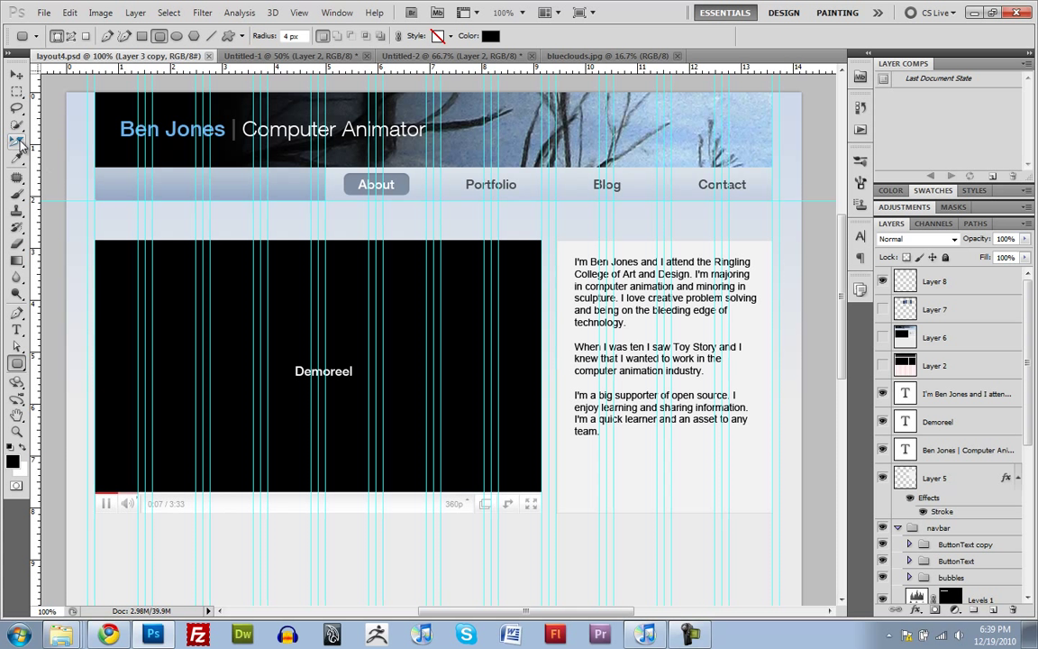
Select the Slice Tool and draw a new slice over the page content area.
{"action": "left_click", "coordinate": [15, 142]}
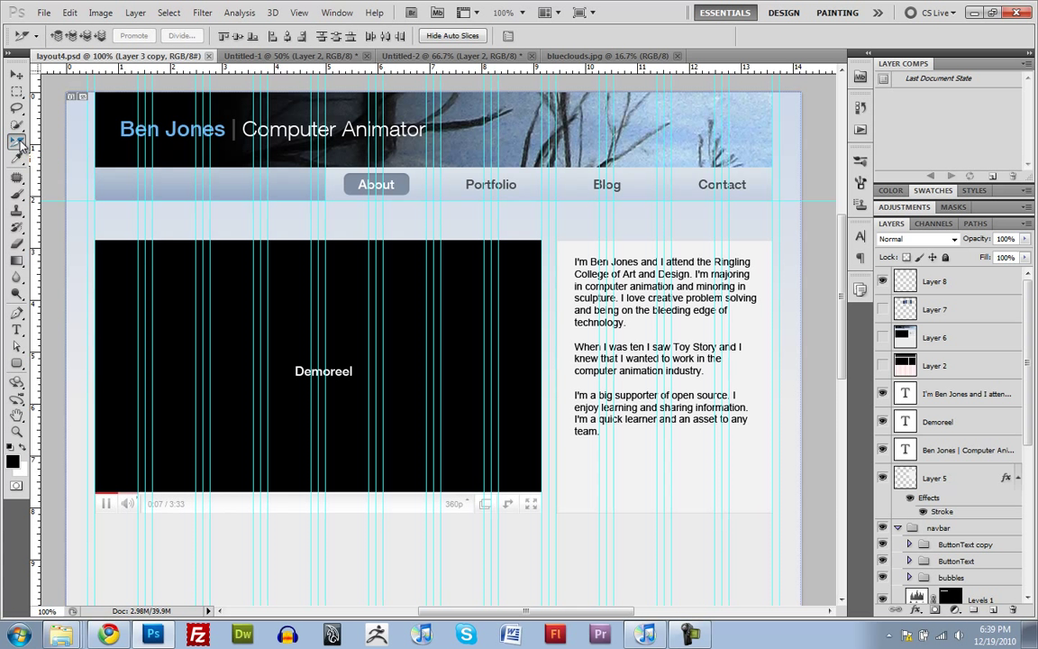
{"action": "left_click", "coordinate": [15, 142]}
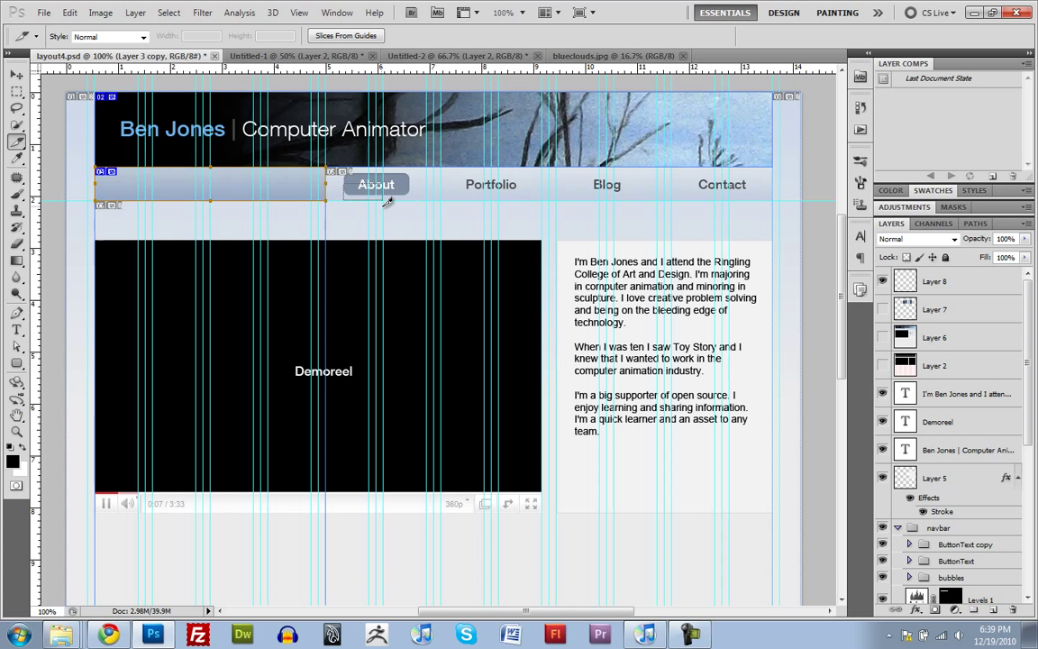
{"action": "mouse_move", "coordinate": [416, 203]}
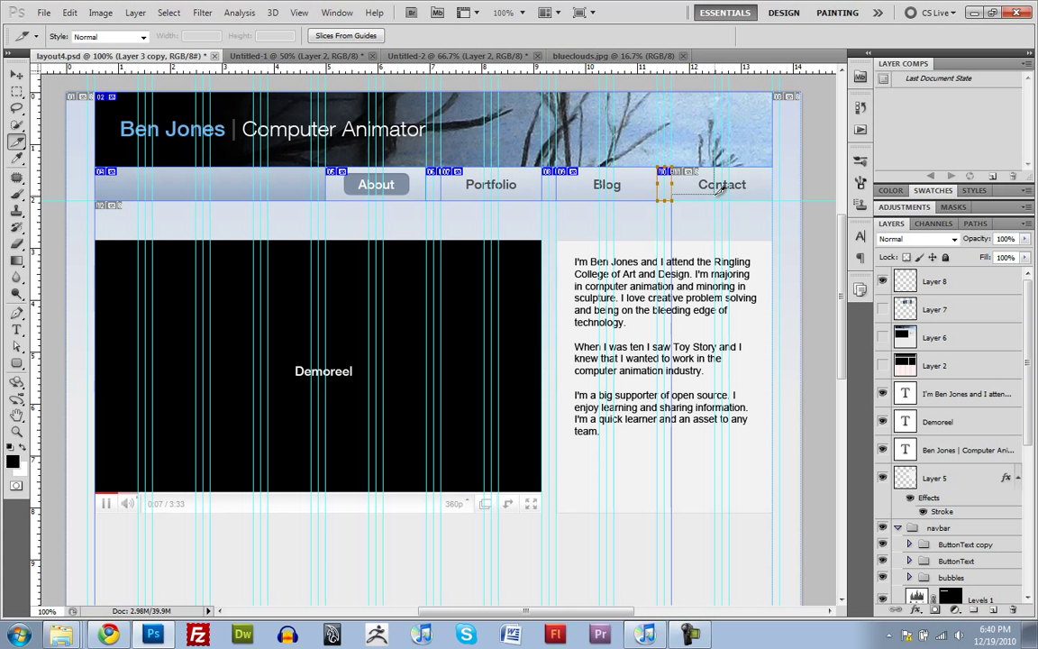
{"action": "mouse_move", "coordinate": [772, 197]}
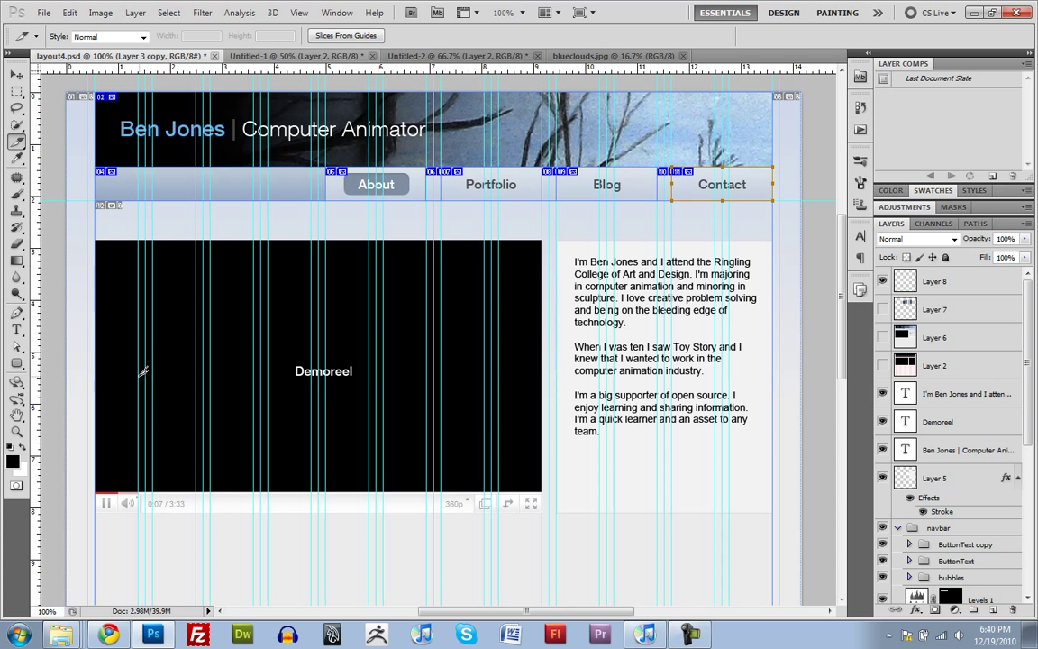
{"action": "left_click_drag", "start_coordinate": [92, 243], "coordinate": [229, 382]}
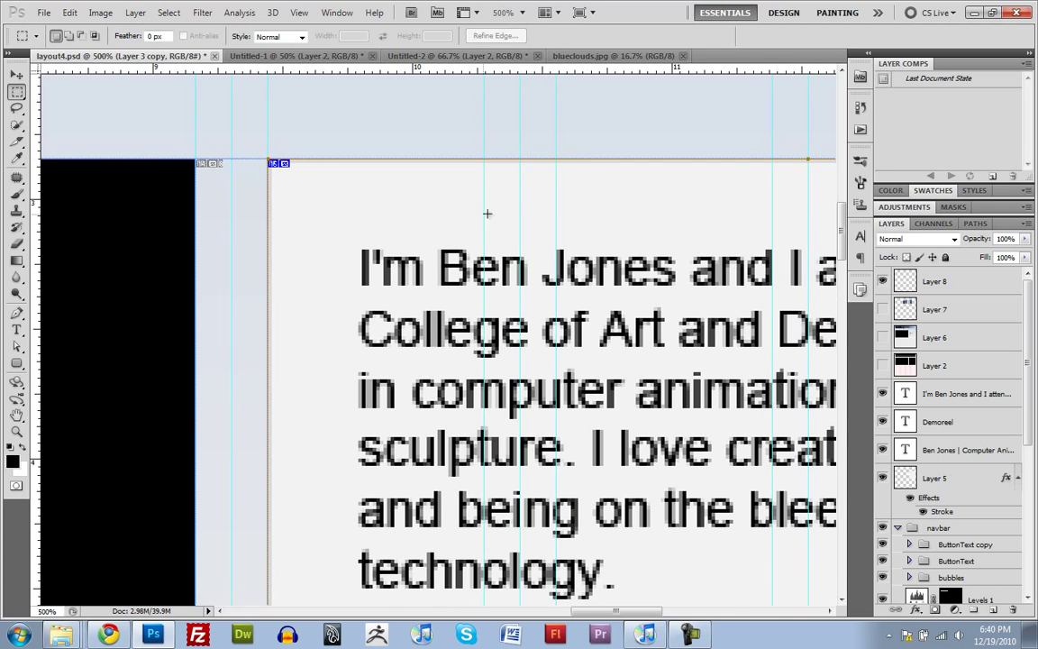
Scroll the Layers panel and open Layer 5's Stroke effect in Layer Style.
{"action": "scroll", "scroll_direction": "down", "scroll_amount": 3}
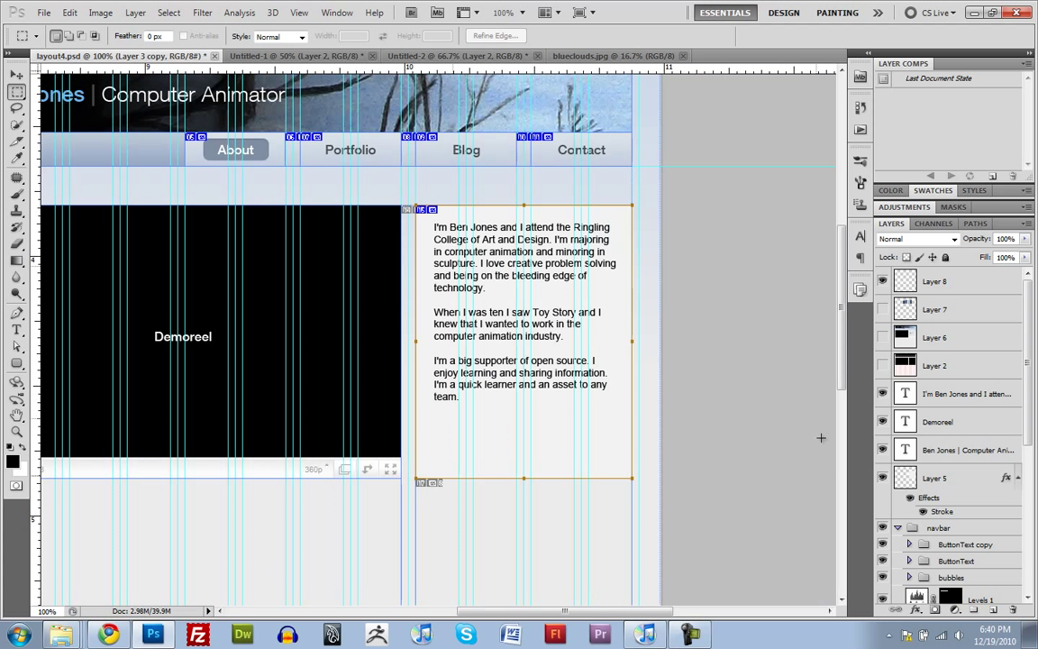
{"action": "left_click", "coordinate": [937, 477]}
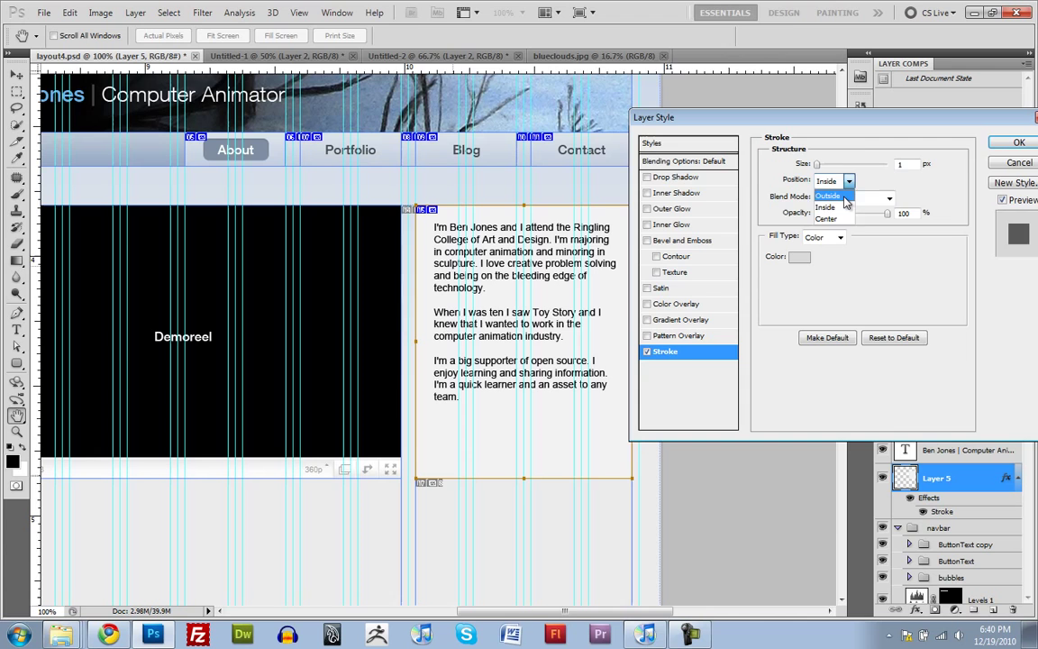
Give Layer 5's stroke an Outside position at 8 px.
{"action": "left_click", "coordinate": [1019, 141]}
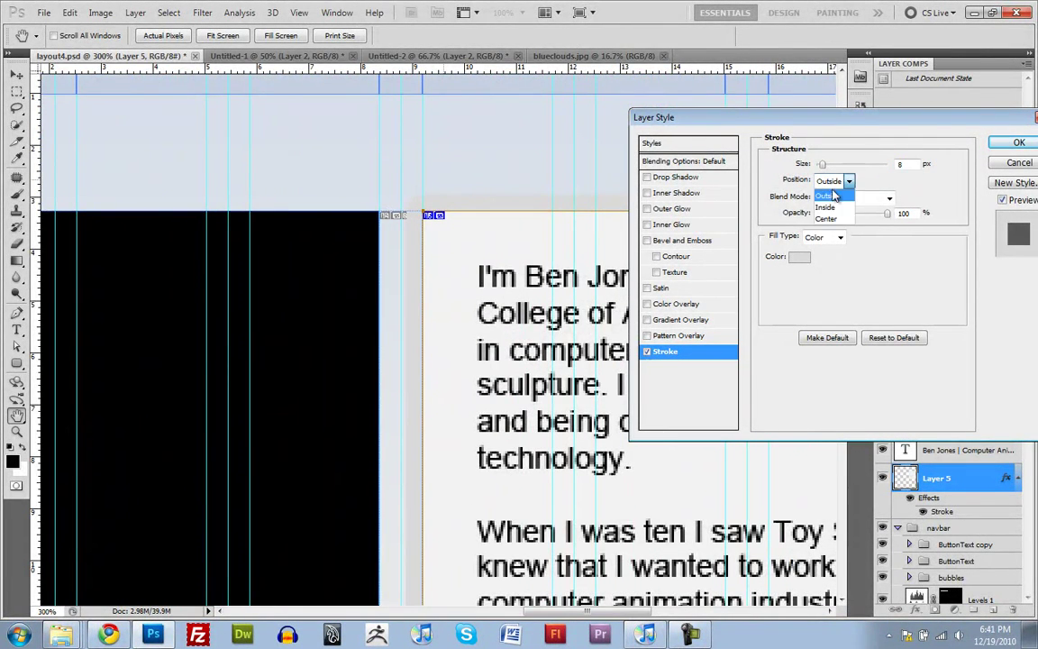
{"action": "left_click", "coordinate": [827, 207]}
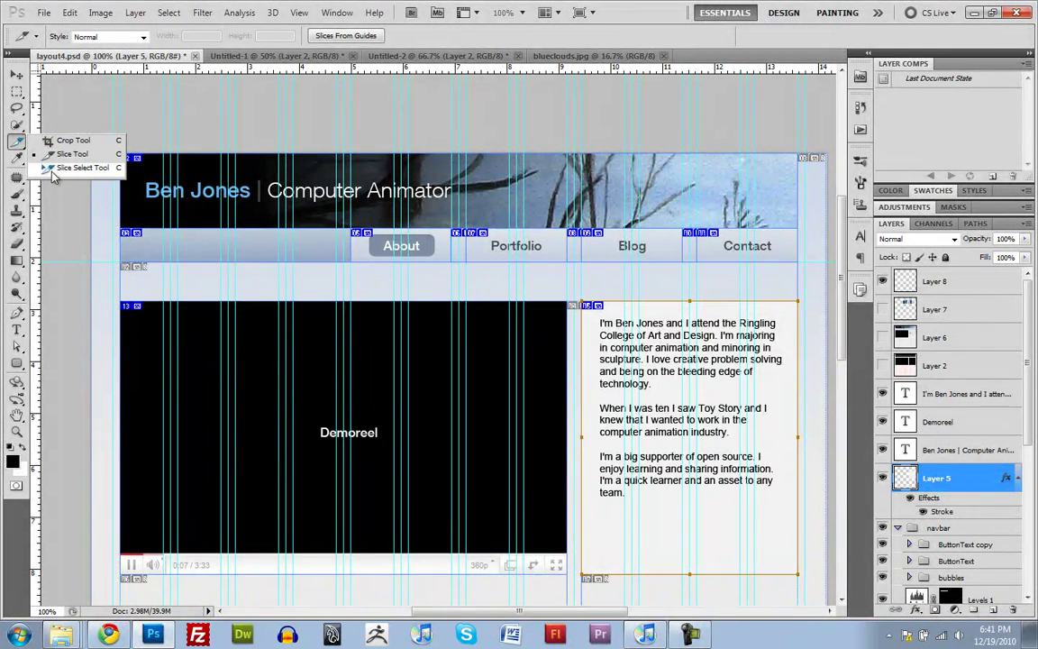
Name the top banner slice 'header' and start naming the left navbar slice 'lef'.
{"action": "left_click", "coordinate": [84, 167]}
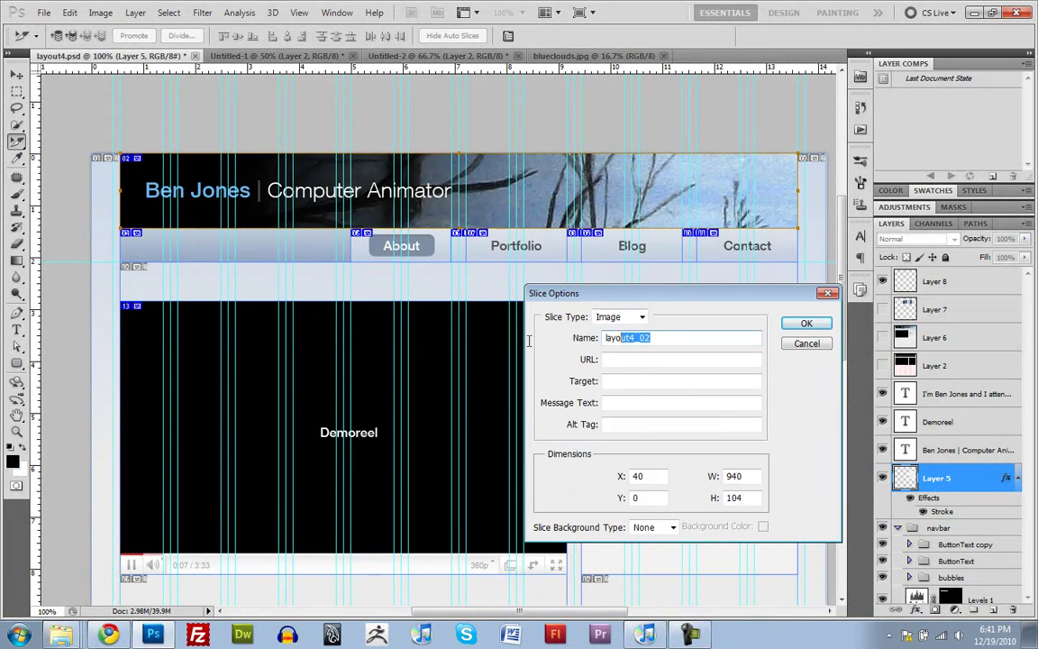
{"action": "type", "text": "heace"}
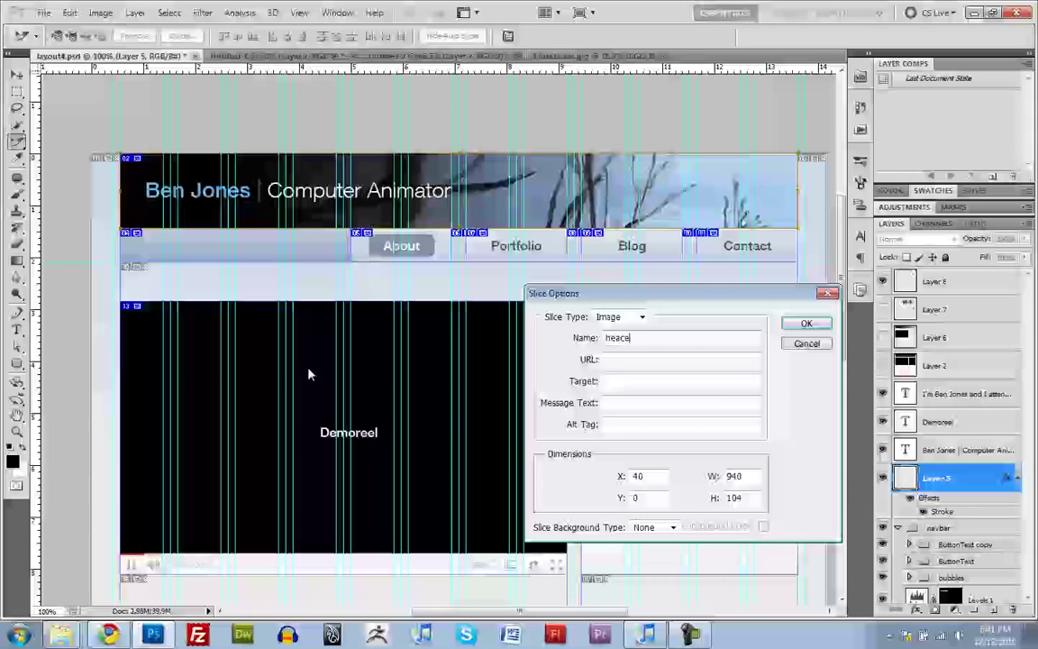
{"action": "type", "text": "header"}
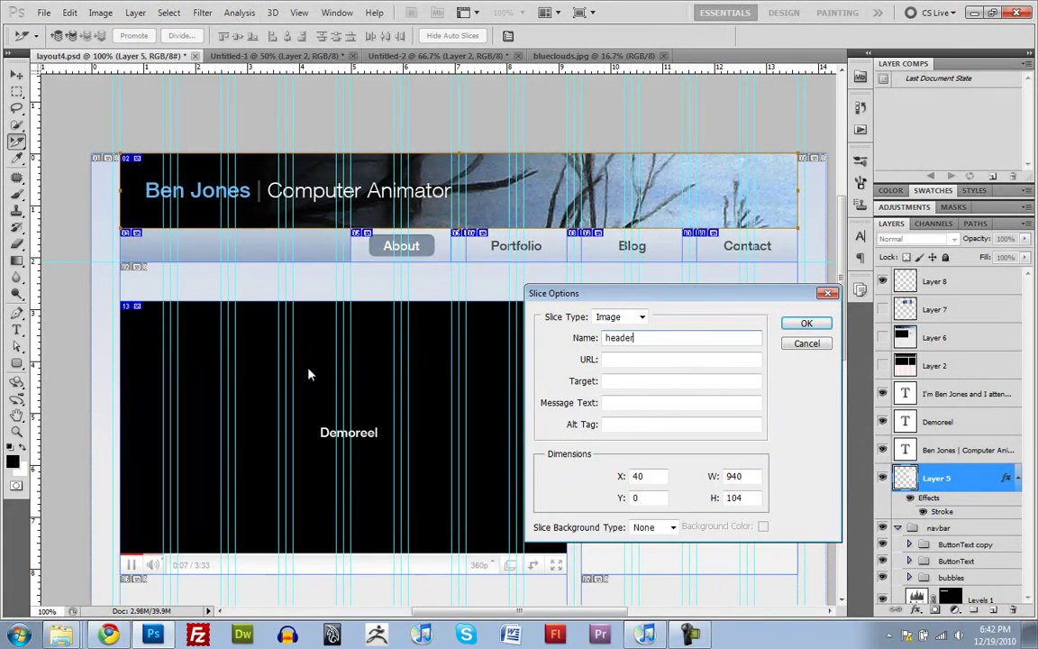
{"action": "left_click", "coordinate": [807, 322]}
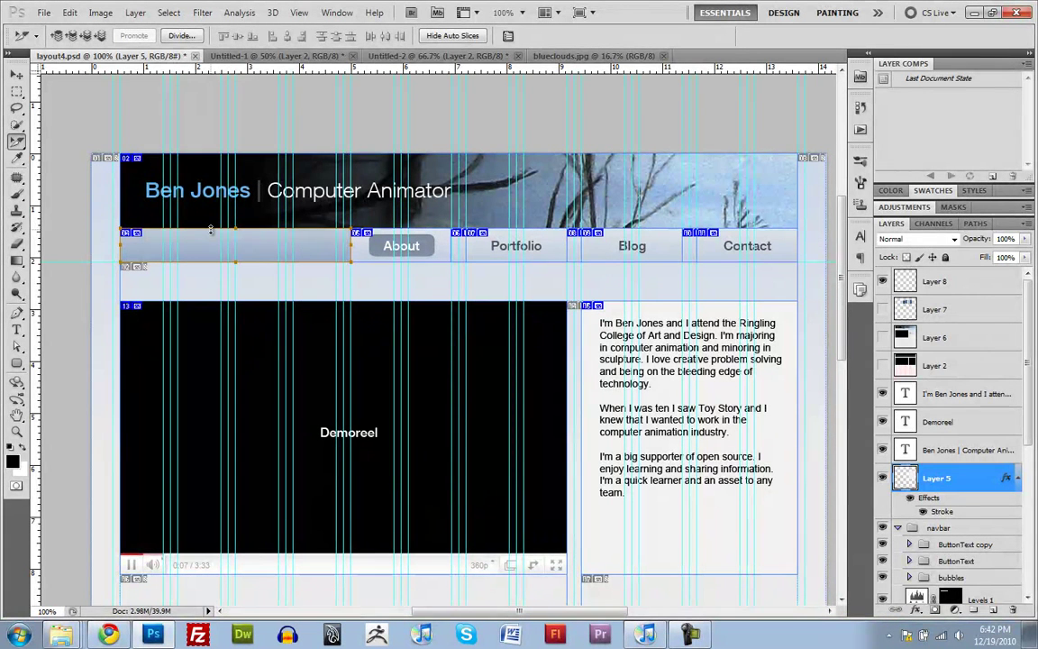
{"action": "mouse_move", "coordinate": [465, 248]}
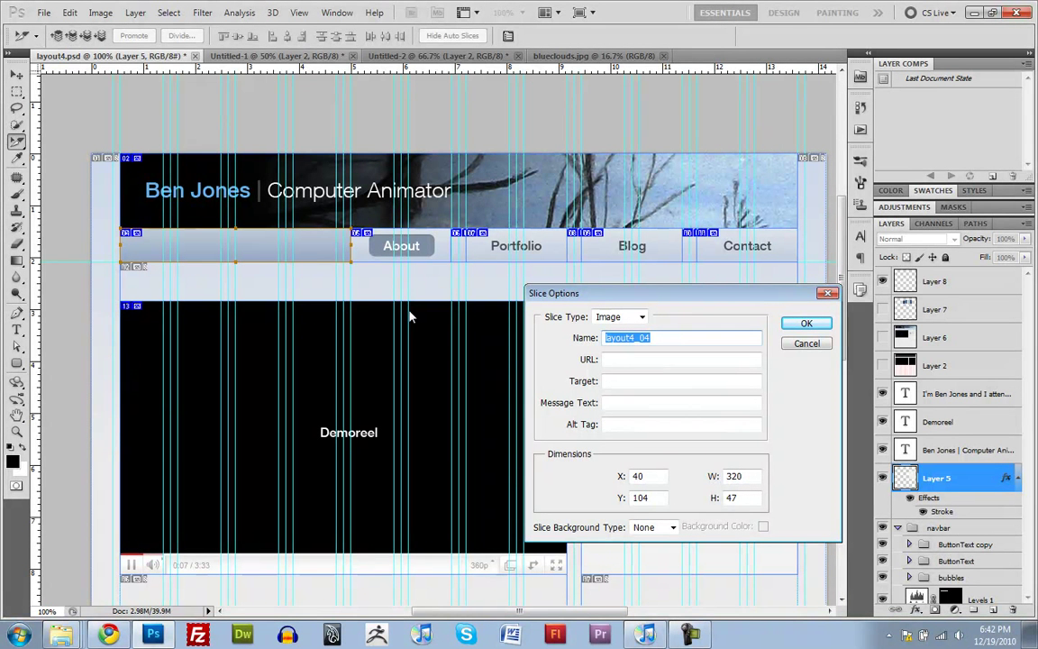
{"action": "type", "text": "lef"}
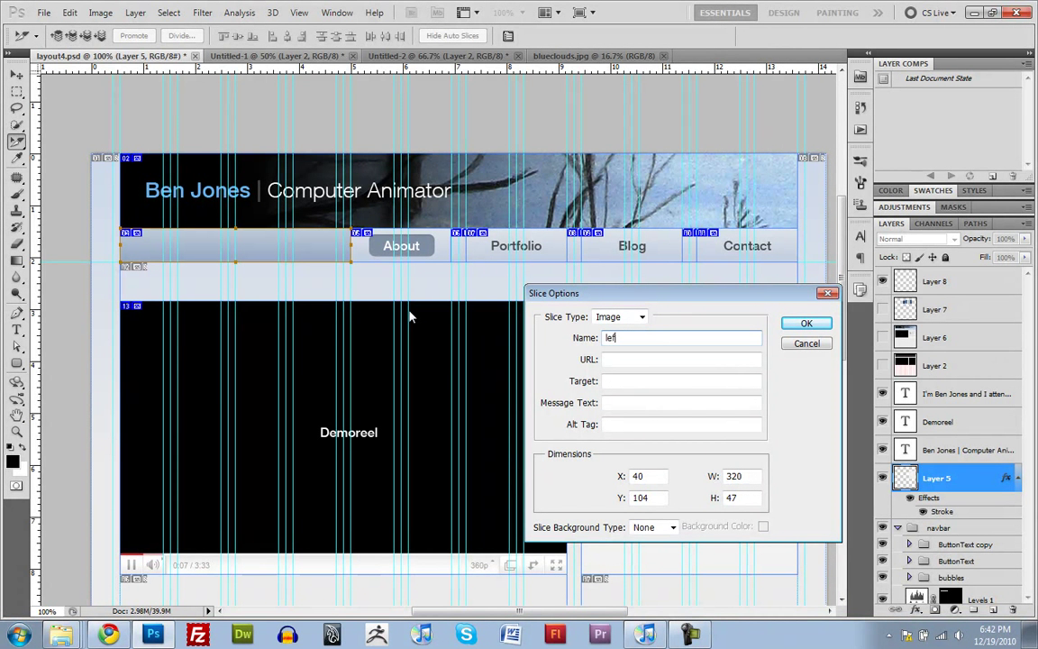
Confirm the left navbar slice name, then name slices 'about', 'space' and 'portfol'.
{"action": "left_click", "coordinate": [806, 323]}
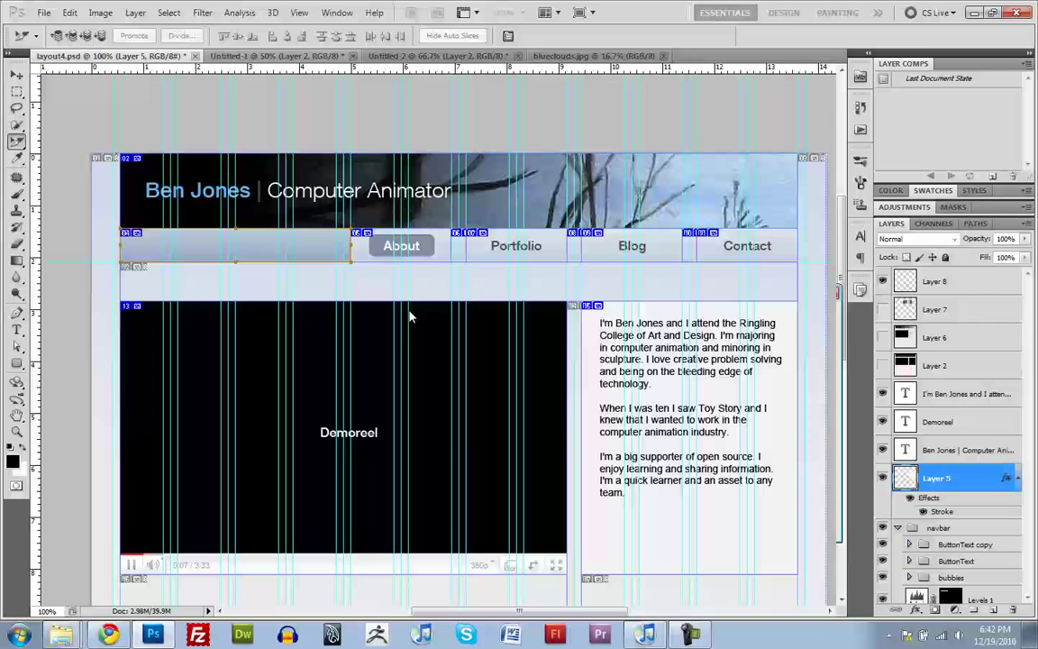
{"action": "double_click", "coordinate": [401, 245]}
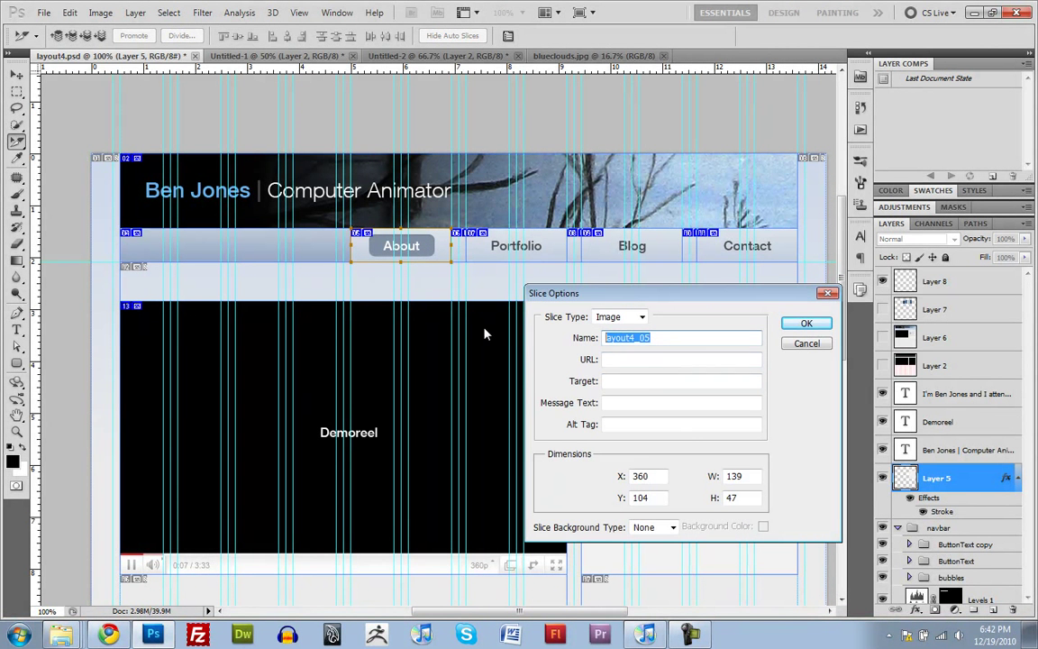
{"action": "type", "text": "about"}
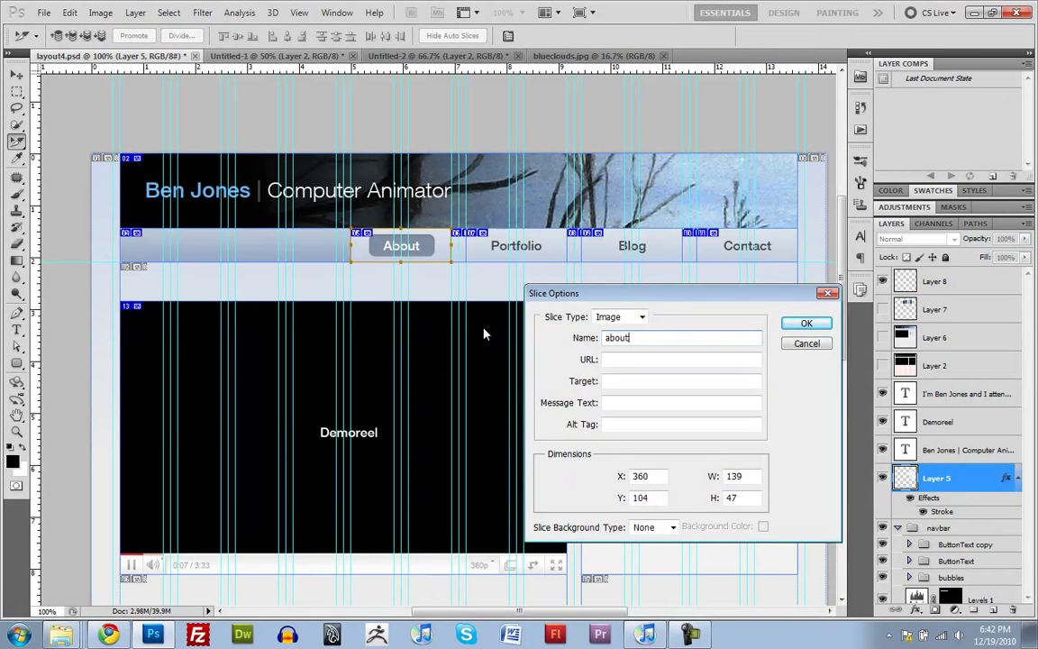
{"action": "left_click", "coordinate": [806, 323]}
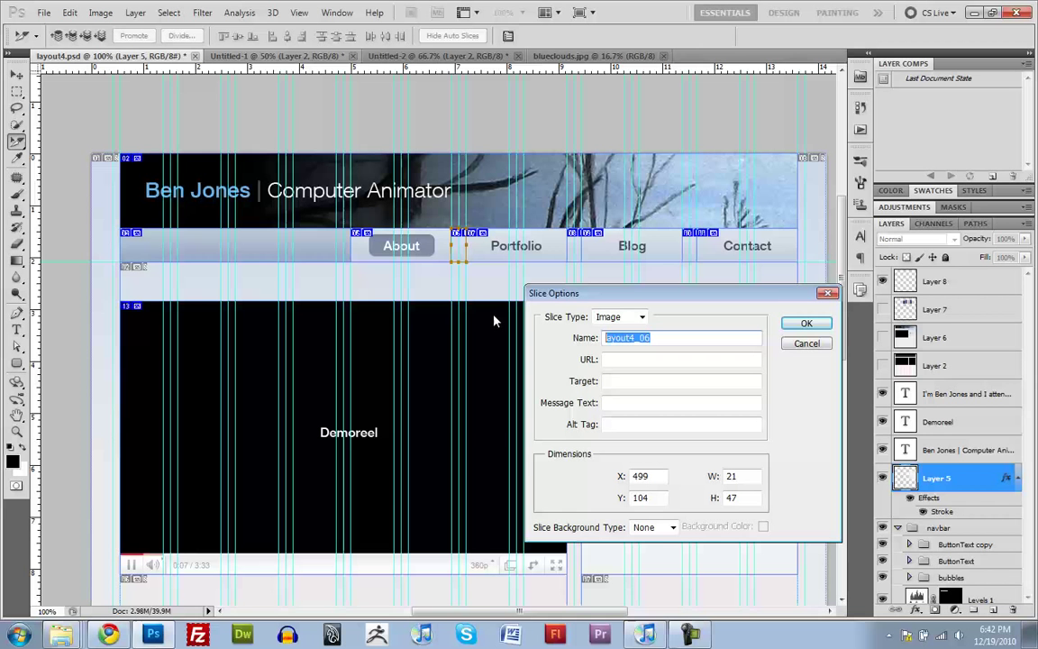
{"action": "type", "text": "space"}
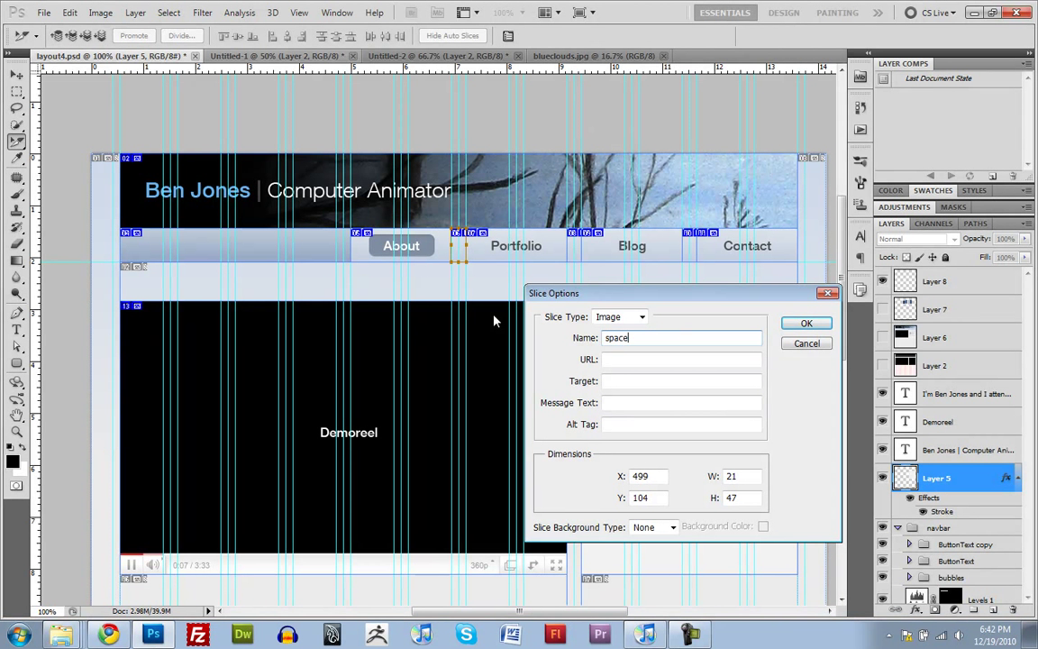
{"action": "left_click", "coordinate": [805, 322]}
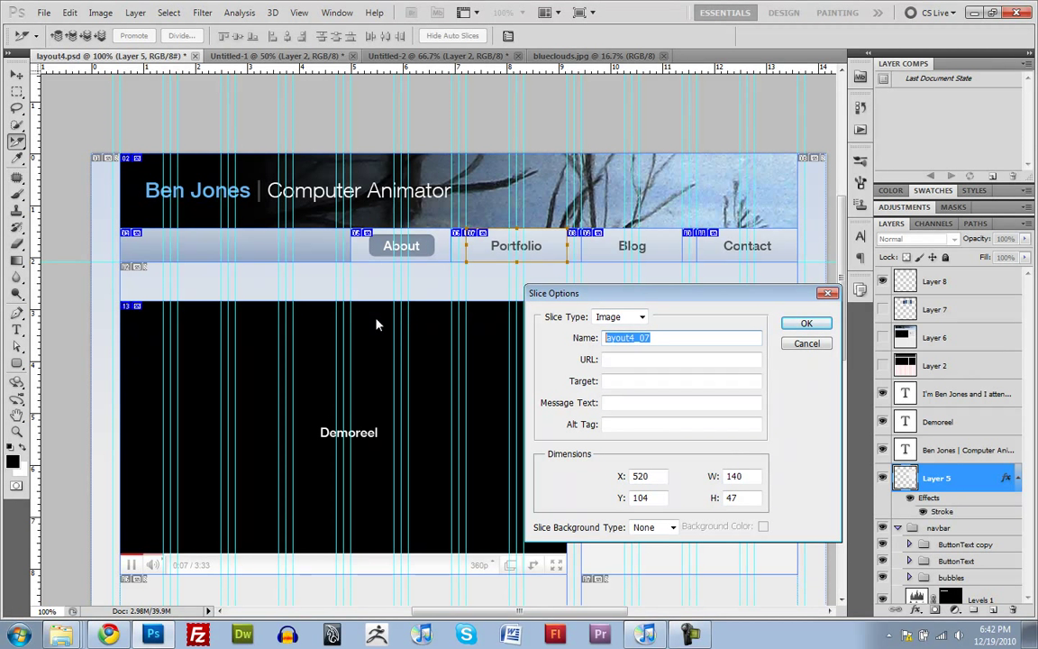
{"action": "type", "text": "portfol"}
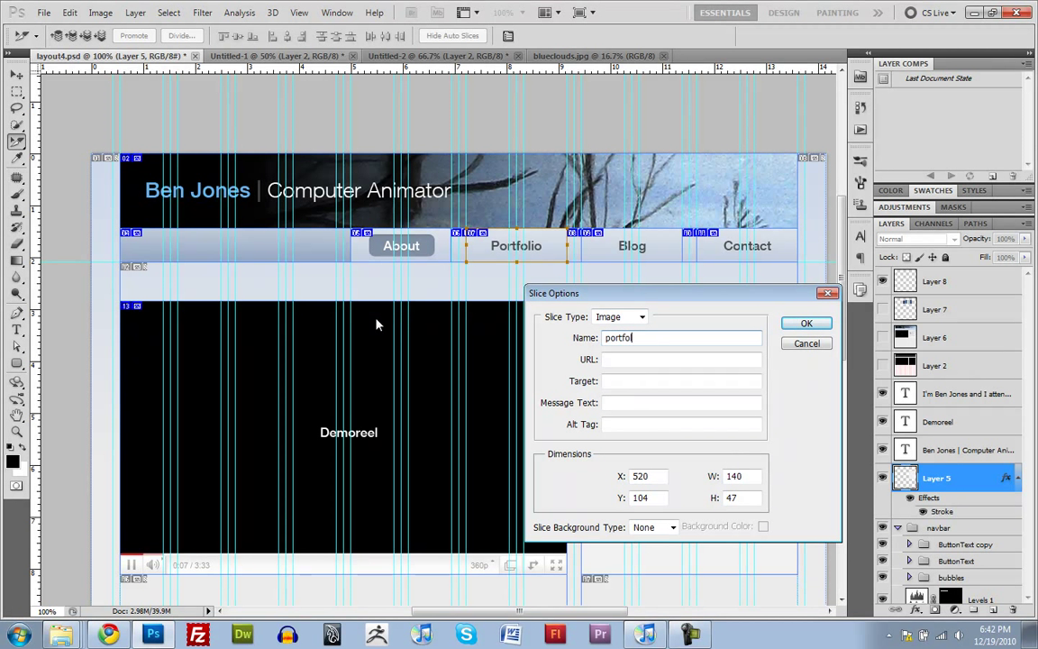
{"action": "left_click", "coordinate": [806, 323]}
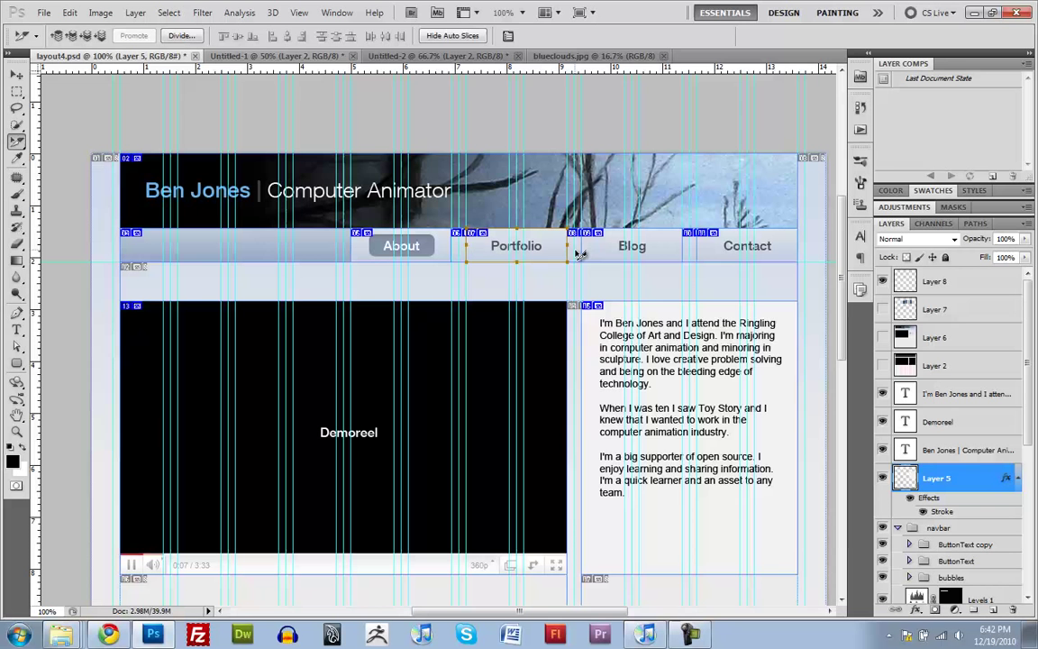
Review Slice Options for the gap, Blog, second gap and Contact navbar slices.
{"action": "double_click", "coordinate": [575, 245]}
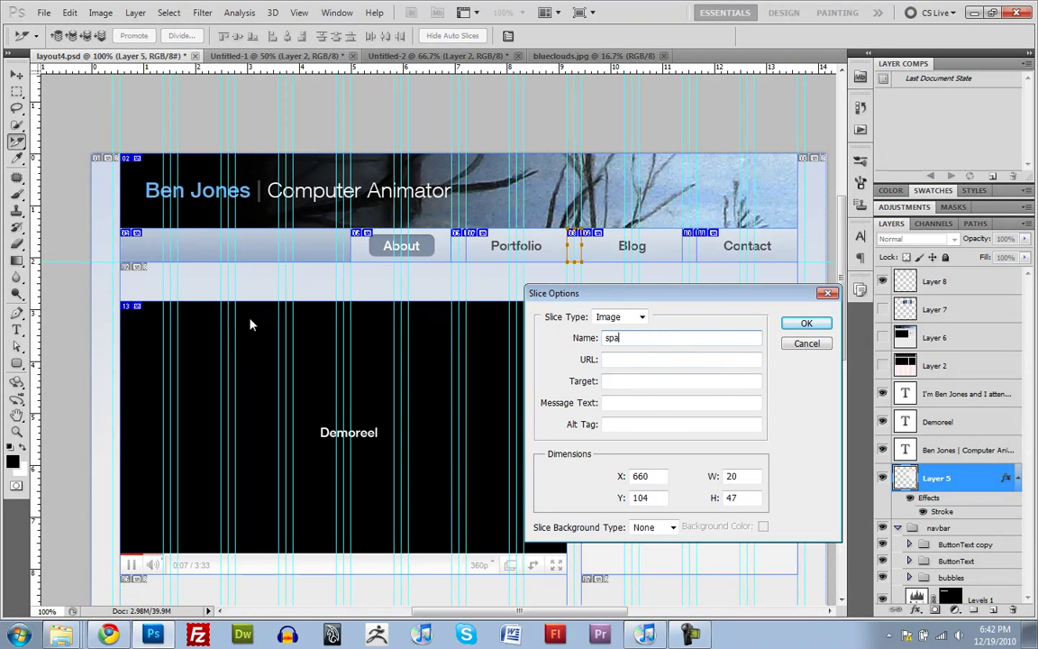
{"action": "left_click", "coordinate": [805, 322]}
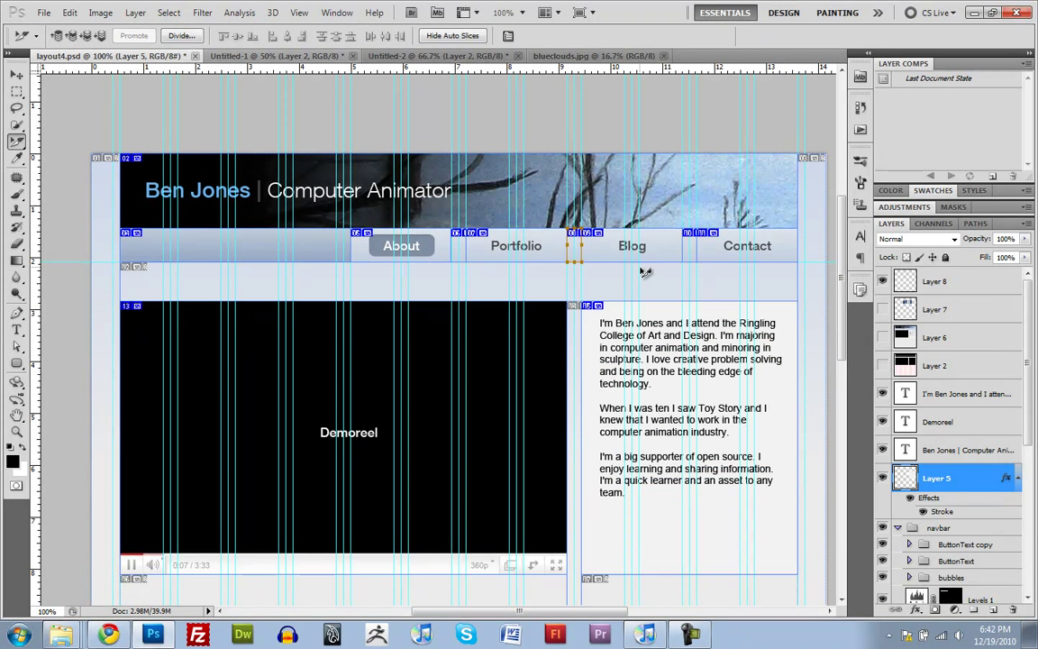
{"action": "double_click", "coordinate": [631, 245]}
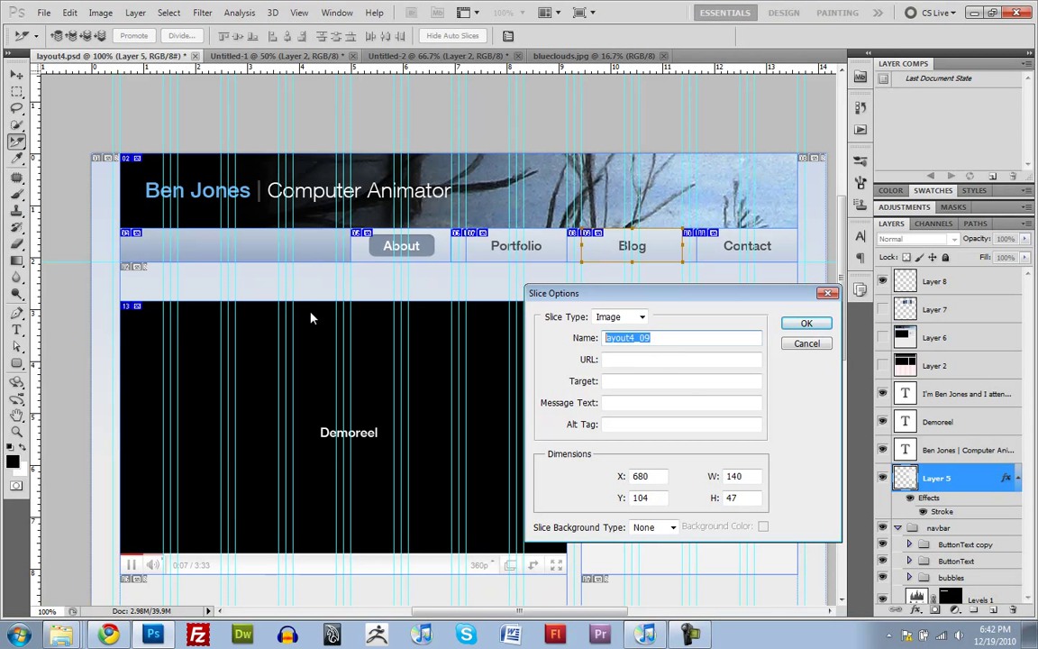
{"action": "left_click", "coordinate": [805, 322]}
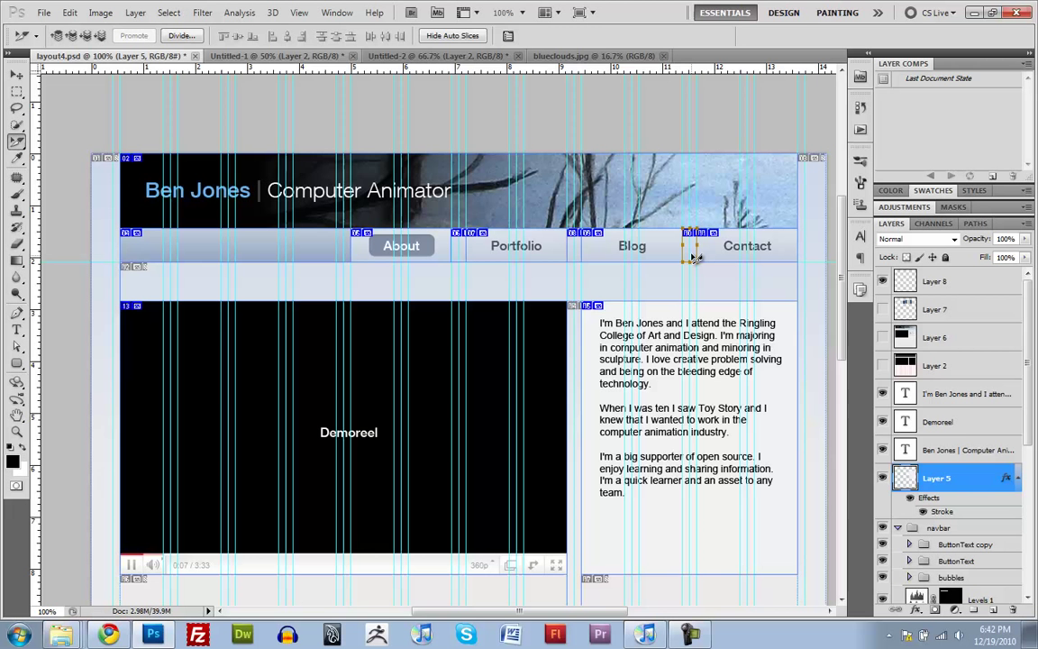
{"action": "double_click", "coordinate": [689, 248]}
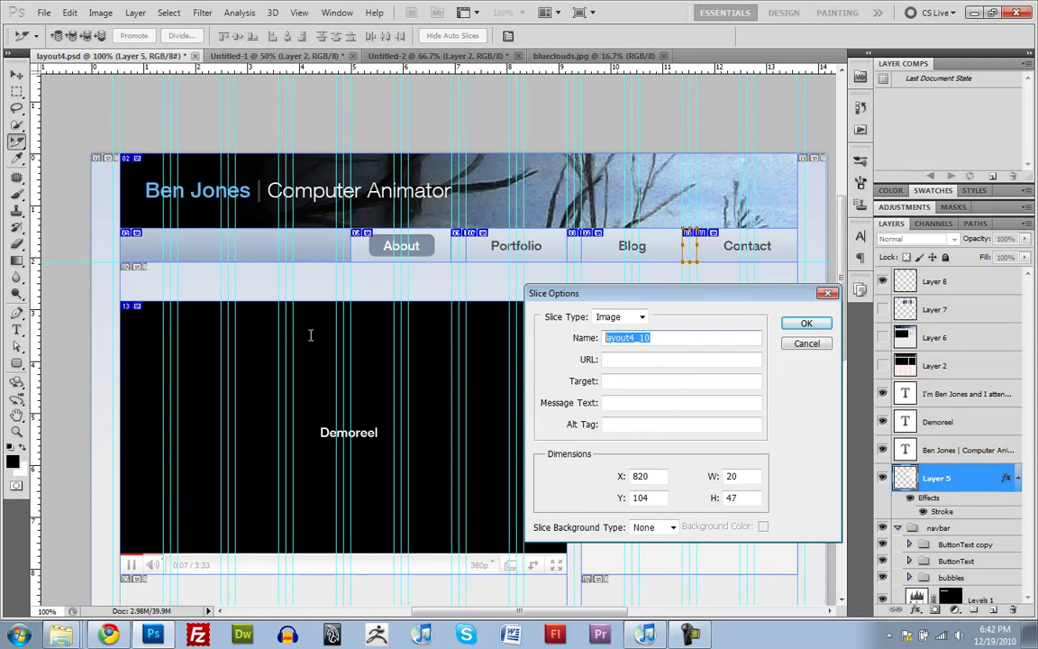
{"action": "left_click", "coordinate": [805, 322]}
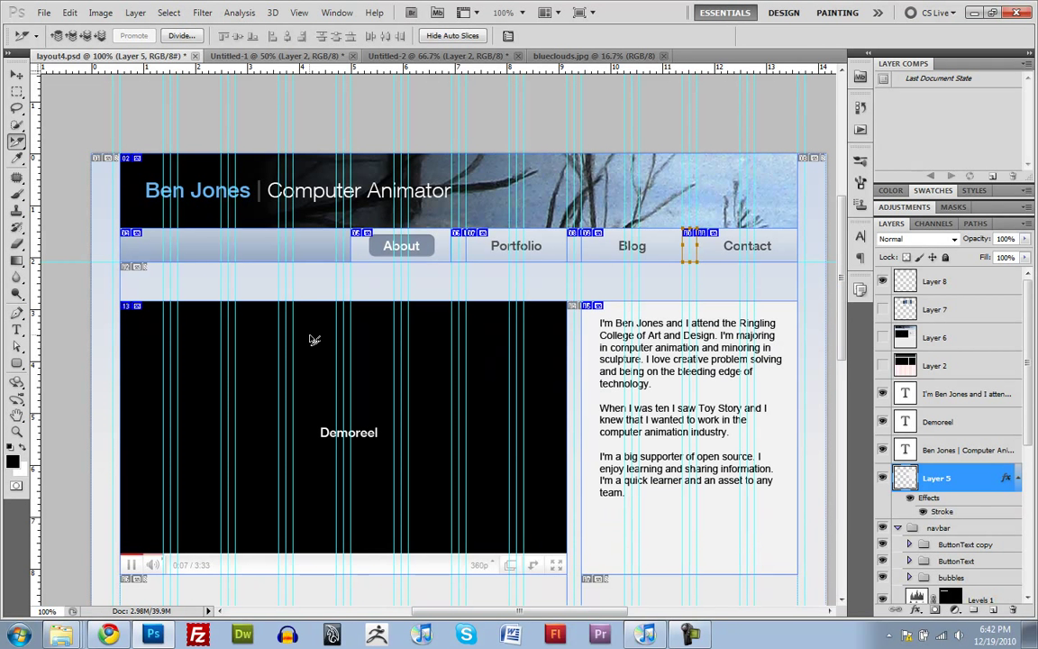
{"action": "double_click", "coordinate": [746, 245]}
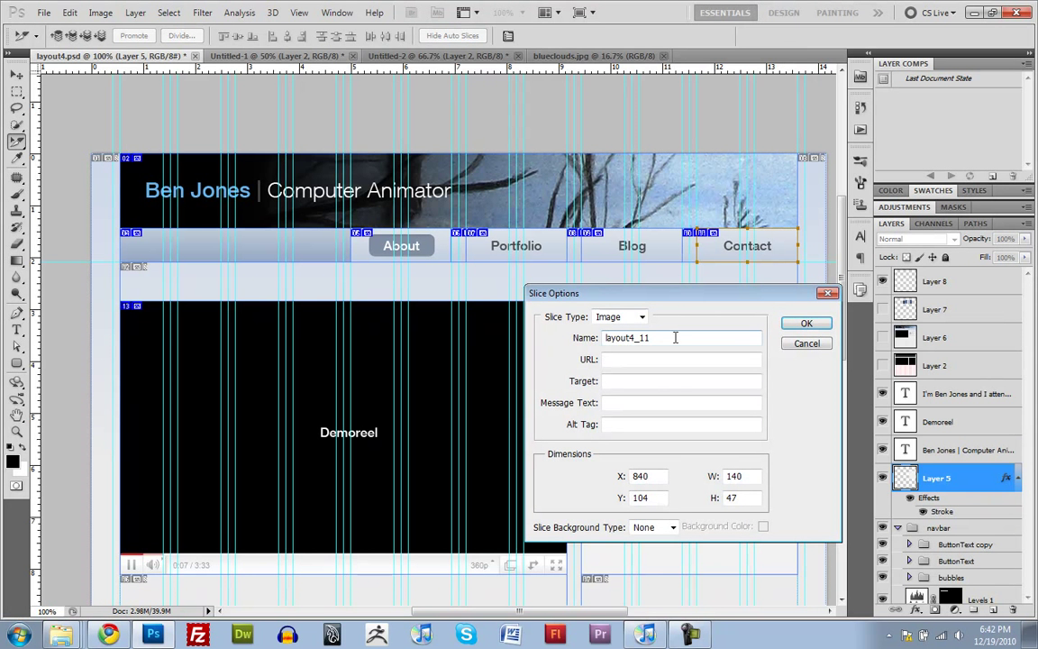
{"action": "left_click", "coordinate": [806, 322]}
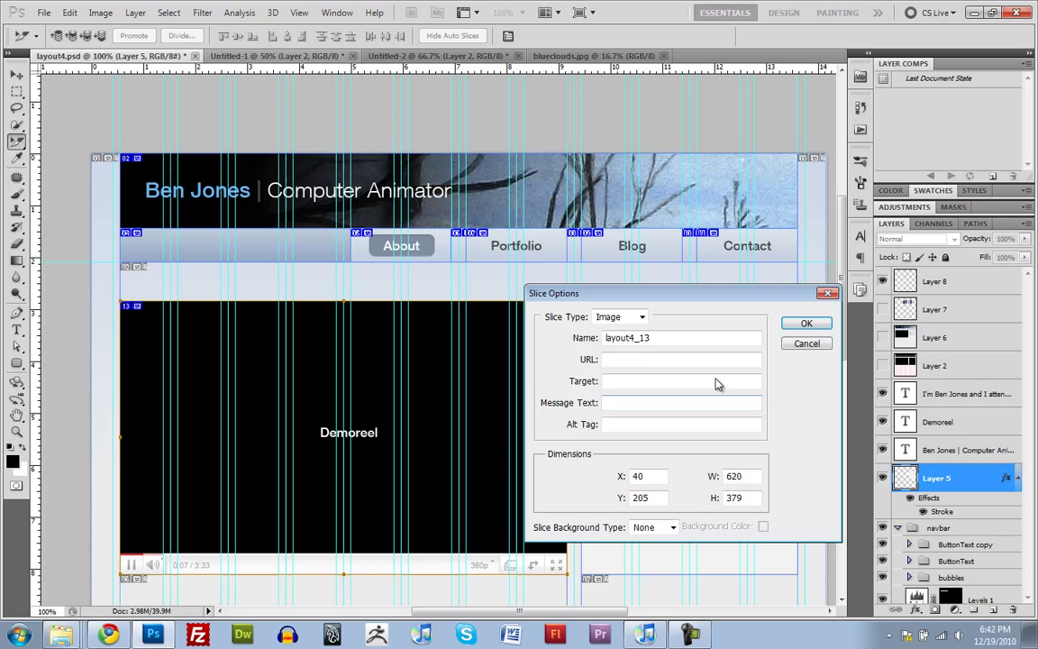
Name the video slice 'demoreel' and the bio text slice 'dis'.
{"action": "type", "text": "demoreel"}
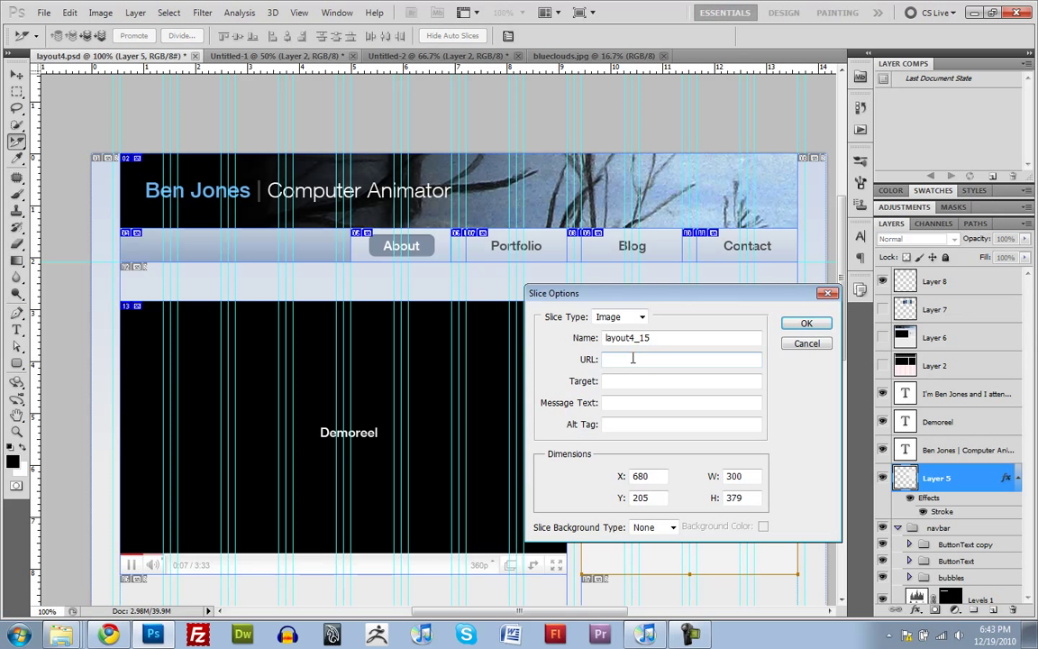
{"action": "type", "text": "dis"}
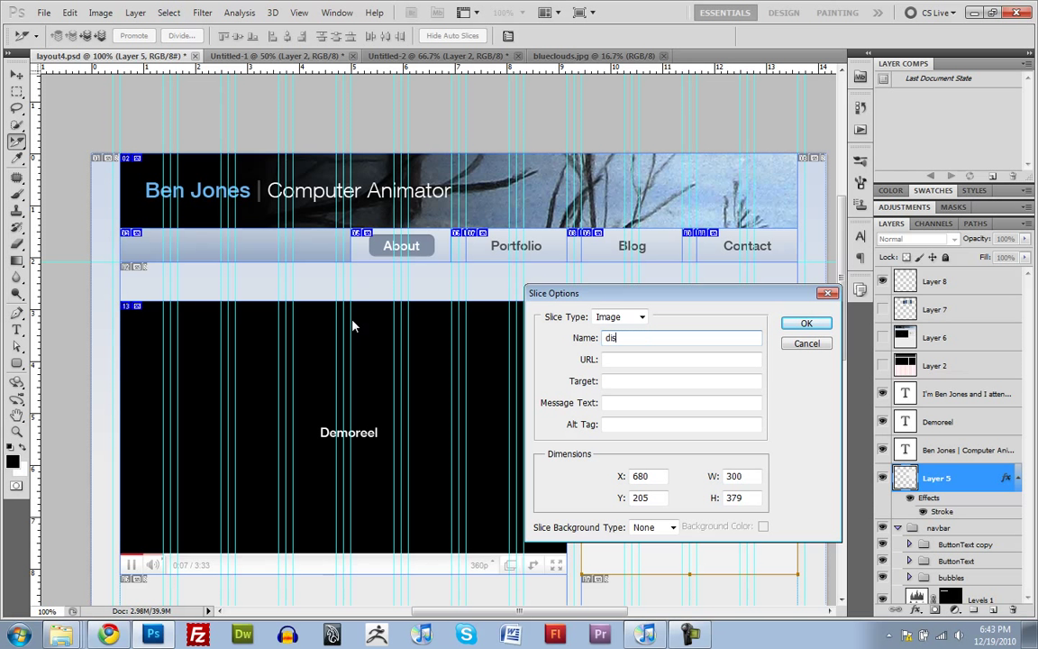
{"action": "left_click", "coordinate": [805, 322]}
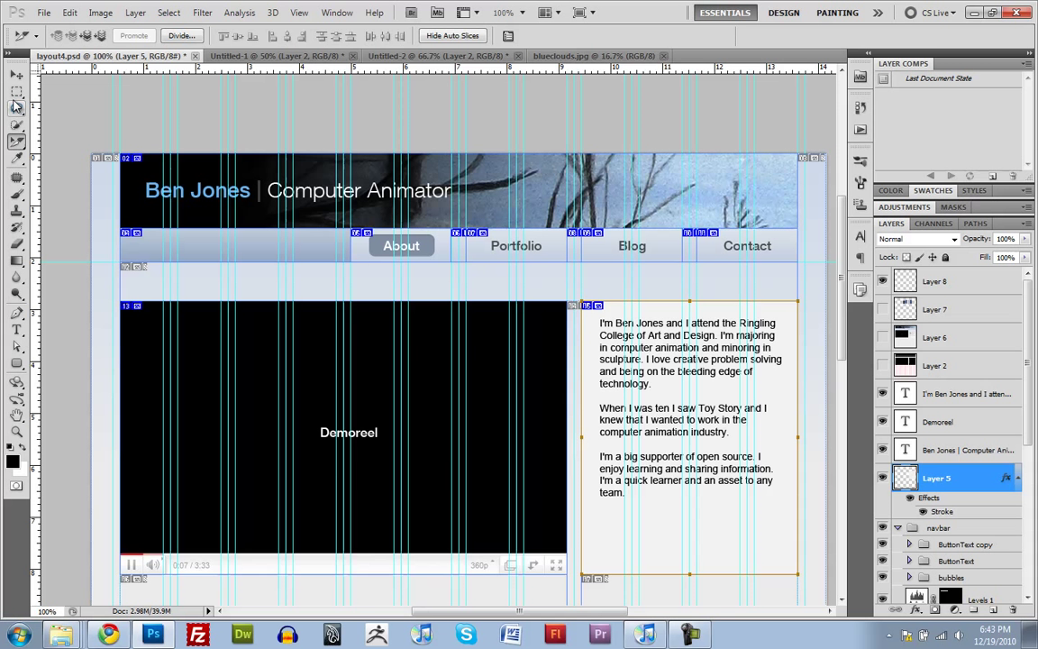
{"action": "left_click", "coordinate": [15, 90]}
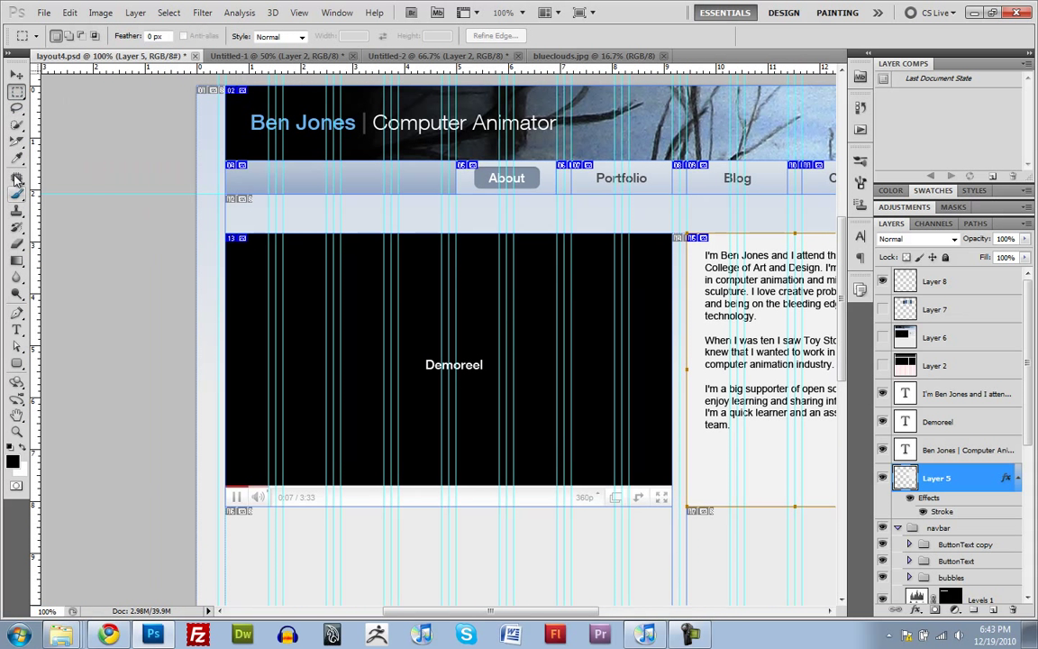
{"action": "left_click", "coordinate": [14, 171]}
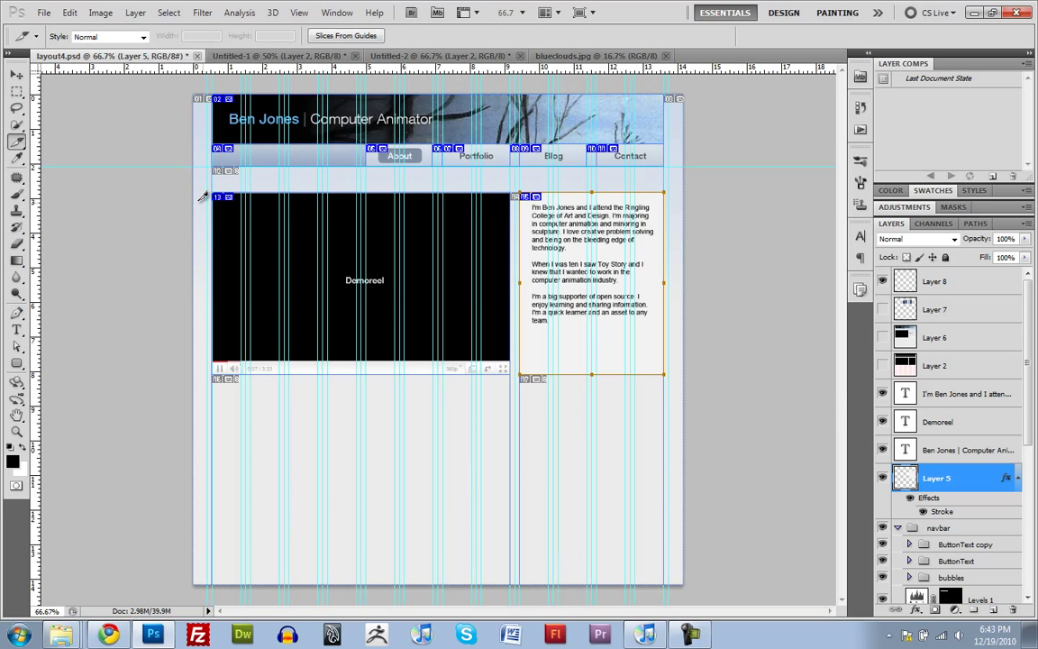
{"action": "mouse_move", "coordinate": [225, 492]}
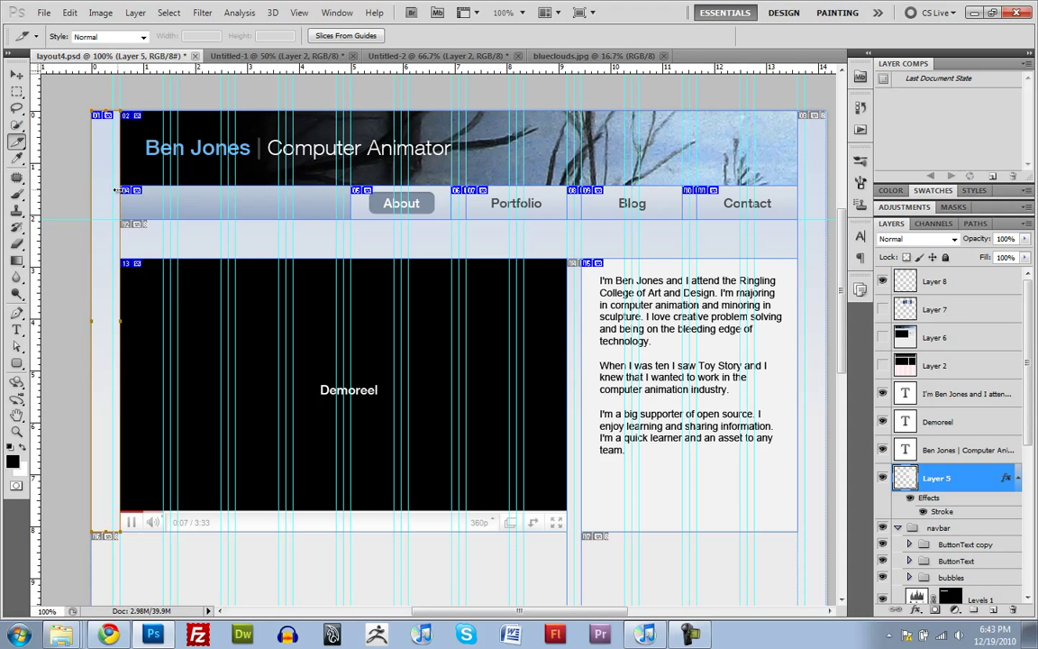
{"action": "mouse_move", "coordinate": [808, 172]}
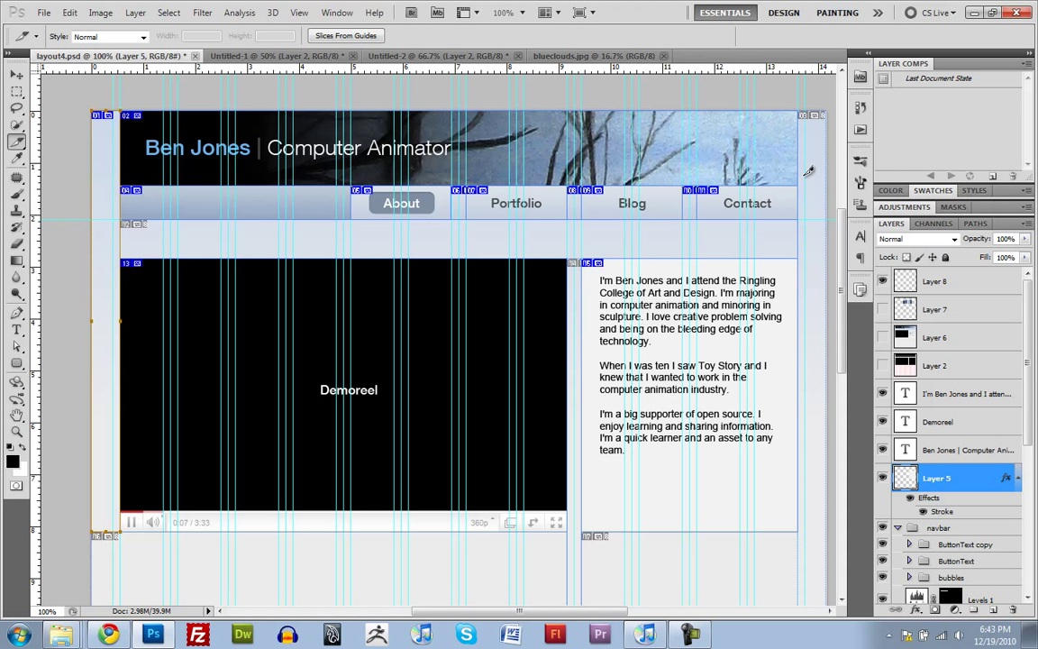
{"action": "mouse_move", "coordinate": [551, 225]}
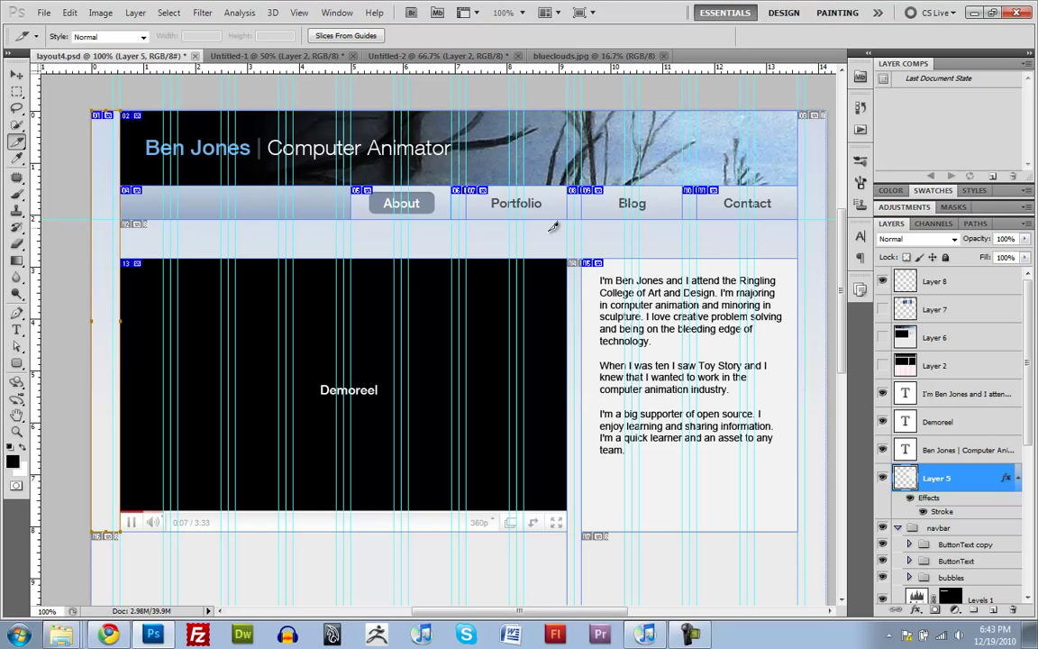
{"action": "mouse_move", "coordinate": [253, 276]}
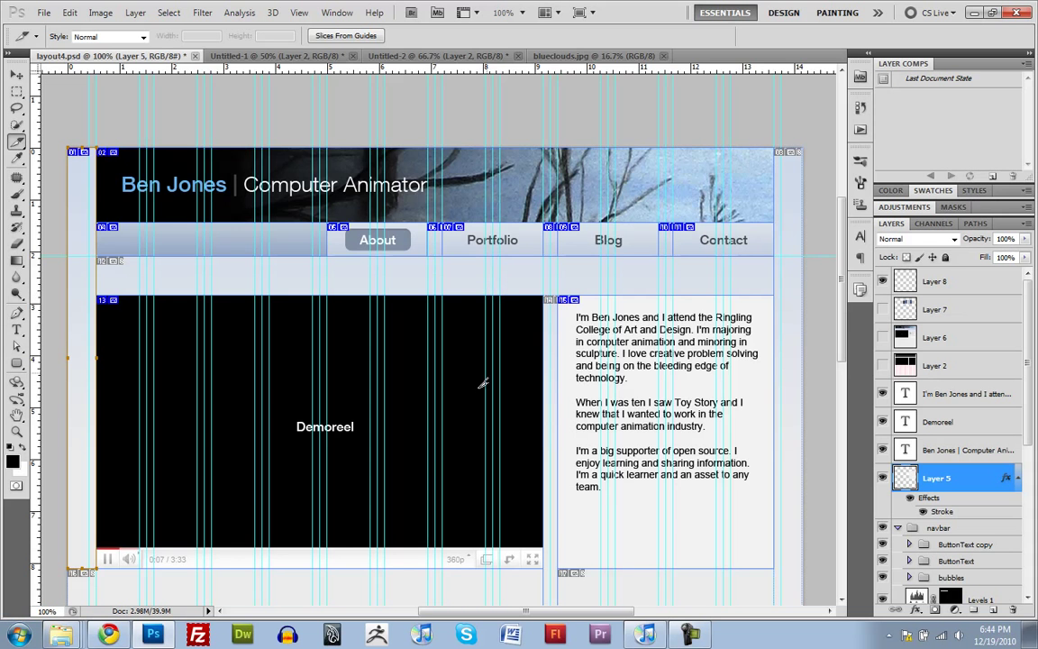
Hide the duplicate ButtonText group and expand the bubbles group's shape layers.
{"action": "scroll", "scroll_direction": "down", "scroll_amount": 3}
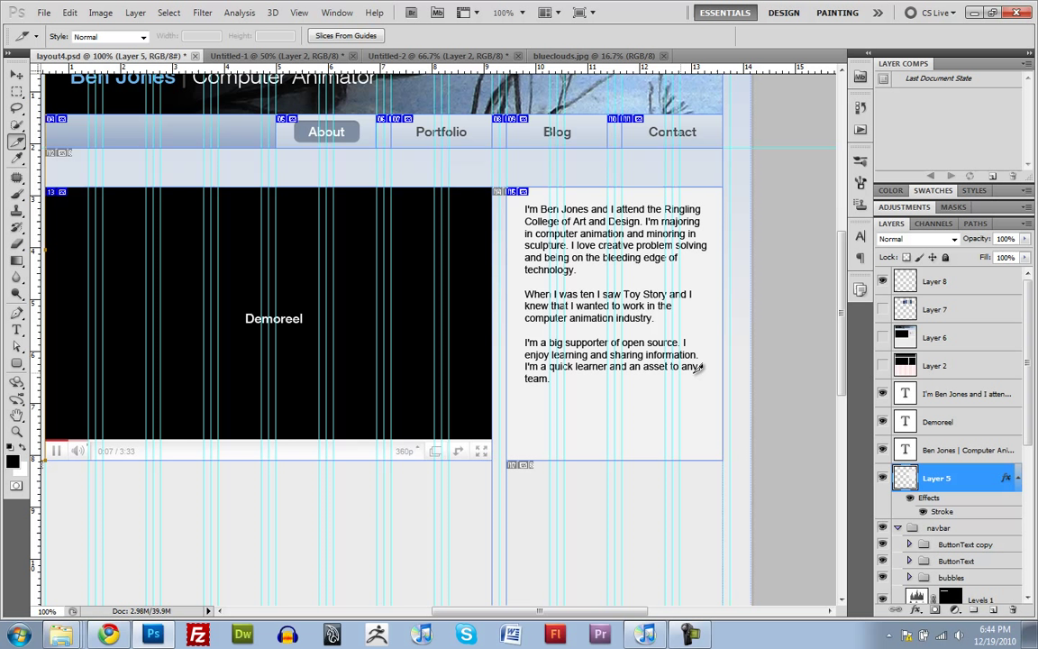
{"action": "mouse_move", "coordinate": [812, 369]}
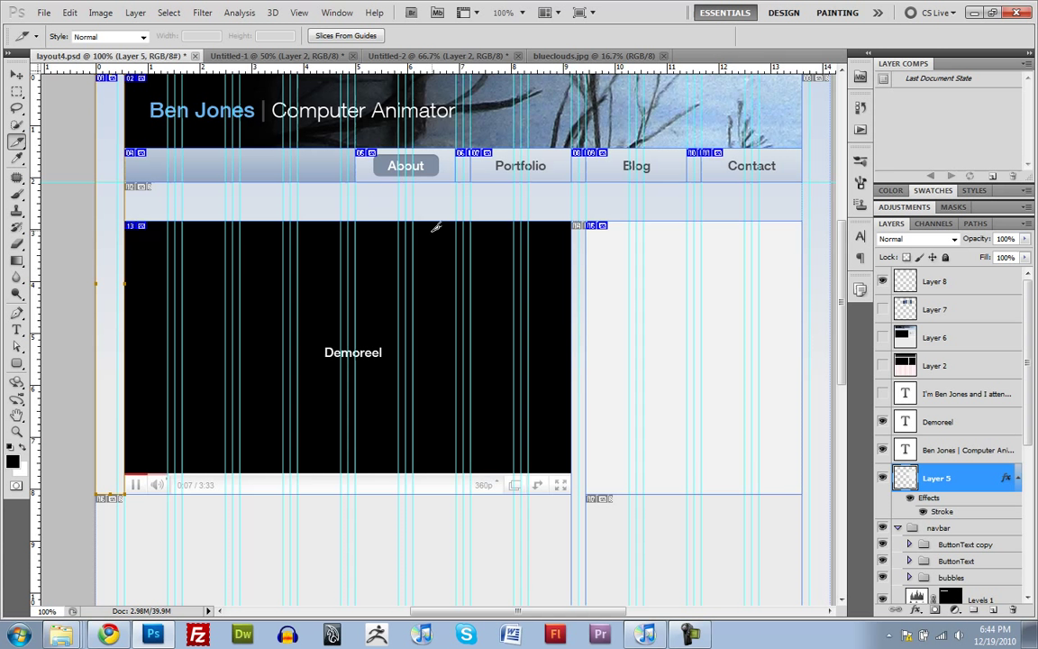
{"action": "mouse_move", "coordinate": [427, 300]}
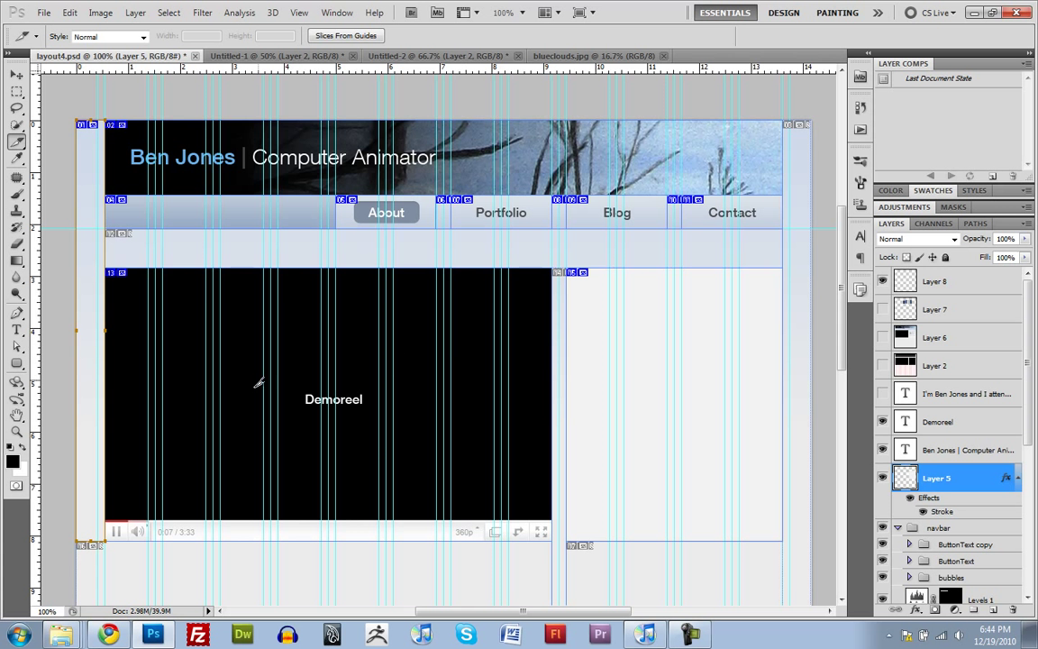
{"action": "mouse_move", "coordinate": [310, 358]}
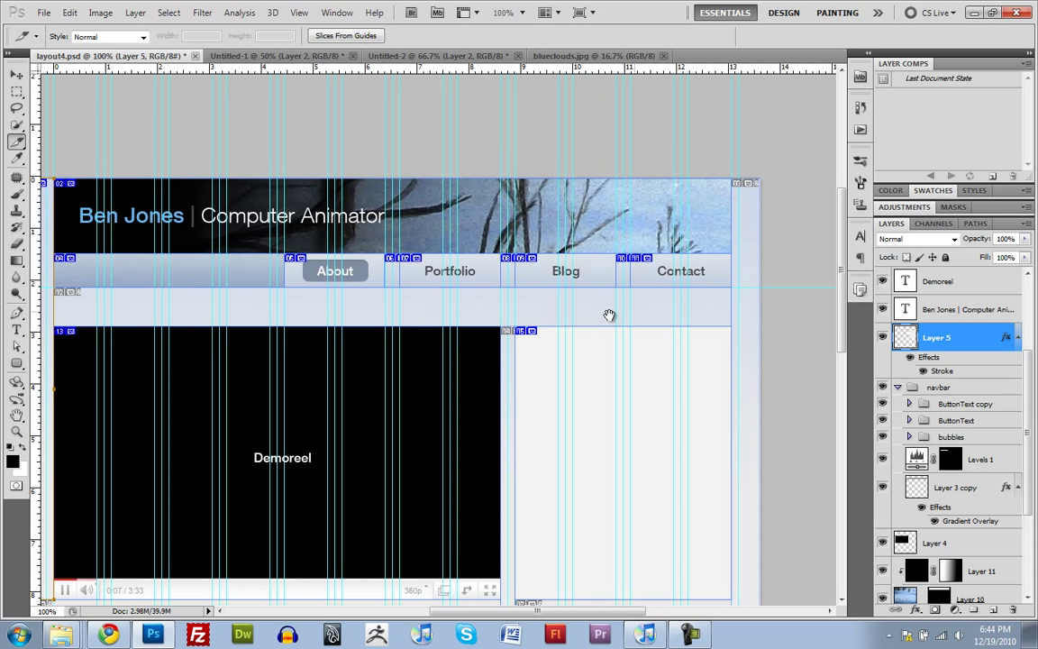
{"action": "left_click", "coordinate": [909, 420]}
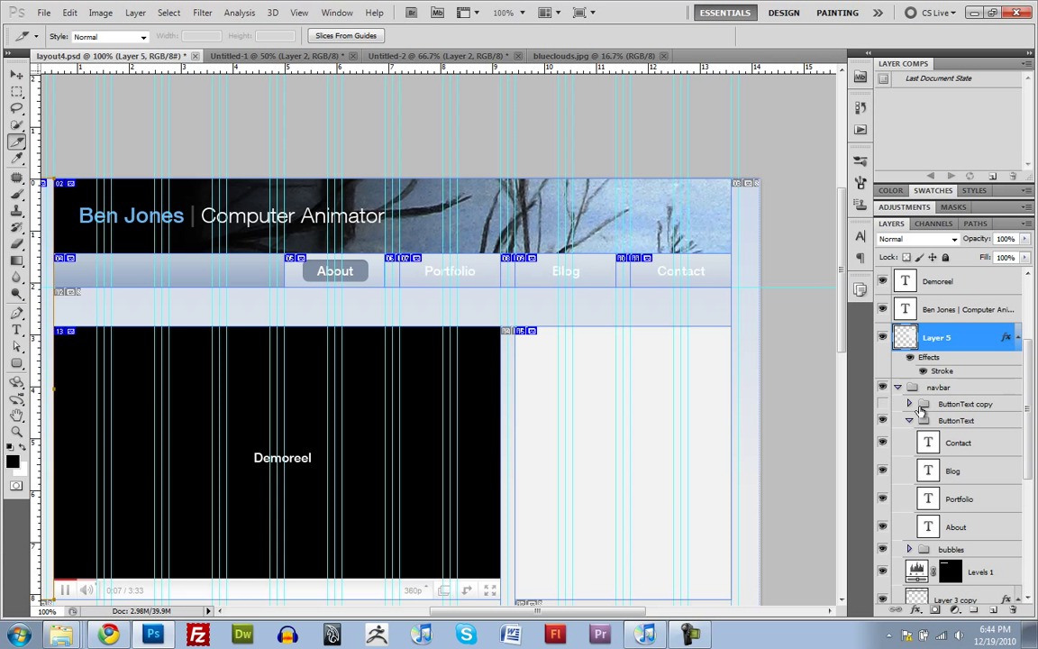
{"action": "left_click", "coordinate": [909, 403]}
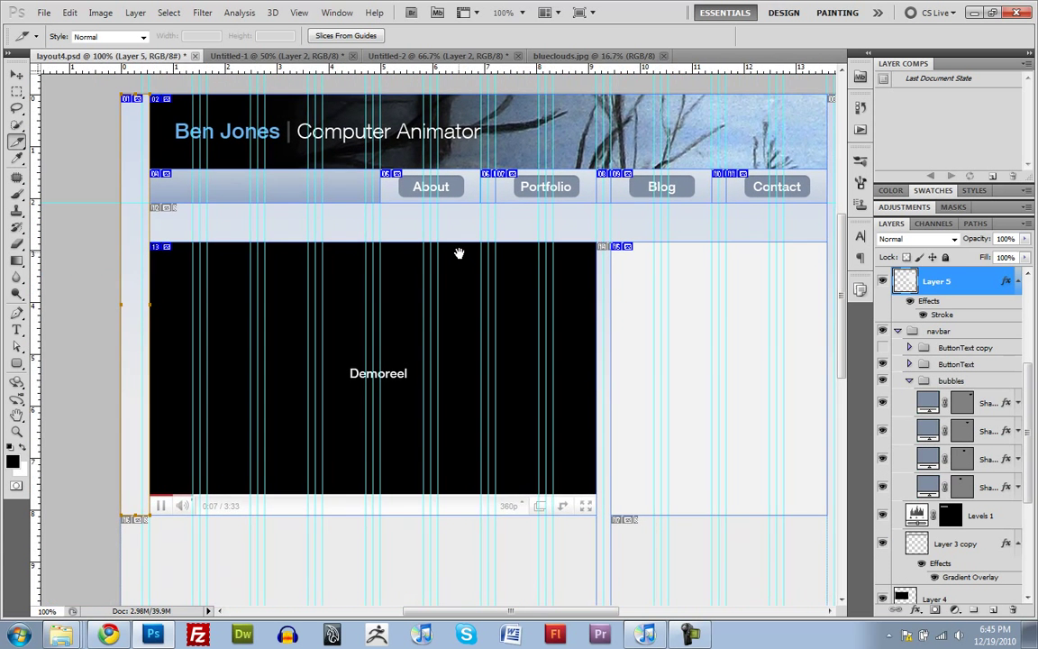
{"action": "scroll", "scroll_direction": "down", "scroll_amount": 3}
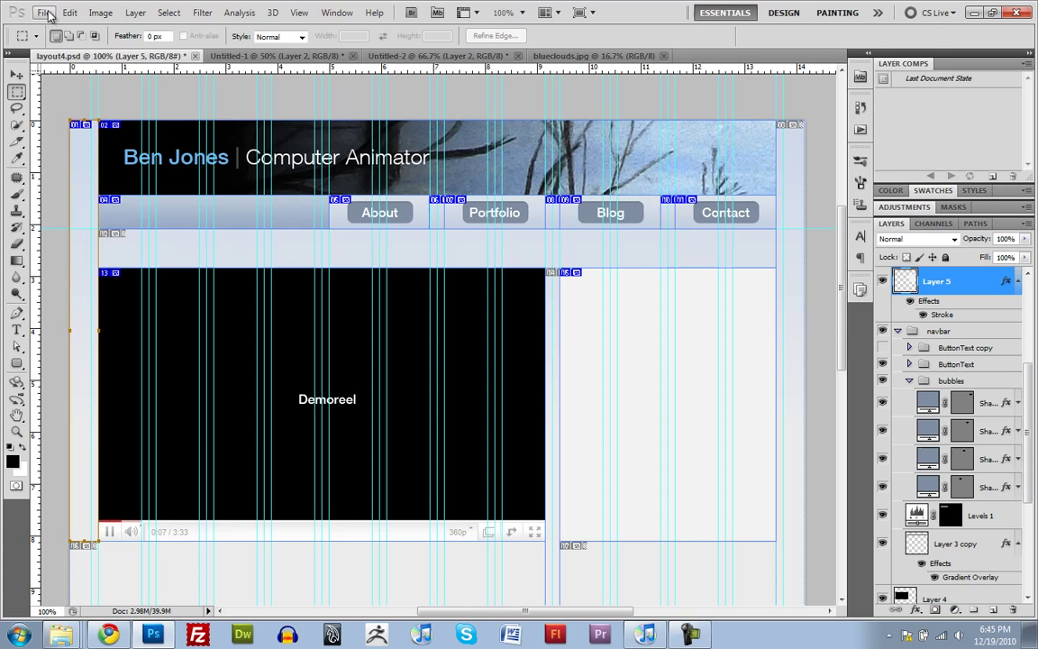
Save As a new file named layout4_sliced.psd.
{"action": "left_click", "coordinate": [42, 12]}
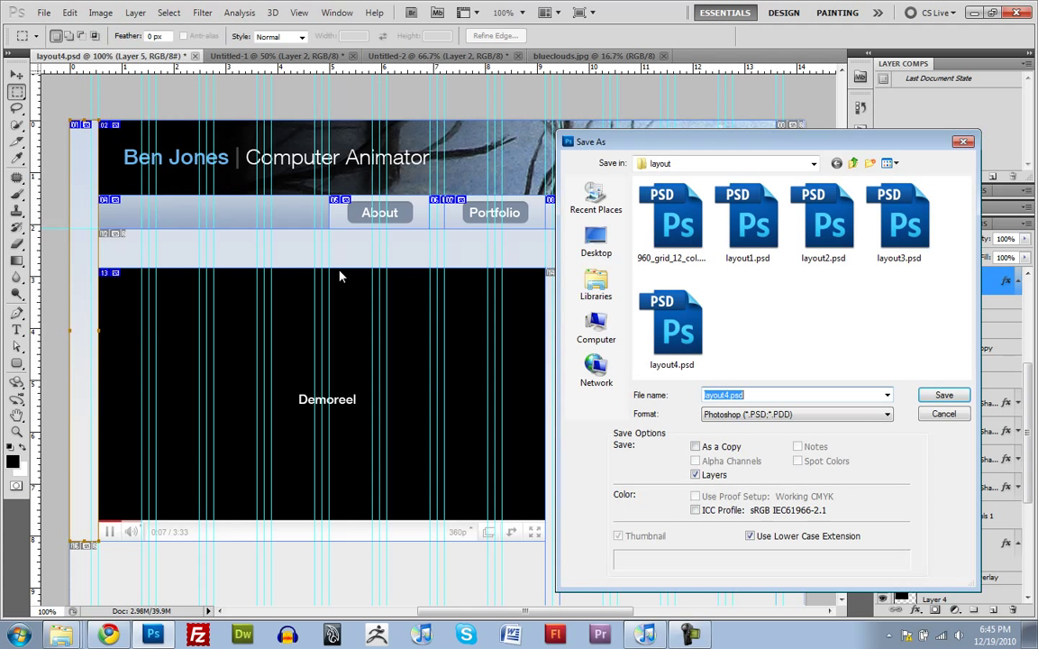
{"action": "left_click", "coordinate": [768, 395]}
{"action": "type", "text": "_sliced"}
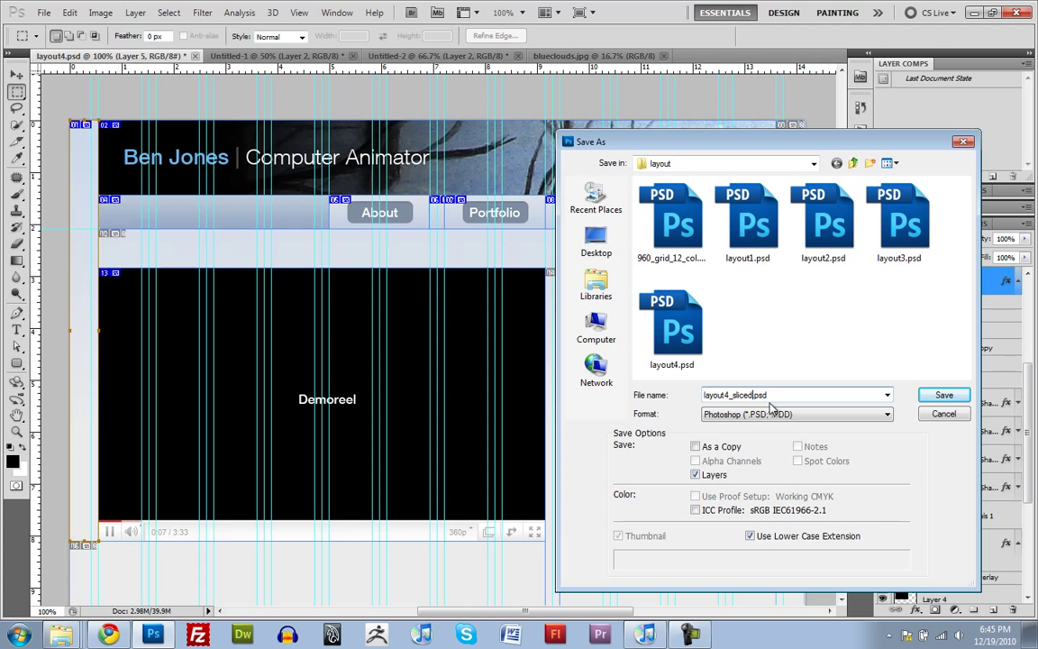
{"action": "left_click", "coordinate": [943, 394]}
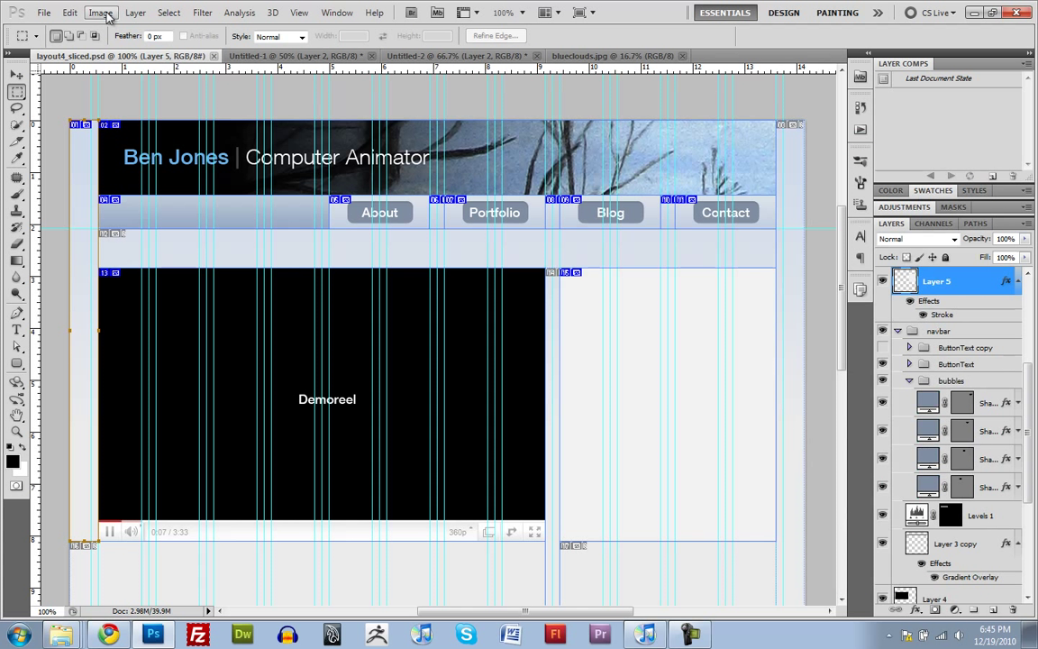
Open File > Save for Web & Devices for the sliced layout.
{"action": "left_click", "coordinate": [40, 14]}
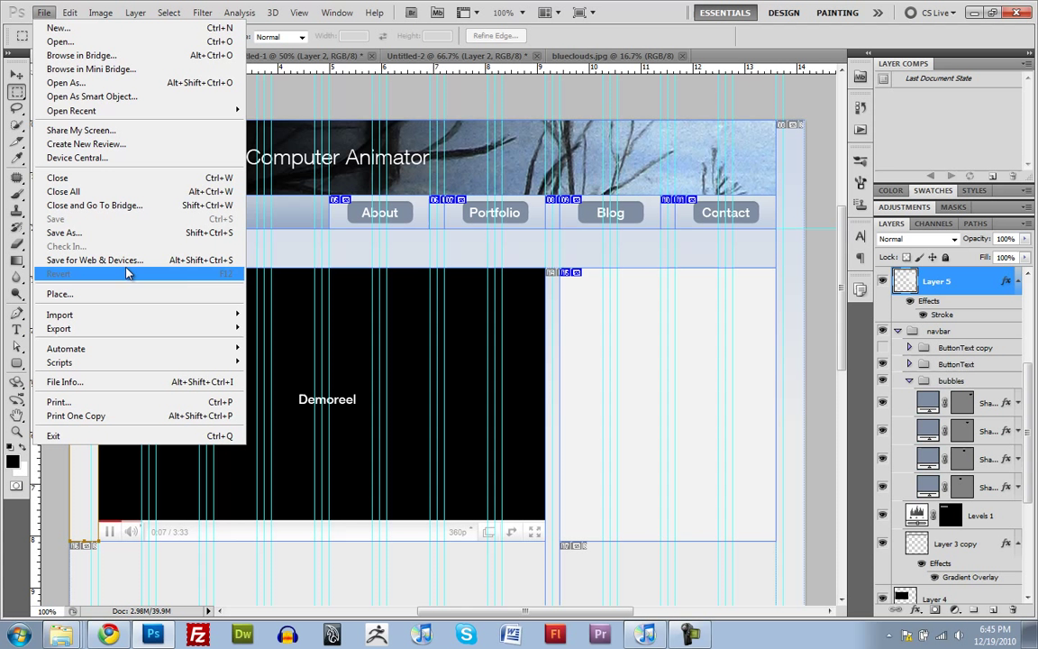
{"action": "mouse_move", "coordinate": [94, 260]}
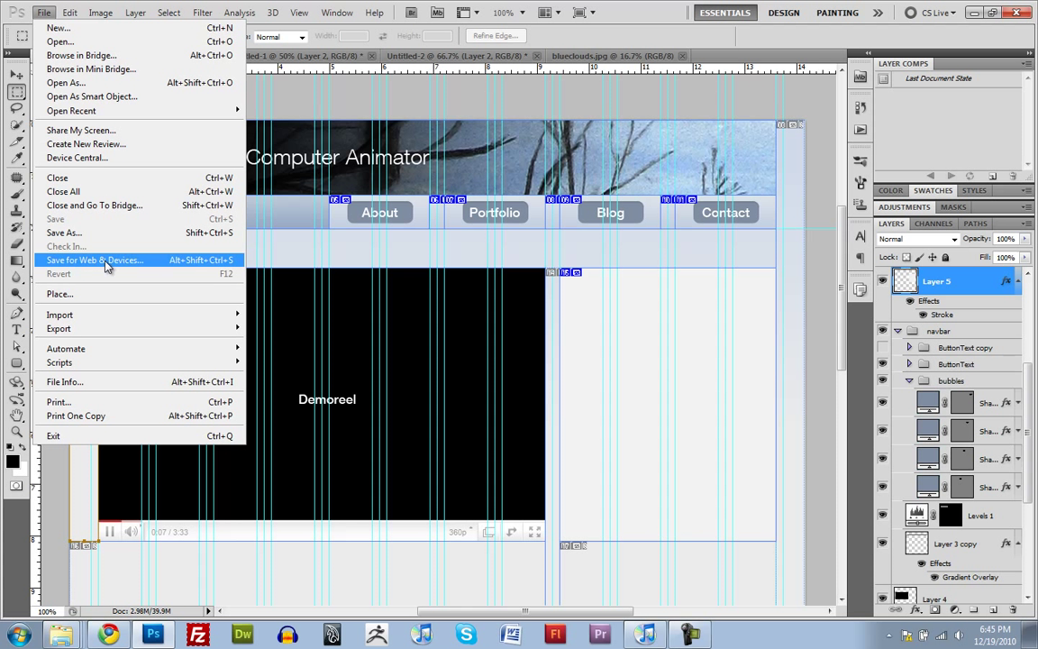
{"action": "mouse_move", "coordinate": [233, 267]}
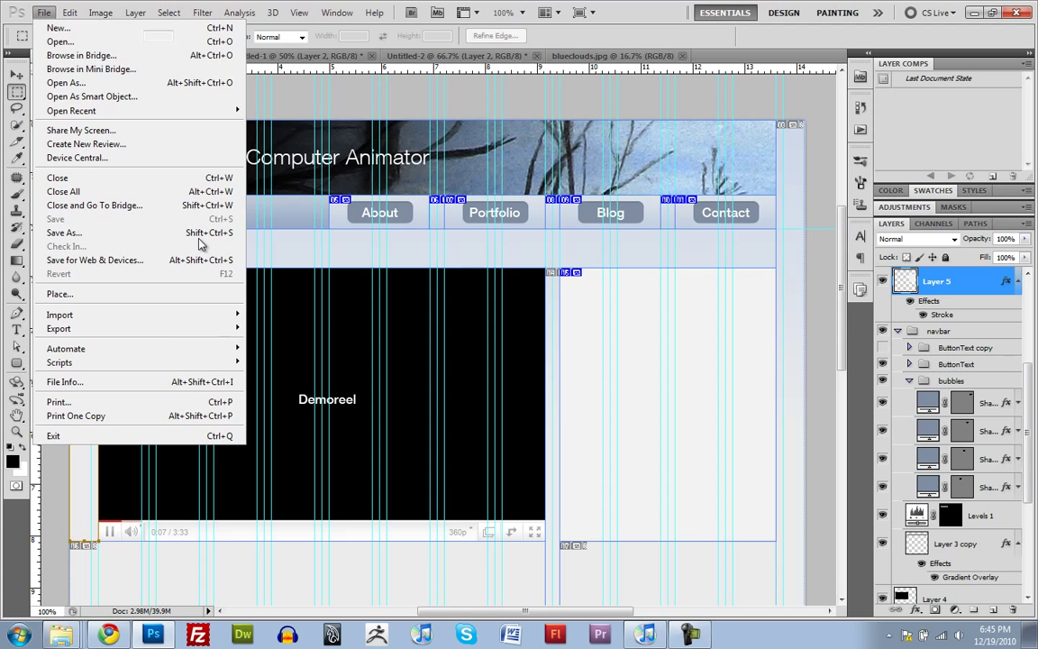
{"action": "left_click", "coordinate": [95, 259]}
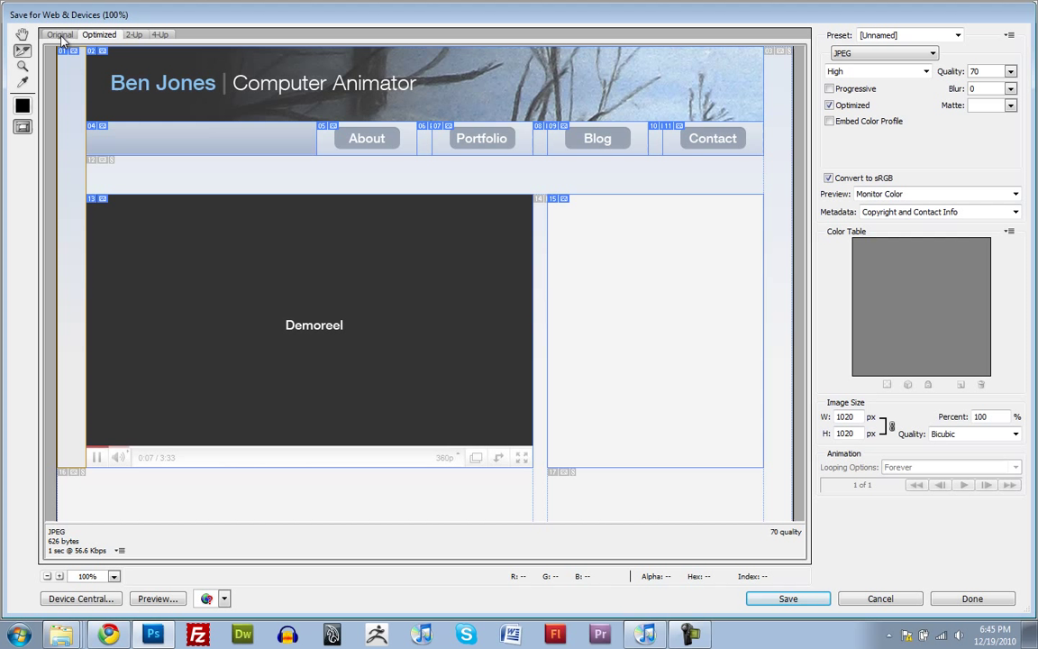
Select the header banner slice in the Save for Web preview.
{"action": "left_click", "coordinate": [99, 35]}
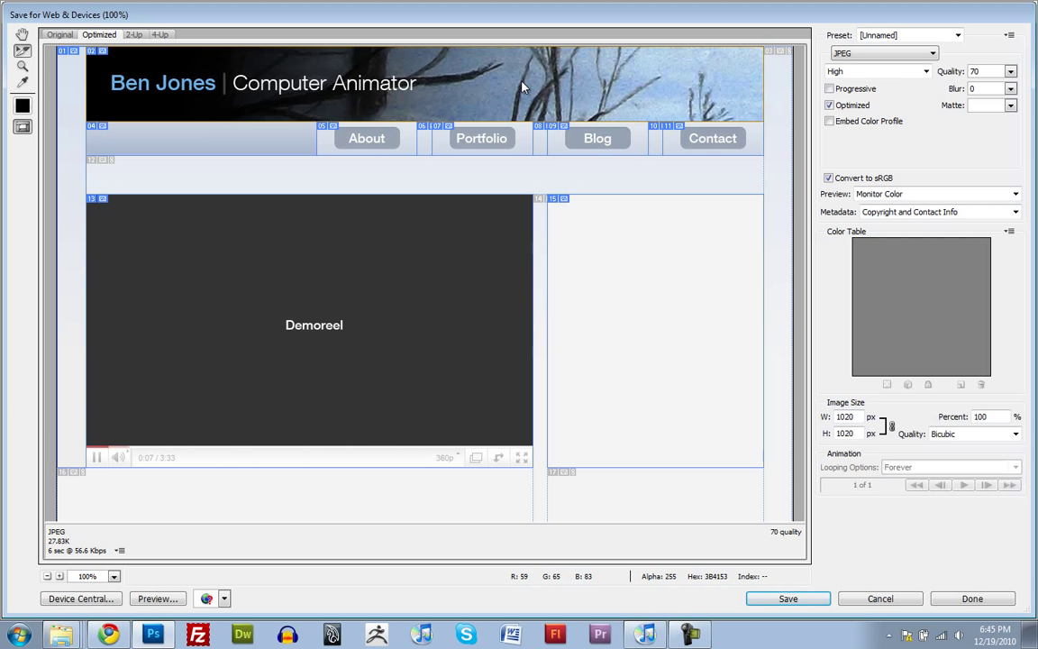
{"action": "mouse_move", "coordinate": [575, 79]}
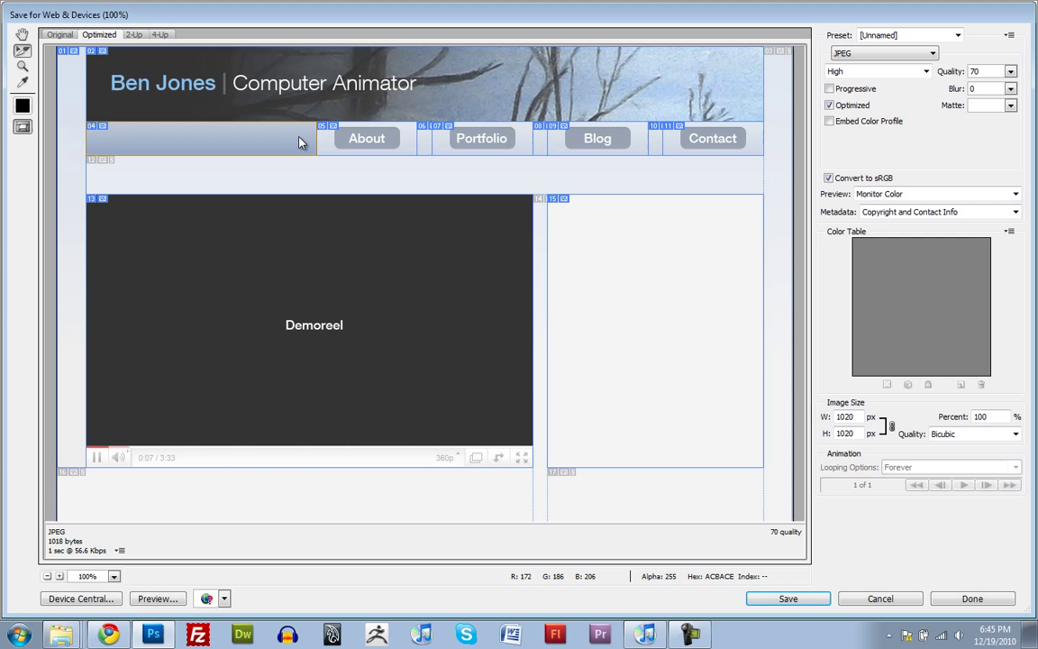
{"action": "mouse_move", "coordinate": [343, 152]}
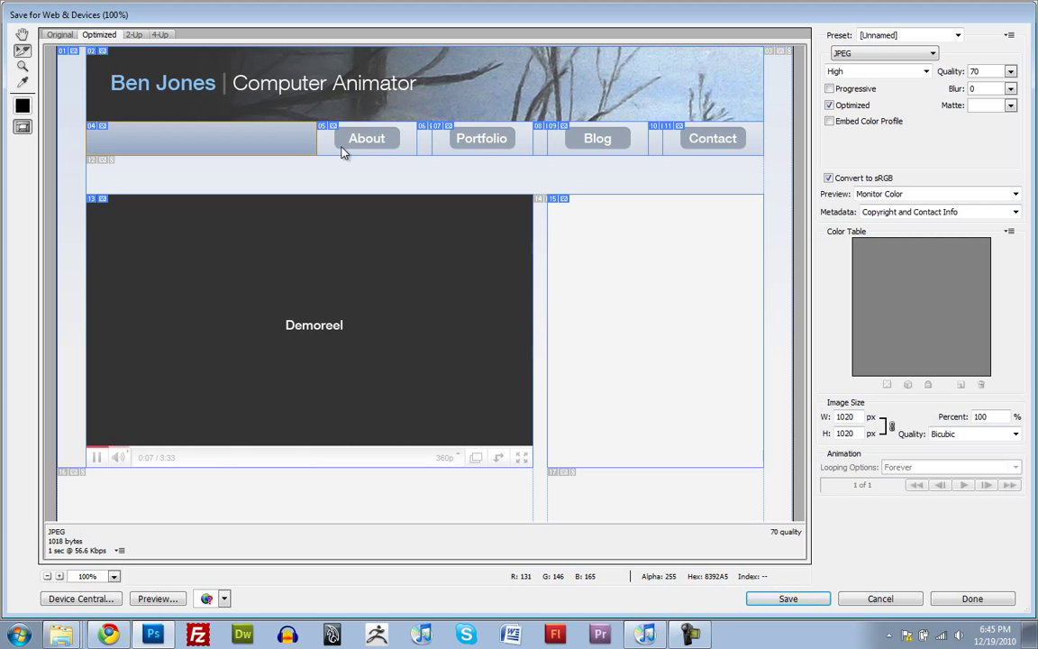
{"action": "mouse_move", "coordinate": [362, 154]}
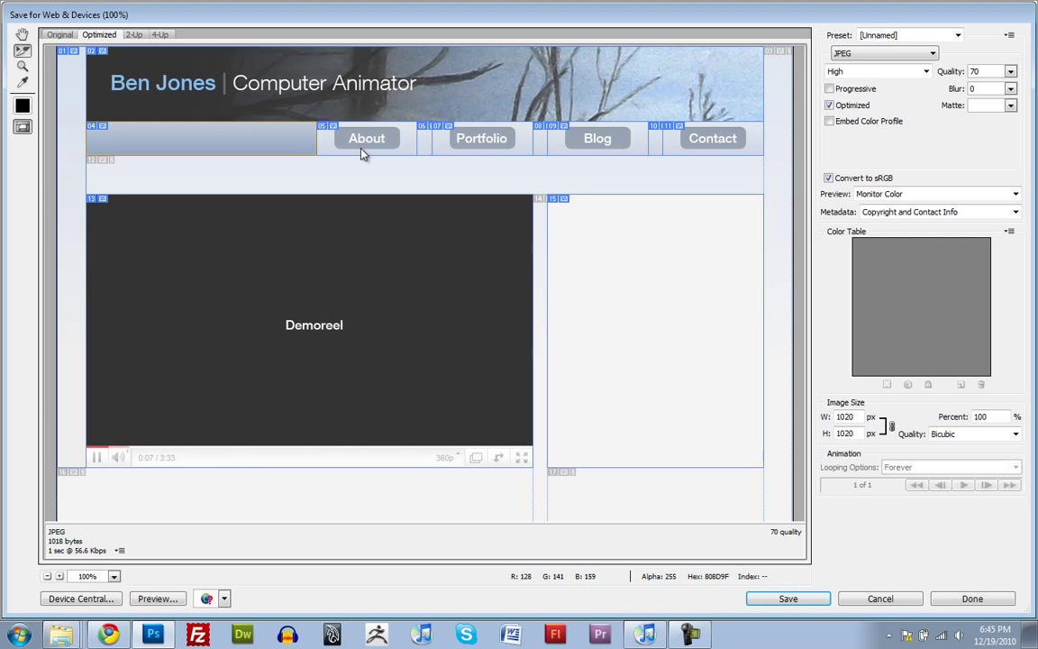
{"action": "mouse_move", "coordinate": [414, 150]}
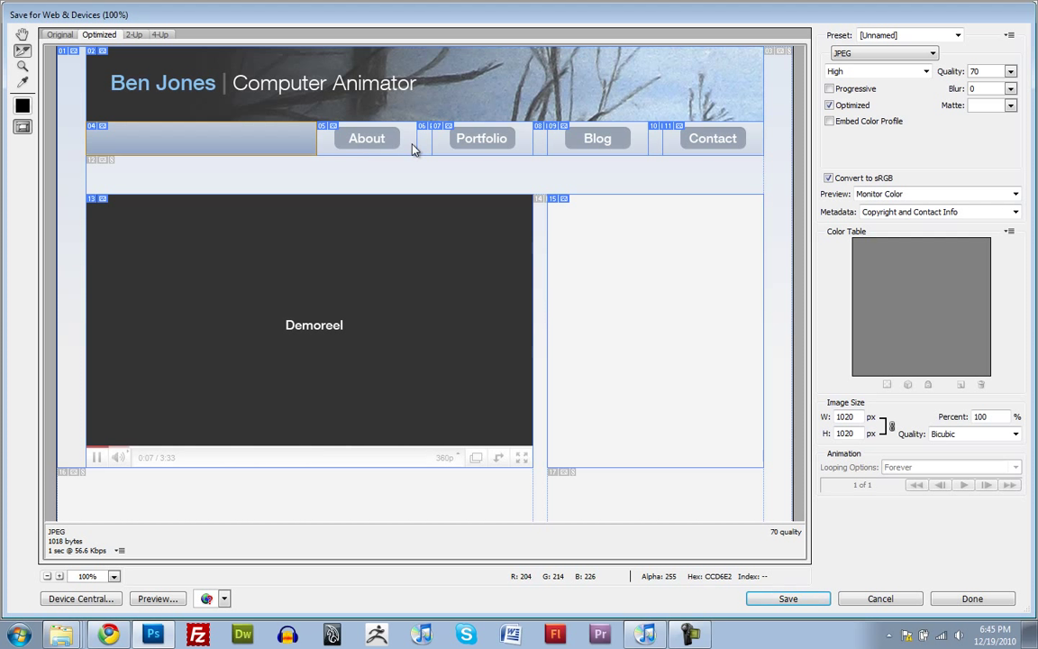
{"action": "mouse_move", "coordinate": [403, 142]}
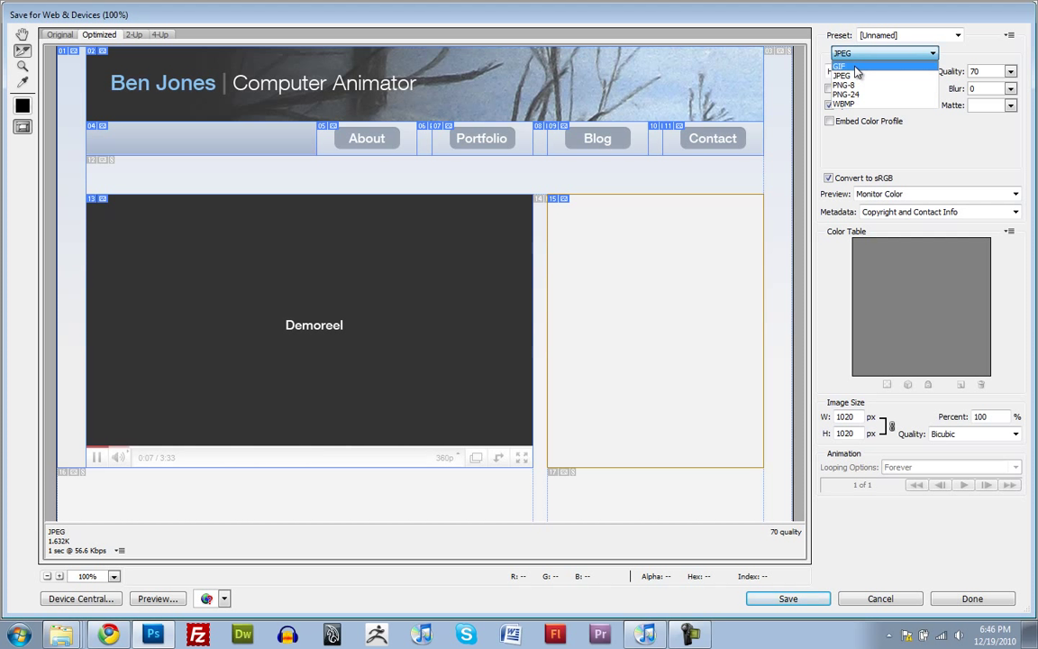
Set the description slice to GIF and the header slice's JPEG quality to 70.
{"action": "left_click", "coordinate": [856, 65]}
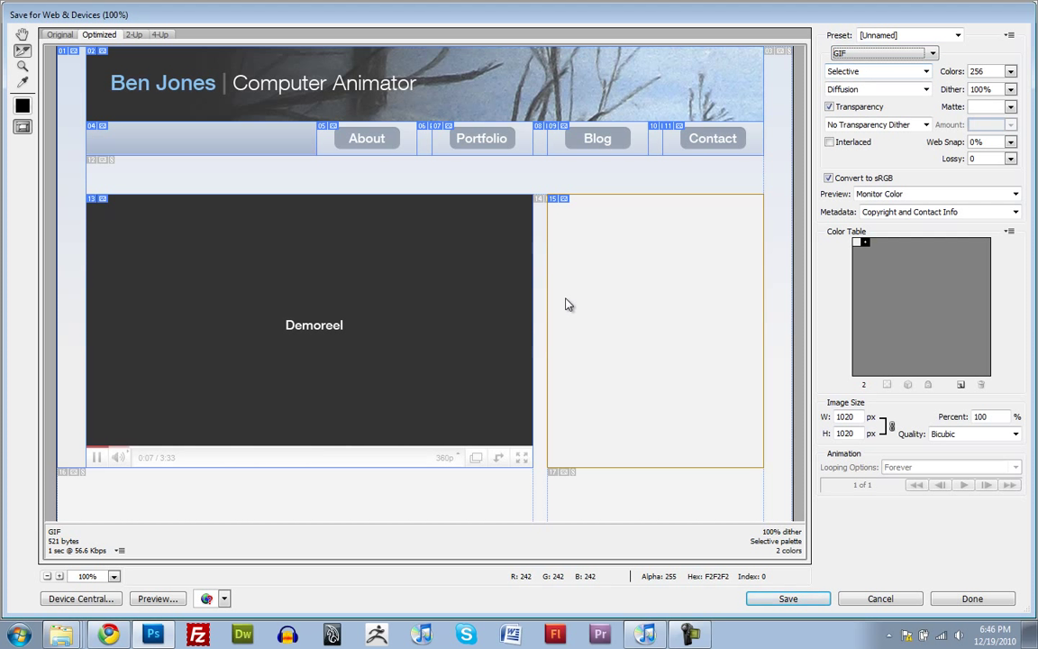
{"action": "mouse_move", "coordinate": [688, 253]}
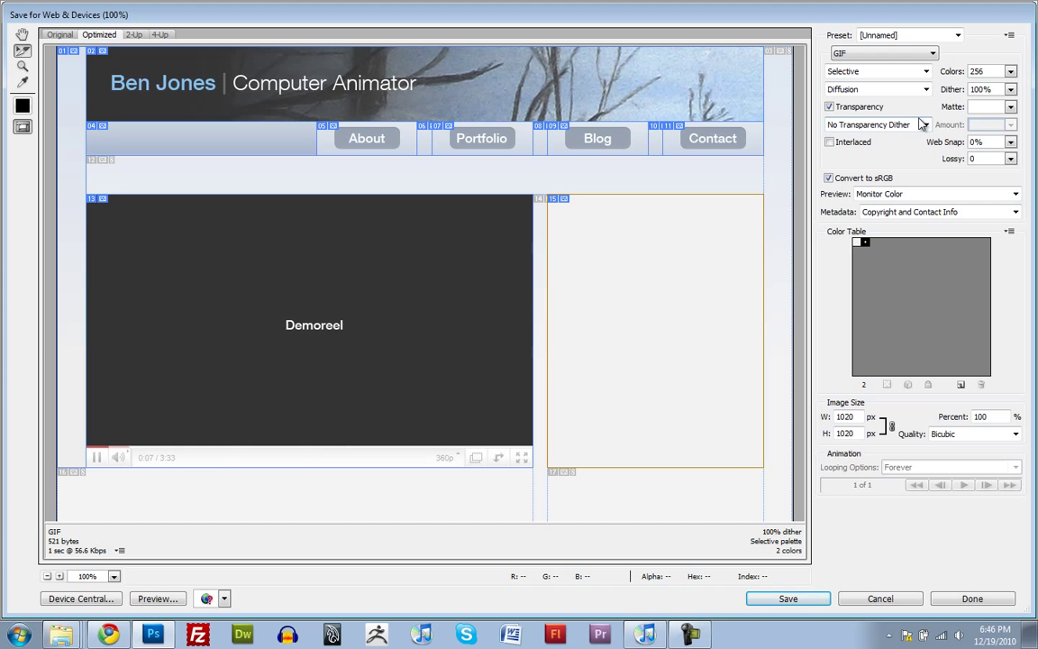
{"action": "mouse_move", "coordinate": [500, 235]}
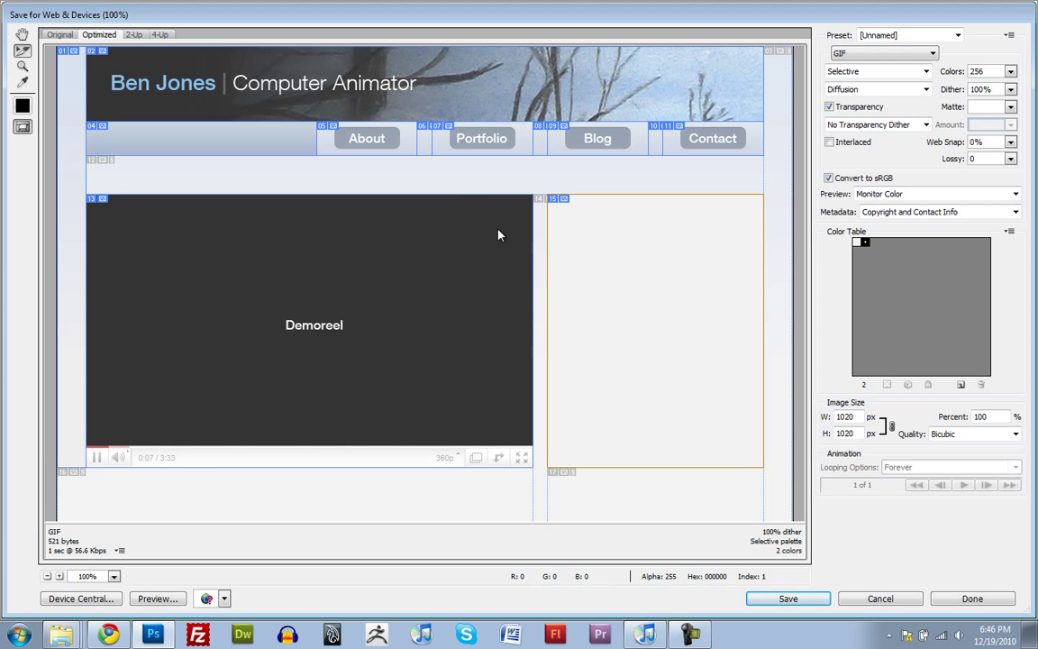
{"action": "mouse_move", "coordinate": [618, 212]}
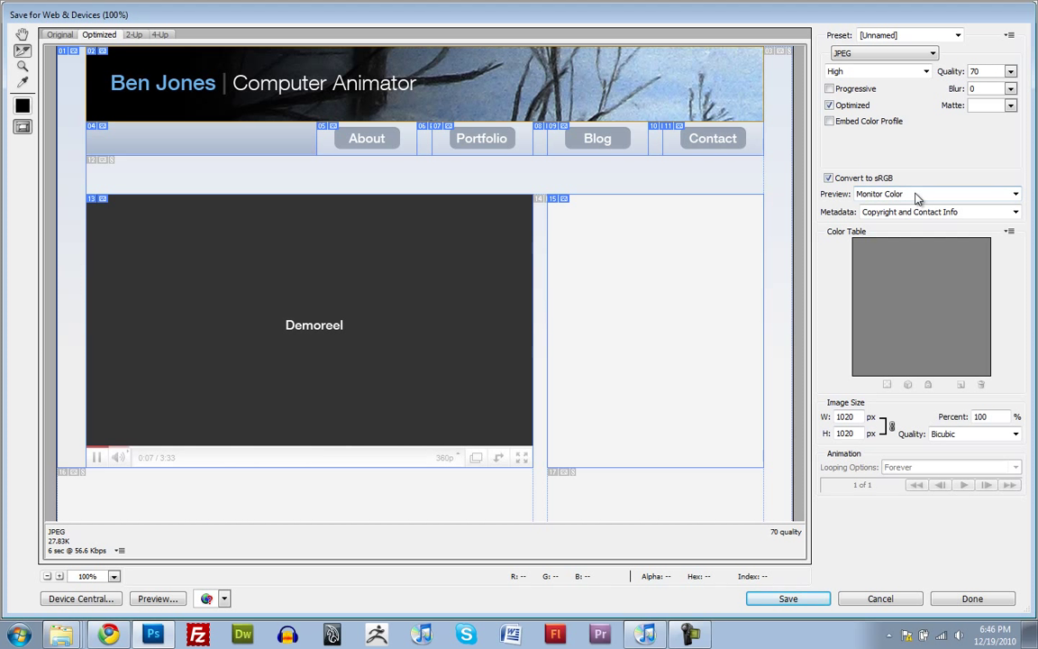
{"action": "mouse_move", "coordinate": [934, 181]}
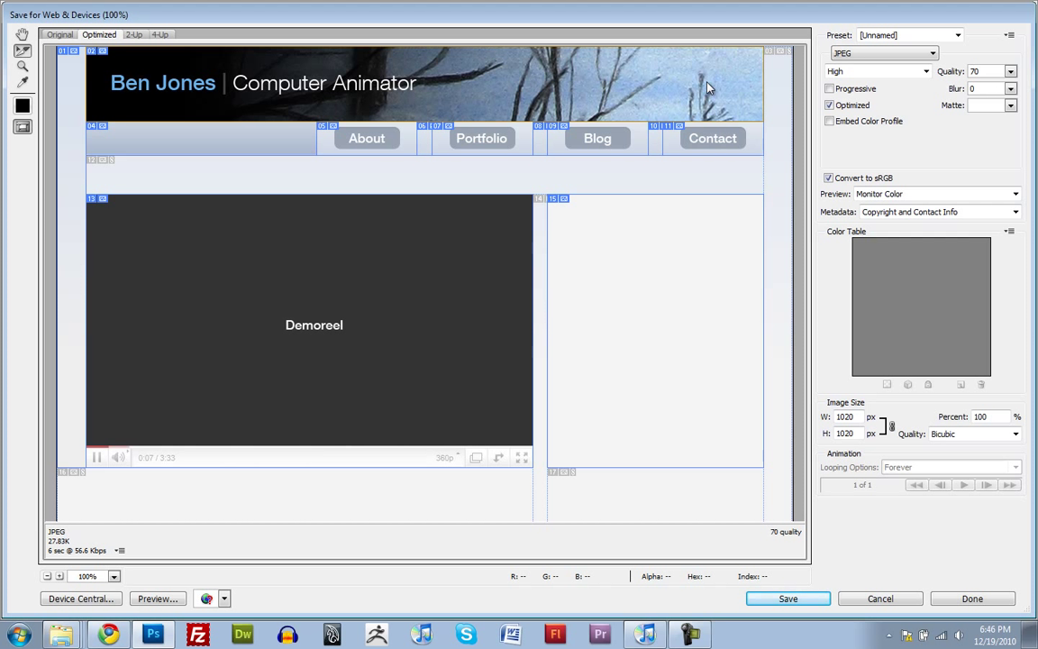
{"action": "mouse_move", "coordinate": [187, 483]}
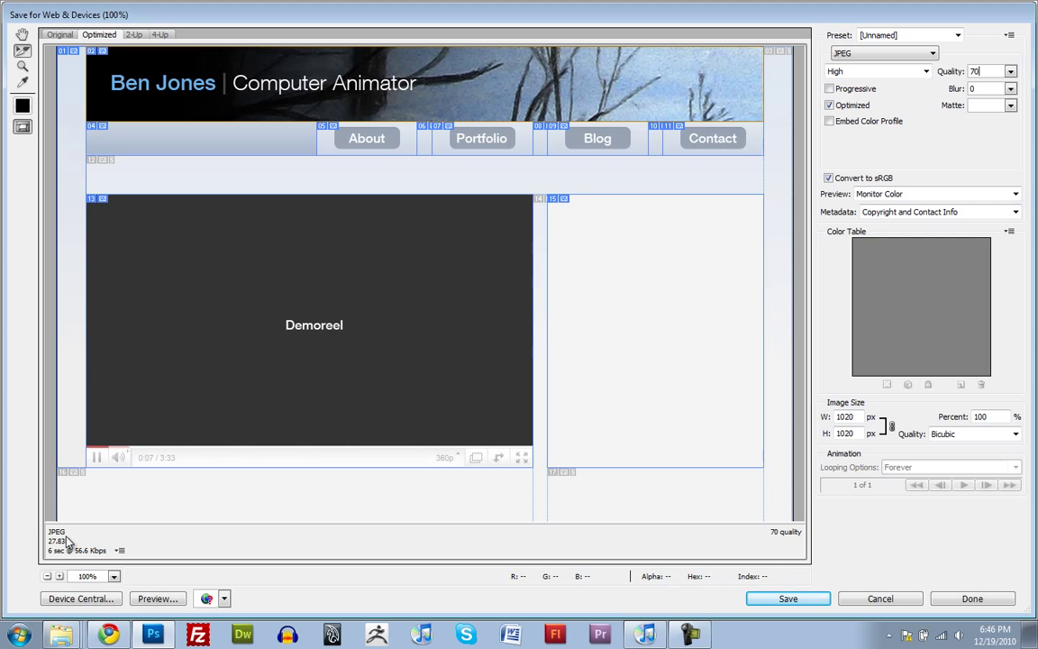
{"action": "mouse_move", "coordinate": [61, 550]}
{"action": "type", "text": "100"}
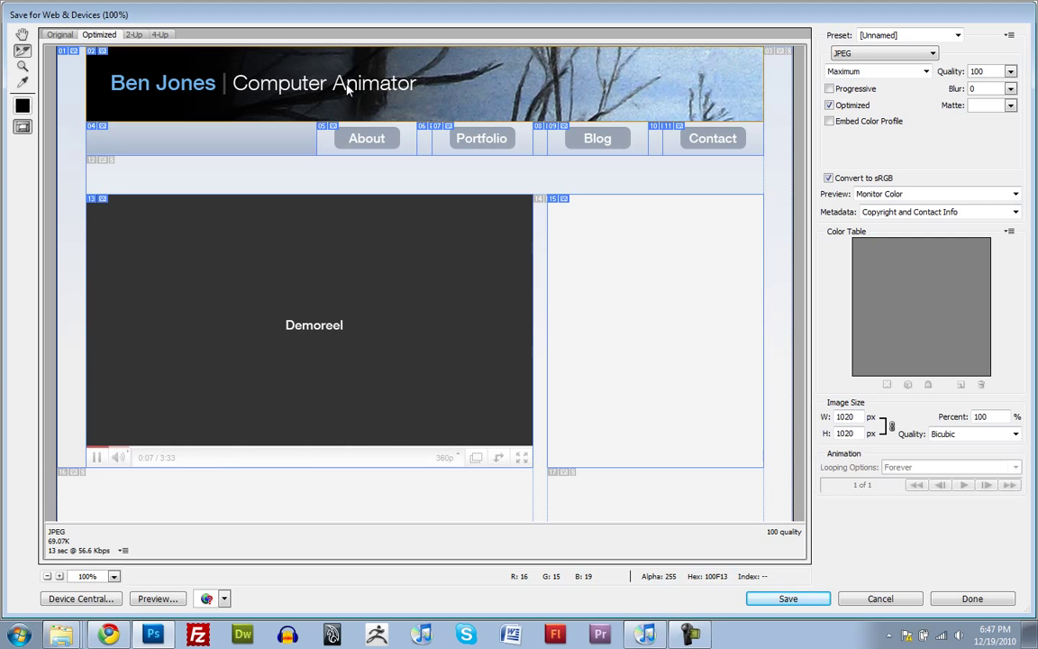
{"action": "mouse_move", "coordinate": [290, 132]}
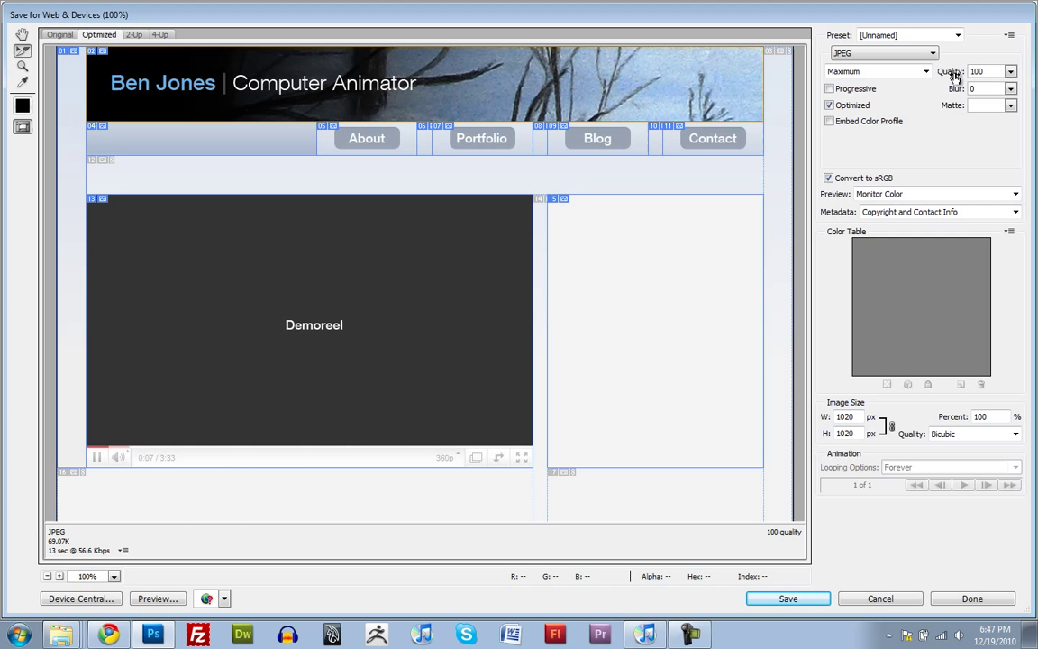
{"action": "type", "text": "70"}
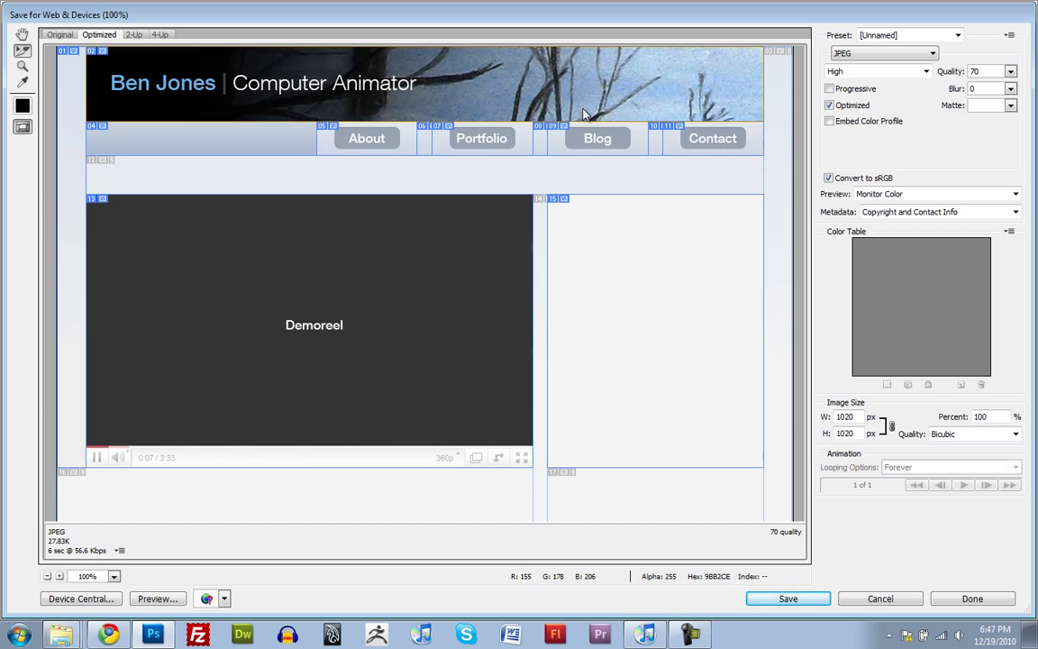
{"action": "mouse_move", "coordinate": [887, 186]}
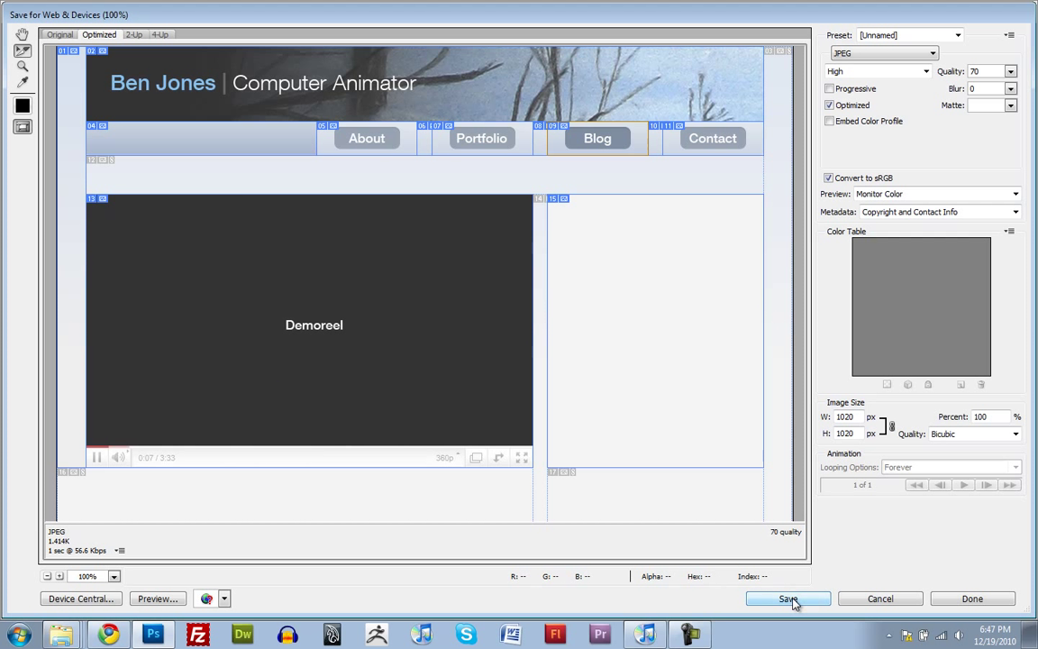
Set the left margin slice to Maximum JPEG quality (100), then save slices, browsing to Desktop.
{"action": "left_click", "coordinate": [788, 598]}
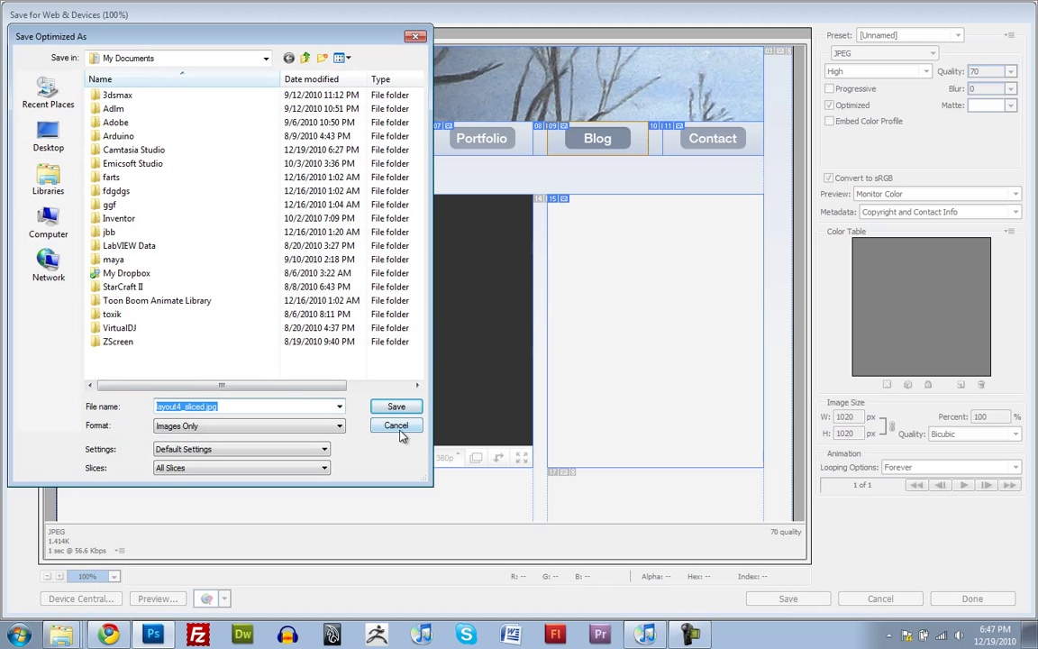
{"action": "left_click", "coordinate": [396, 425]}
{"action": "type", "text": "100"}
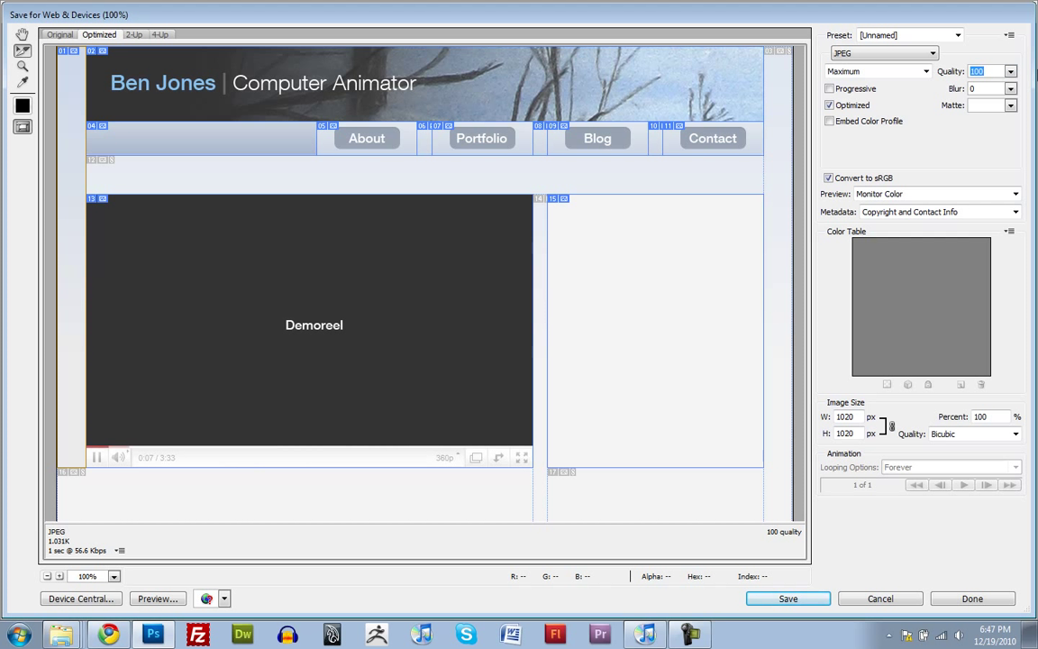
{"action": "mouse_move", "coordinate": [65, 57]}
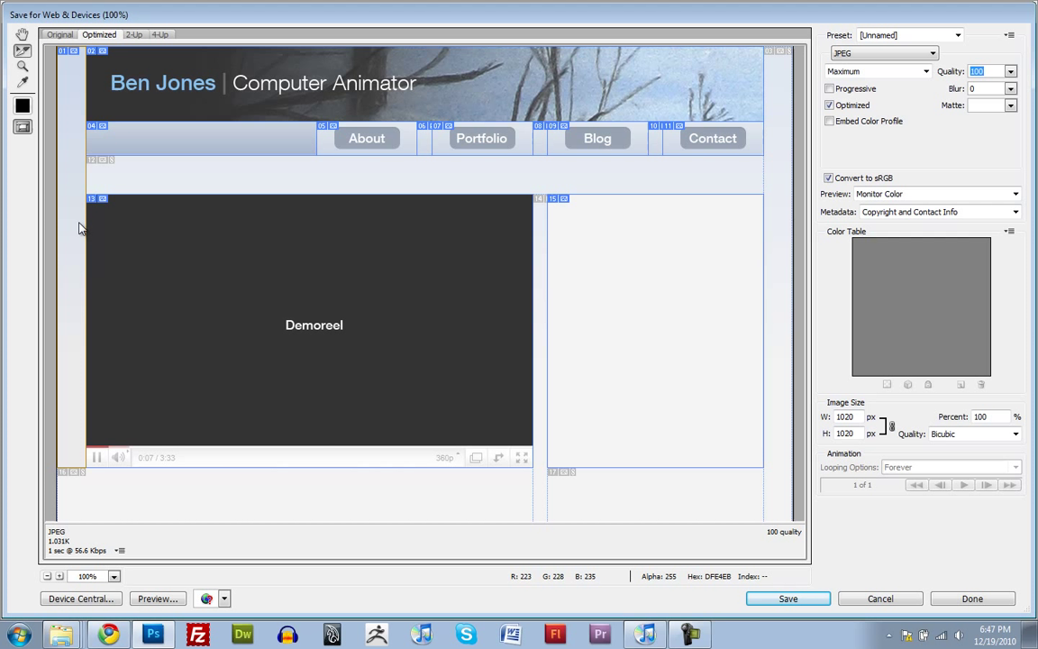
{"action": "mouse_move", "coordinate": [78, 301]}
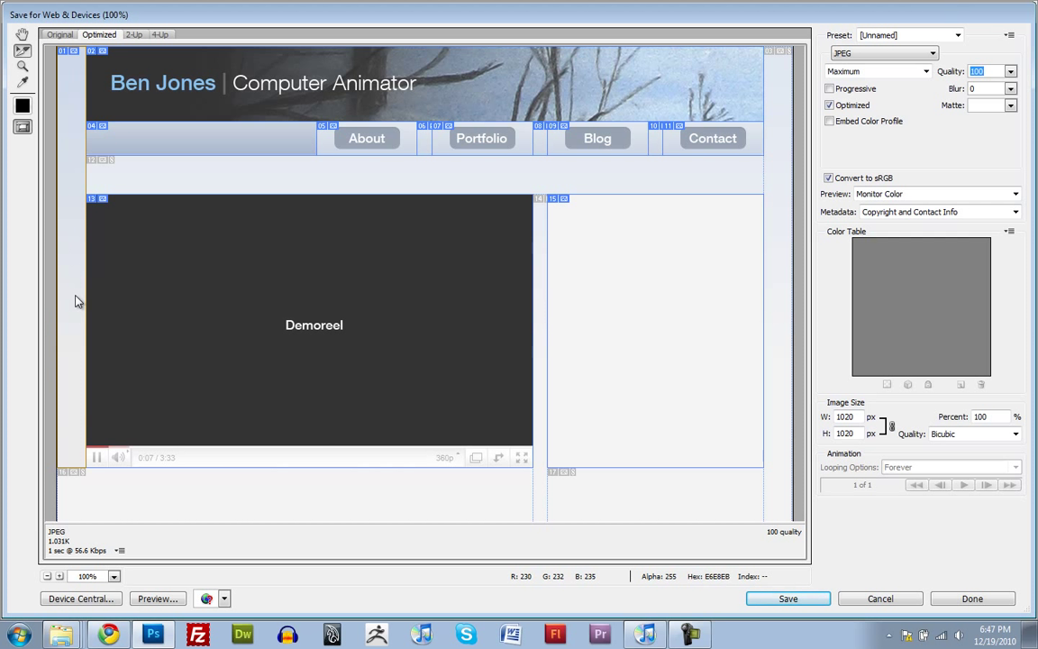
{"action": "mouse_move", "coordinate": [847, 299]}
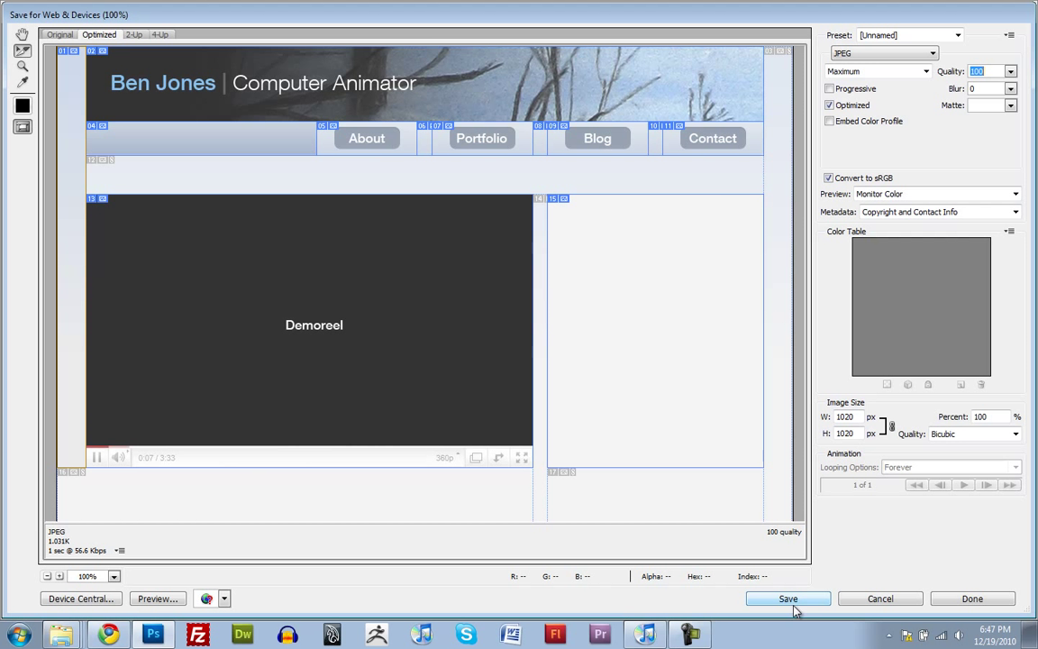
{"action": "left_click", "coordinate": [788, 598]}
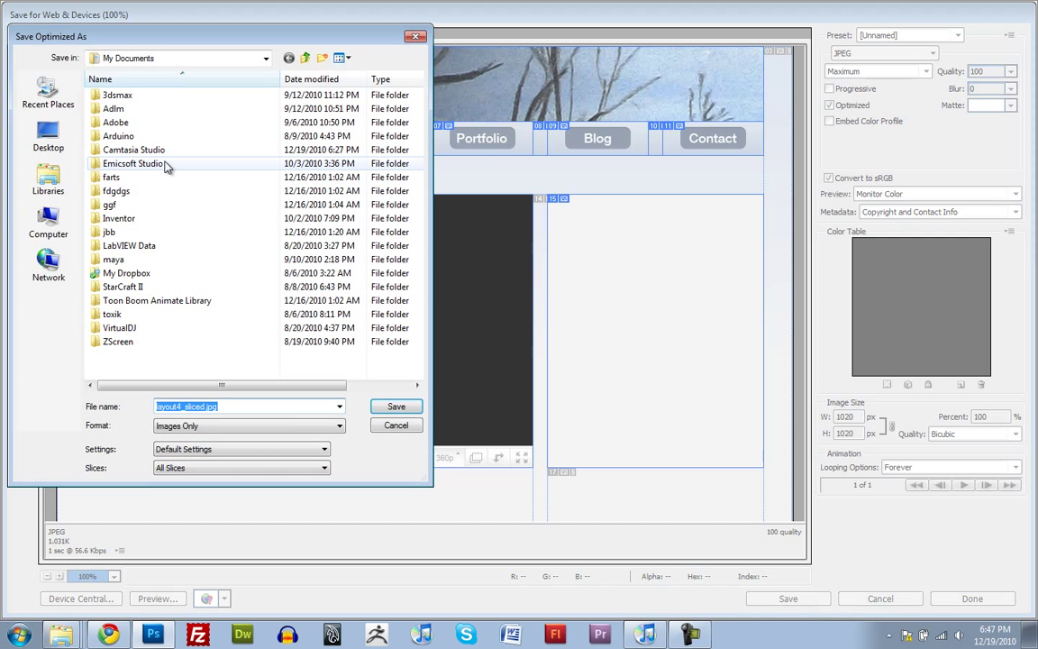
{"action": "left_click", "coordinate": [48, 153]}
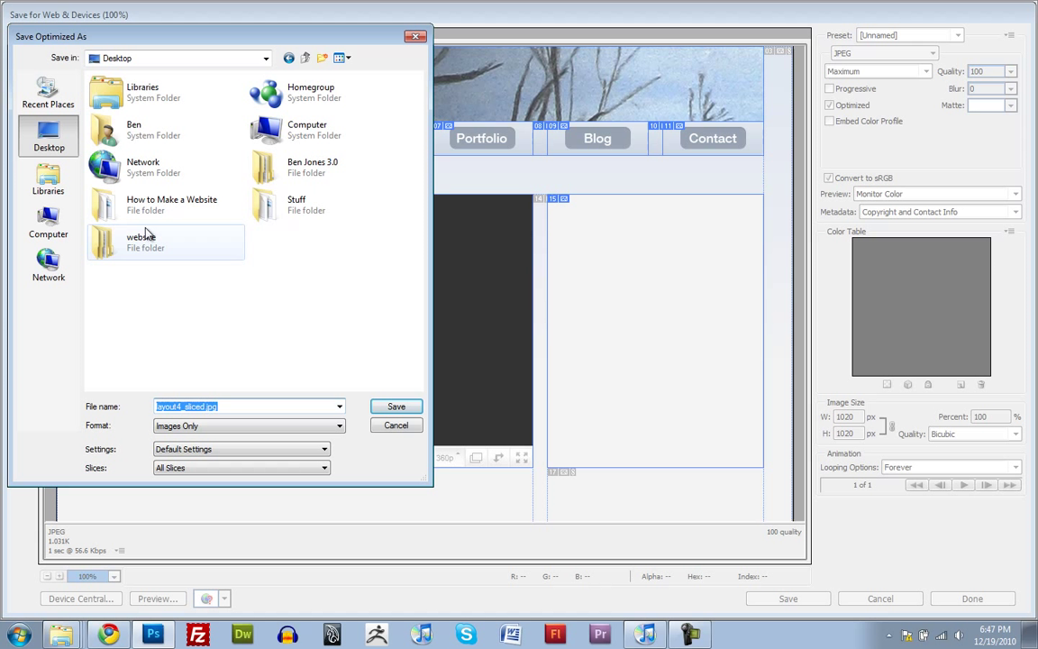
Create a 'buttons' folder inside website/layout and save the slices there as Images Only.
{"action": "double_click", "coordinate": [147, 244]}
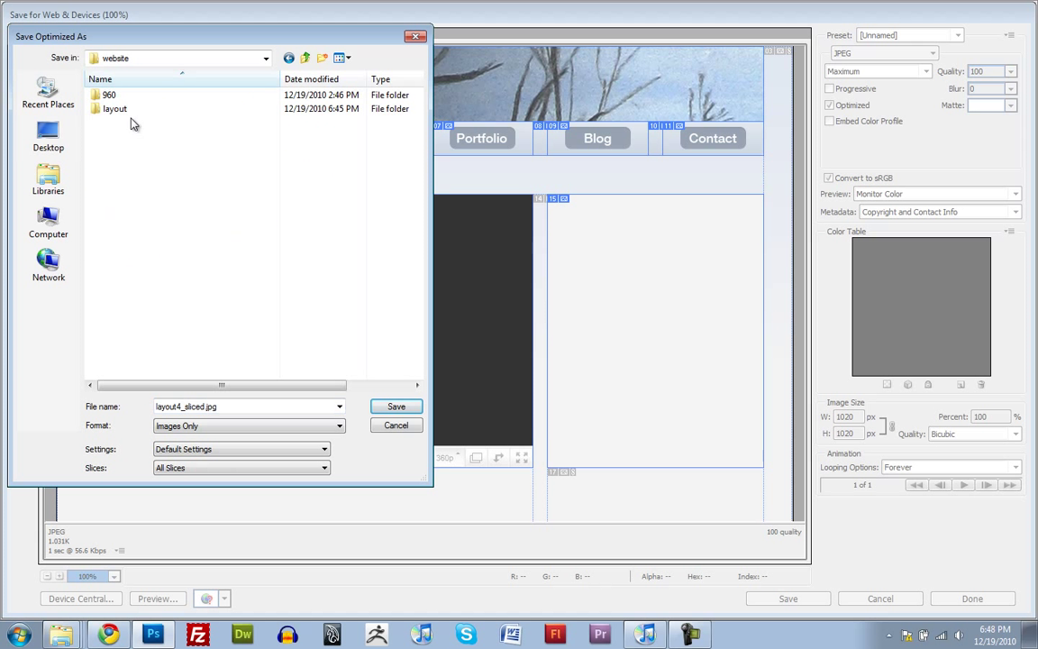
{"action": "double_click", "coordinate": [114, 109]}
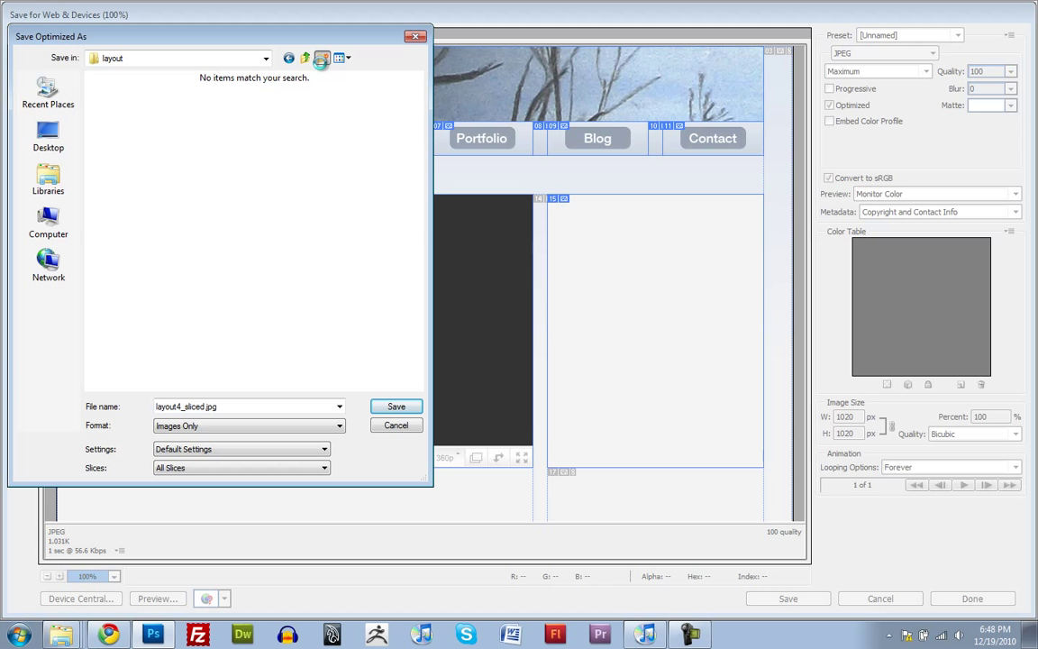
{"action": "left_click", "coordinate": [325, 55]}
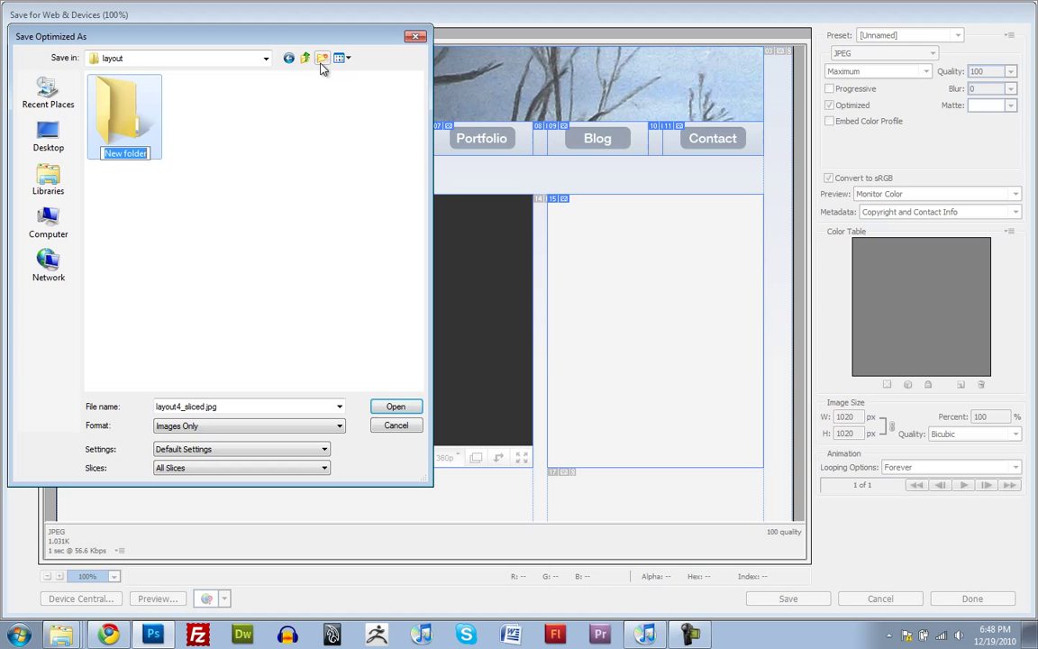
{"action": "type", "text": "buttons"}
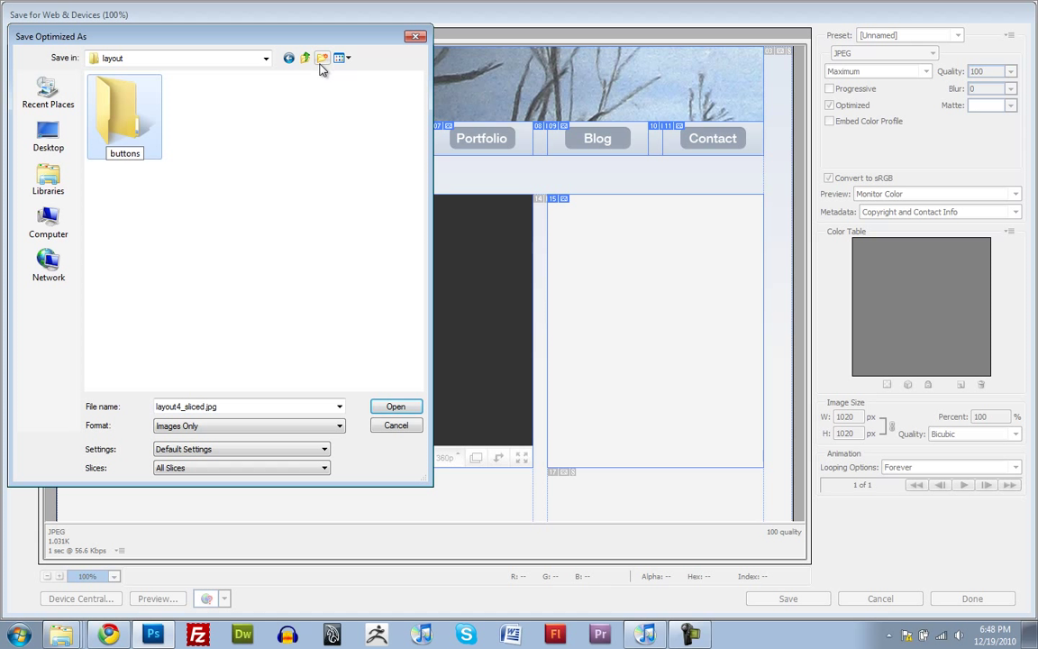
{"action": "double_click", "coordinate": [124, 112]}
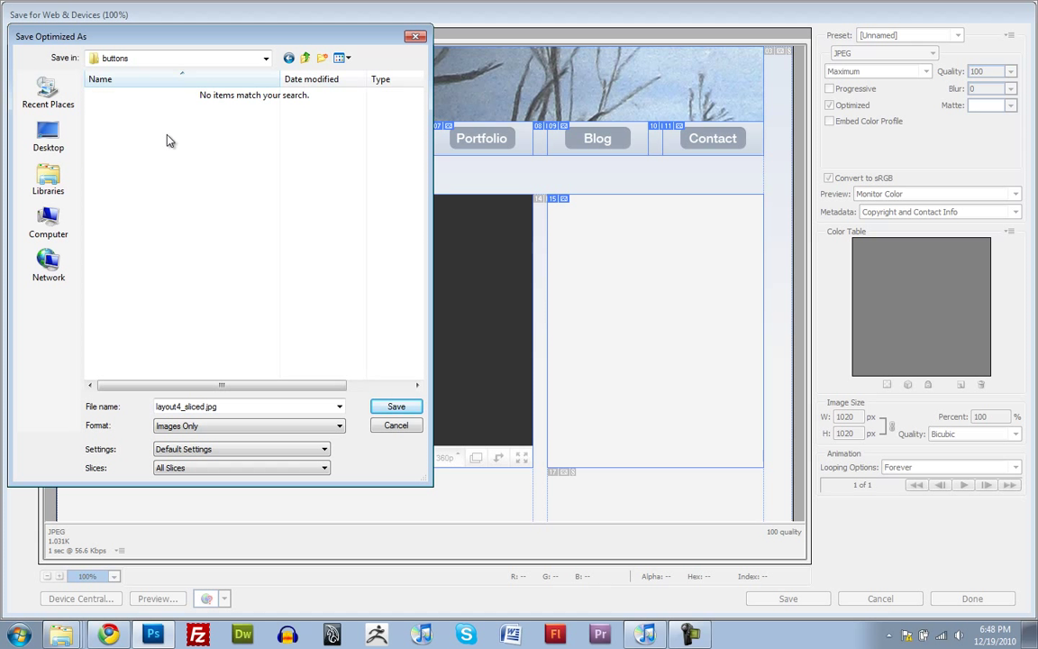
{"action": "mouse_move", "coordinate": [381, 100]}
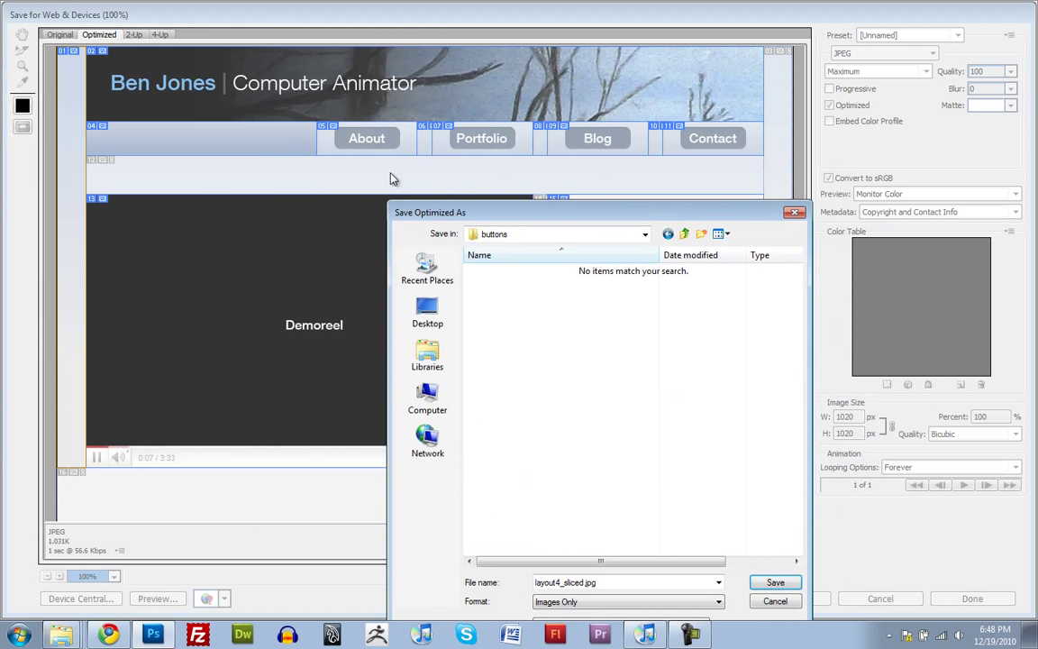
{"action": "mouse_move", "coordinate": [545, 150]}
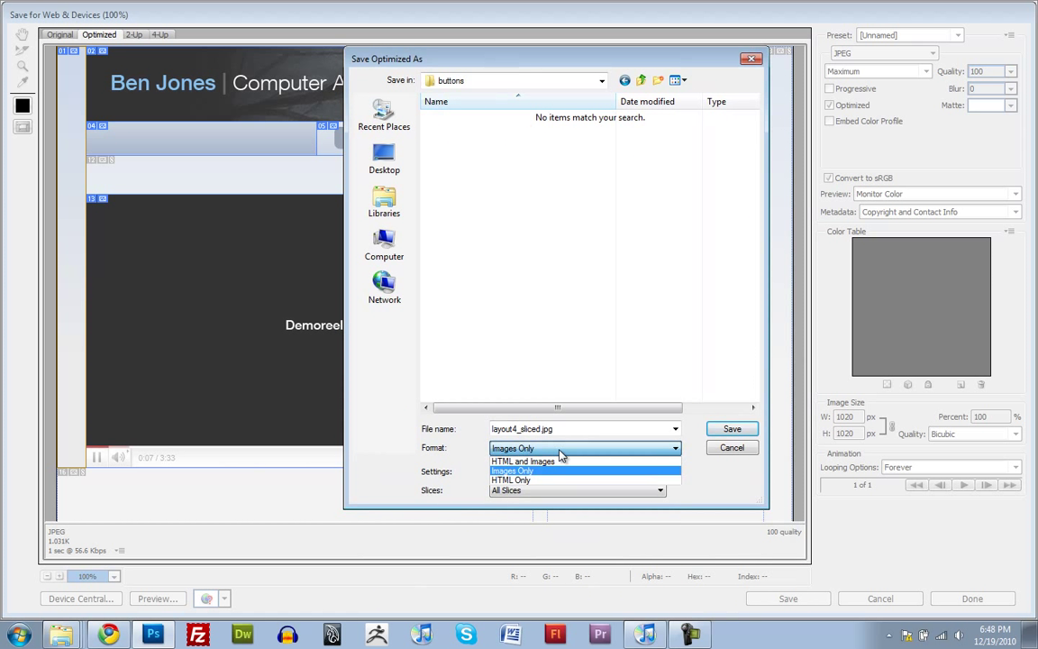
{"action": "left_click", "coordinate": [520, 470]}
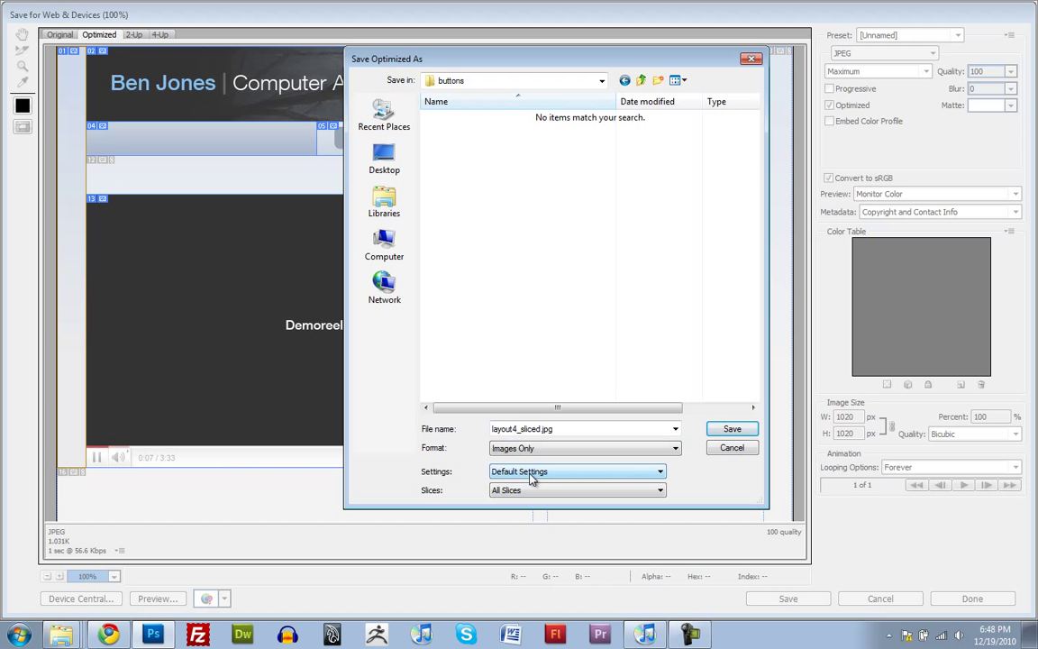
{"action": "mouse_move", "coordinate": [599, 476]}
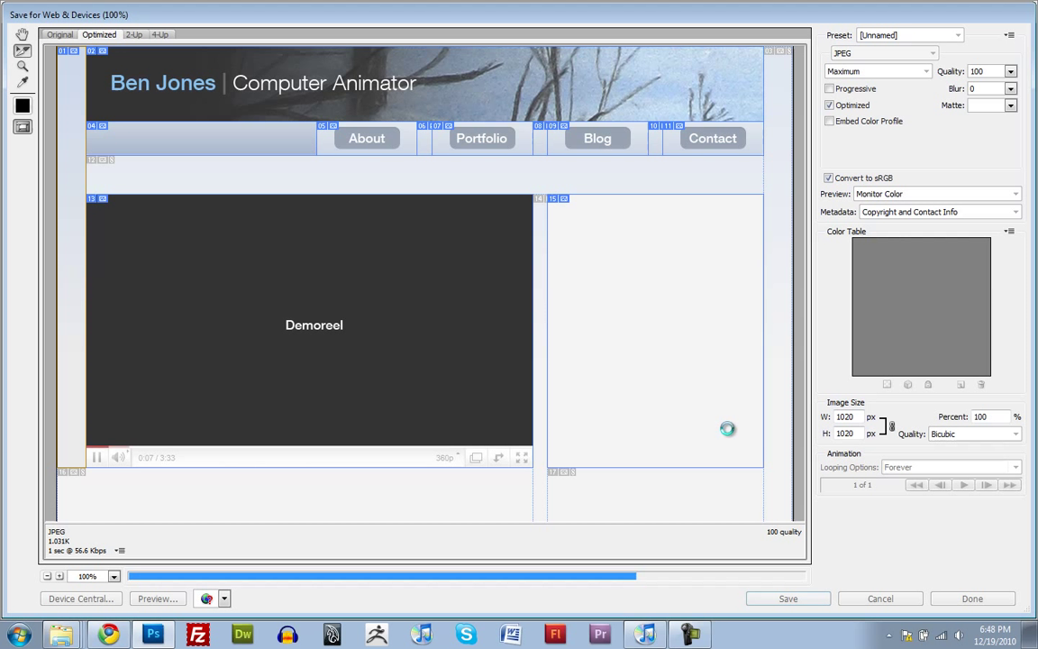
{"action": "mouse_move", "coordinate": [722, 429]}
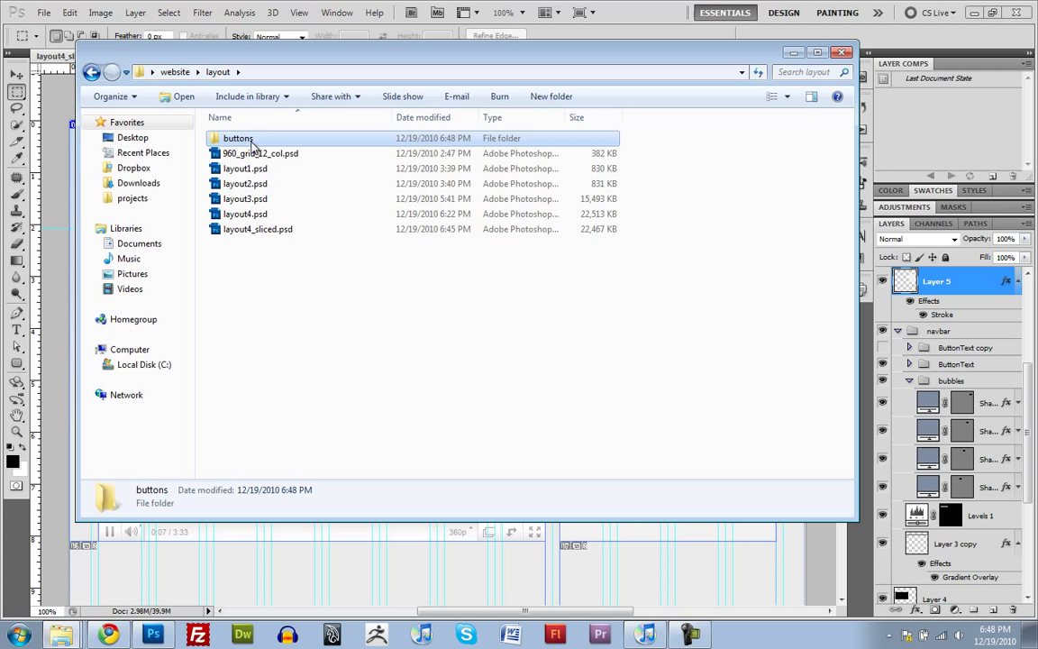
Open the buttons images folder and inspect demoreel.jpg, discription.gif, blog.jpg and about.jpg.
{"action": "double_click", "coordinate": [237, 138]}
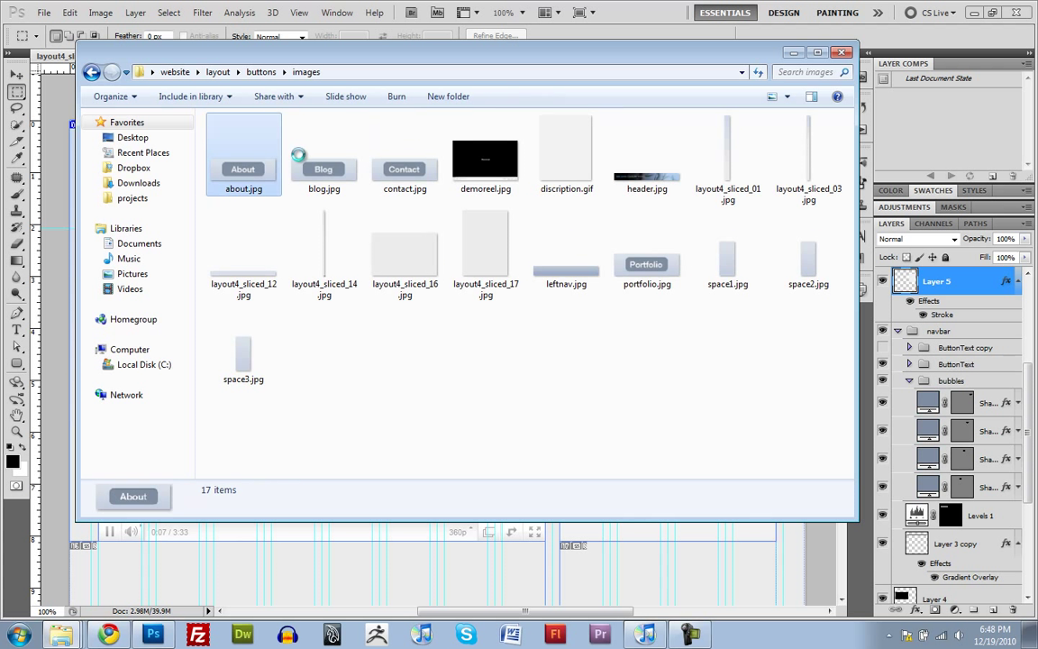
{"action": "left_click", "coordinate": [485, 155]}
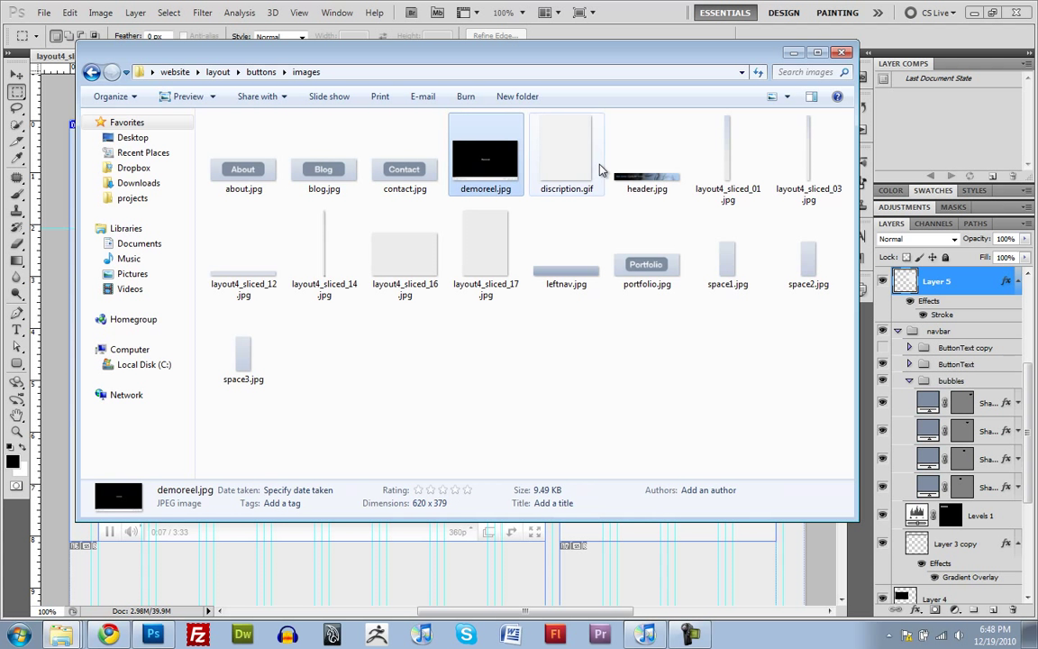
{"action": "left_click", "coordinate": [565, 153]}
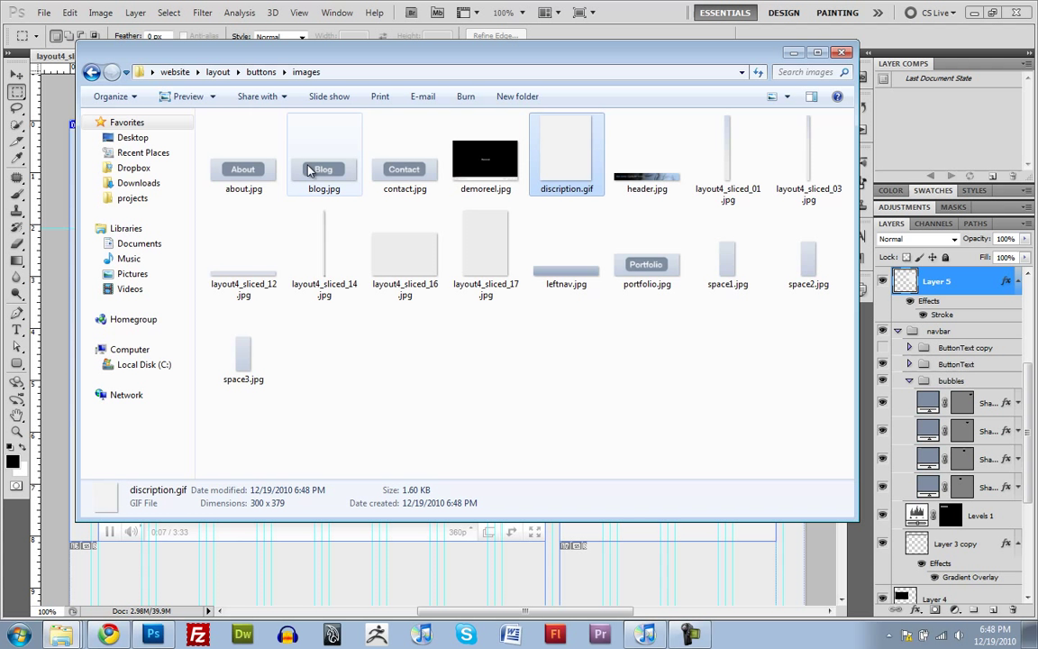
{"action": "left_click", "coordinate": [243, 153]}
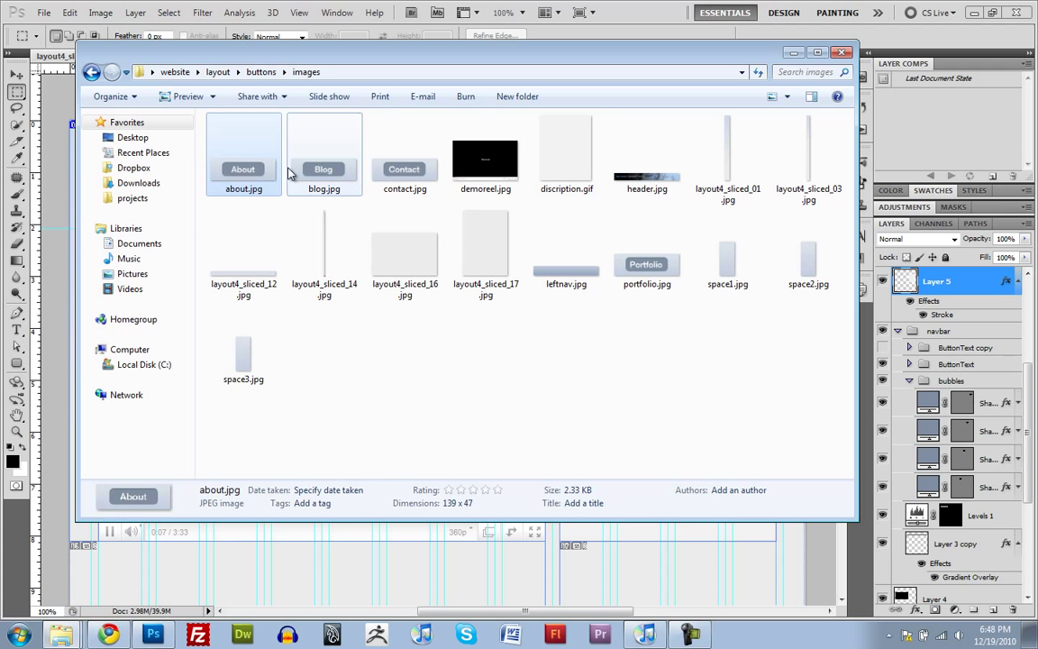
{"action": "left_click", "coordinate": [486, 151]}
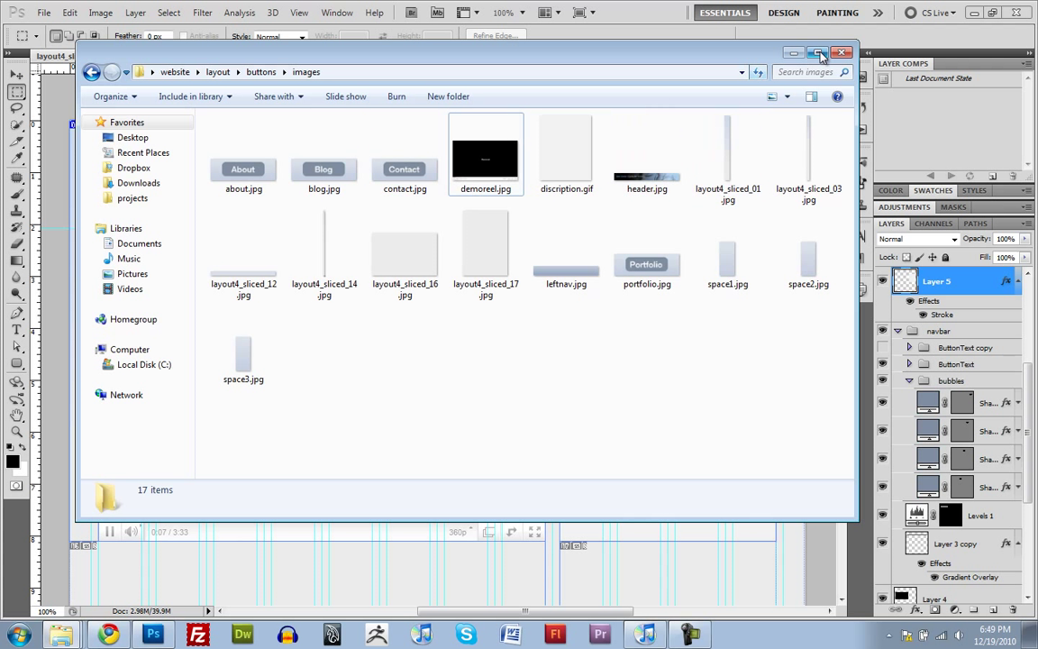
Rename about.jpg, blog.jpg and contact.jpg with a '_pressed' suffix, then minimize Explorer.
{"action": "left_click", "coordinate": [242, 170]}
{"action": "type", "text": "_pressed"}
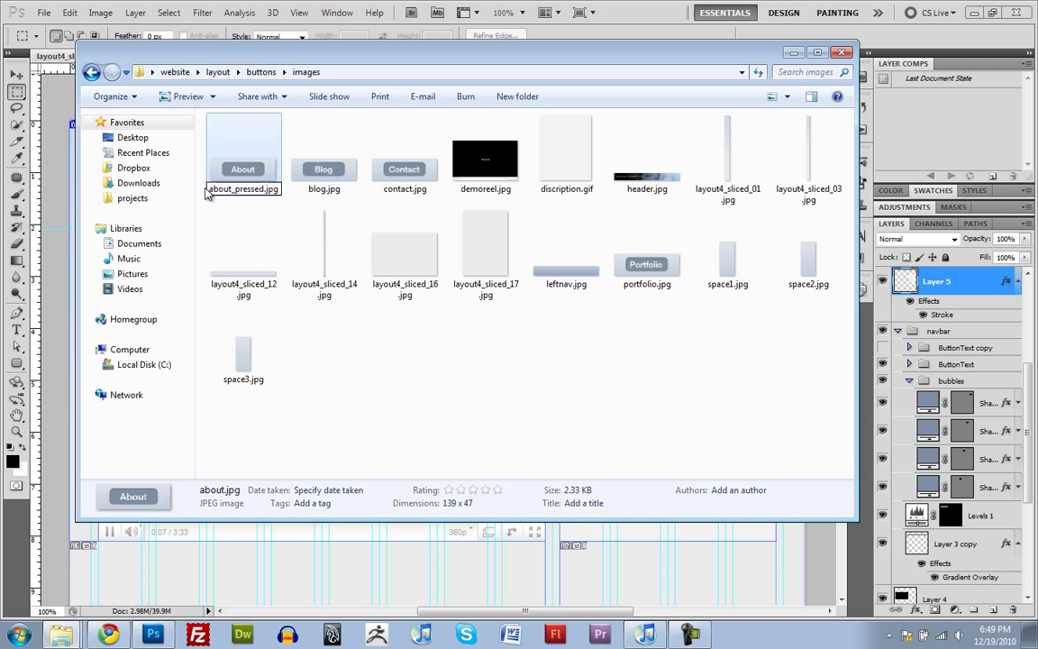
{"action": "double_click", "coordinate": [242, 188]}
{"action": "type", "text": "_pressed"}
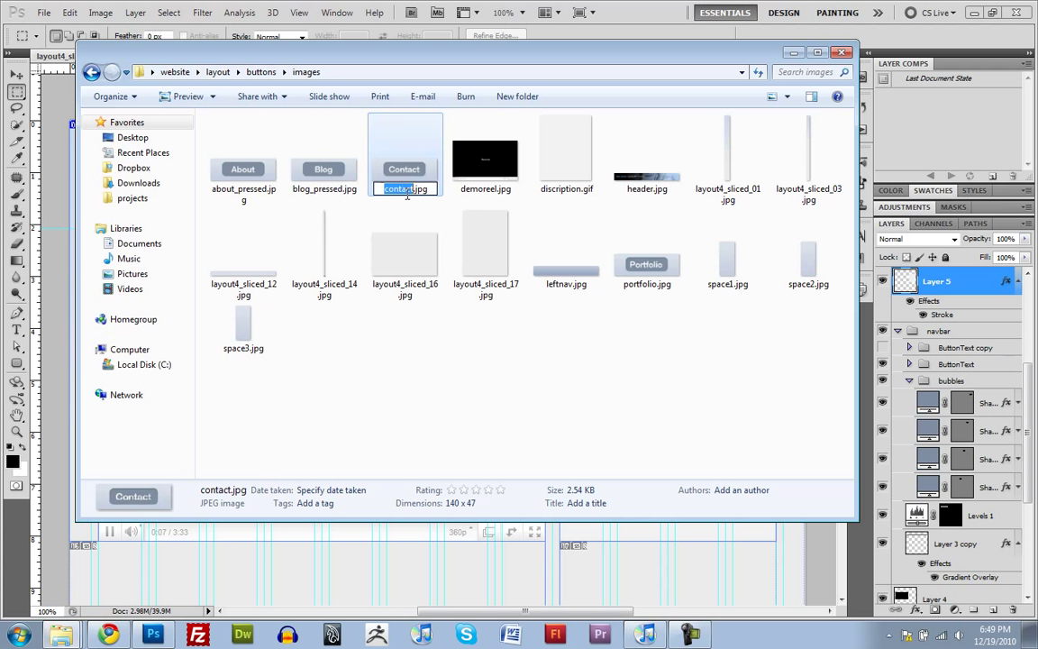
{"action": "left_click", "coordinate": [488, 353]}
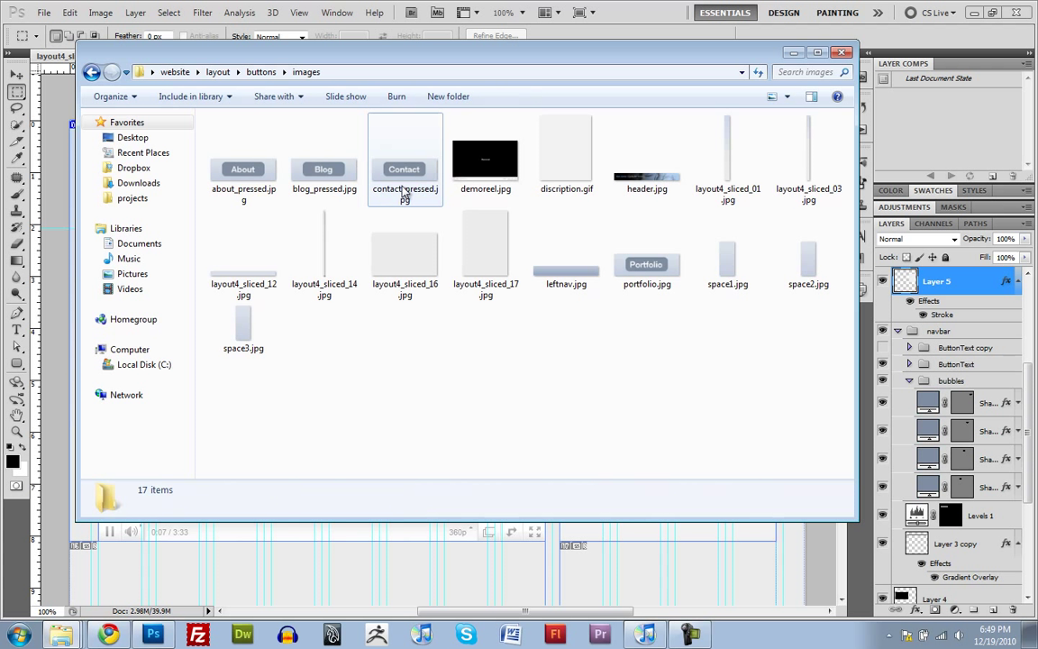
{"action": "left_click", "coordinate": [646, 252]}
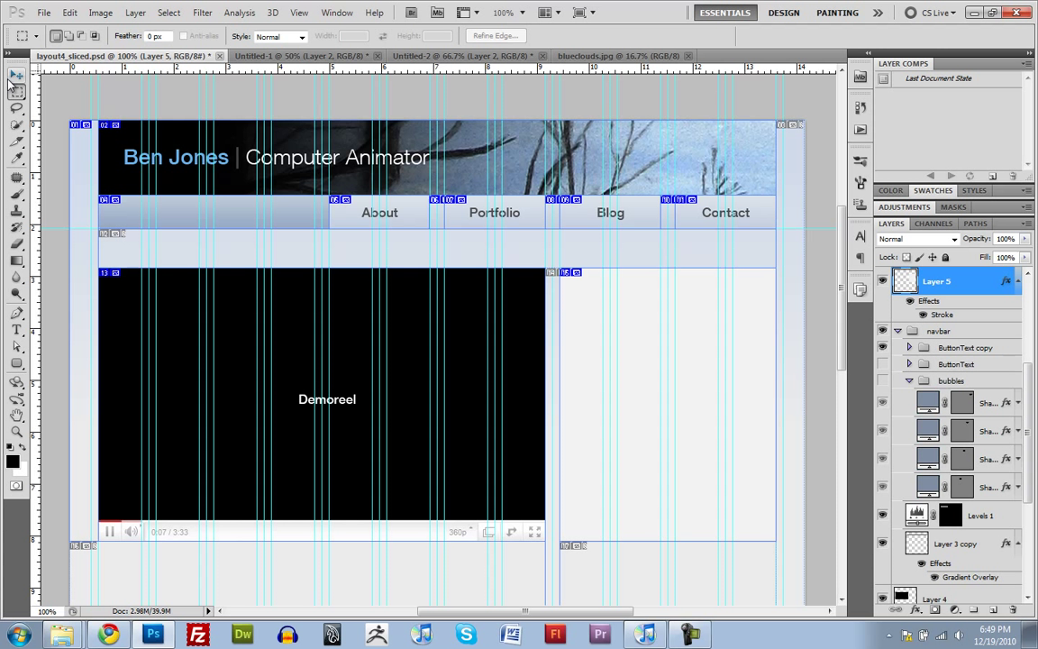
Re-export All Slices as Images Only to the buttons folder, replacing the existing files.
{"action": "left_click", "coordinate": [40, 10]}
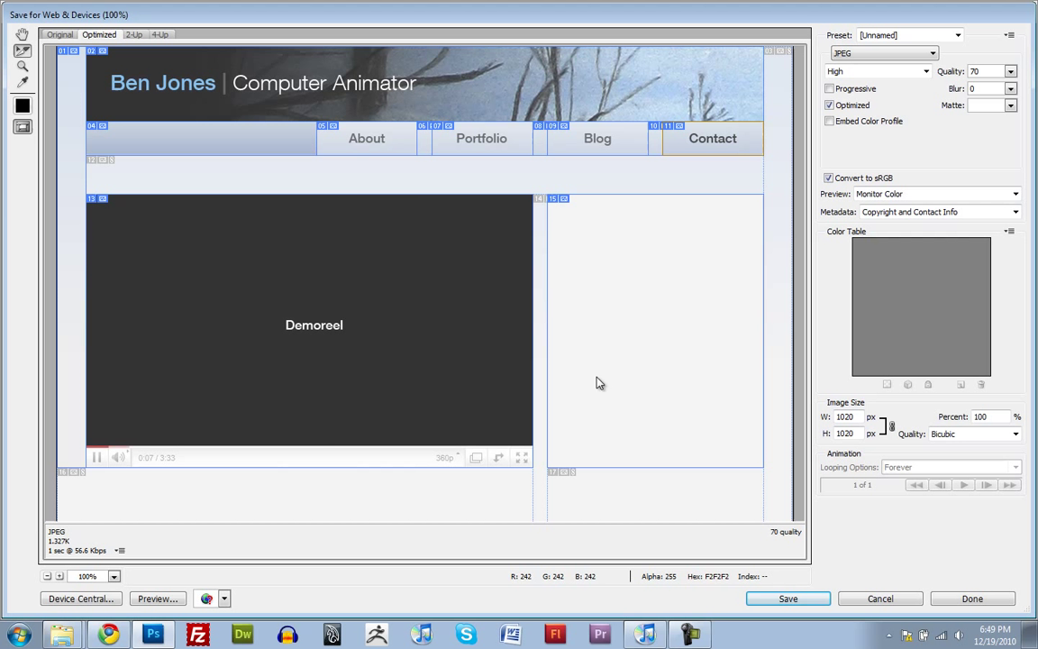
{"action": "left_click", "coordinate": [786, 598]}
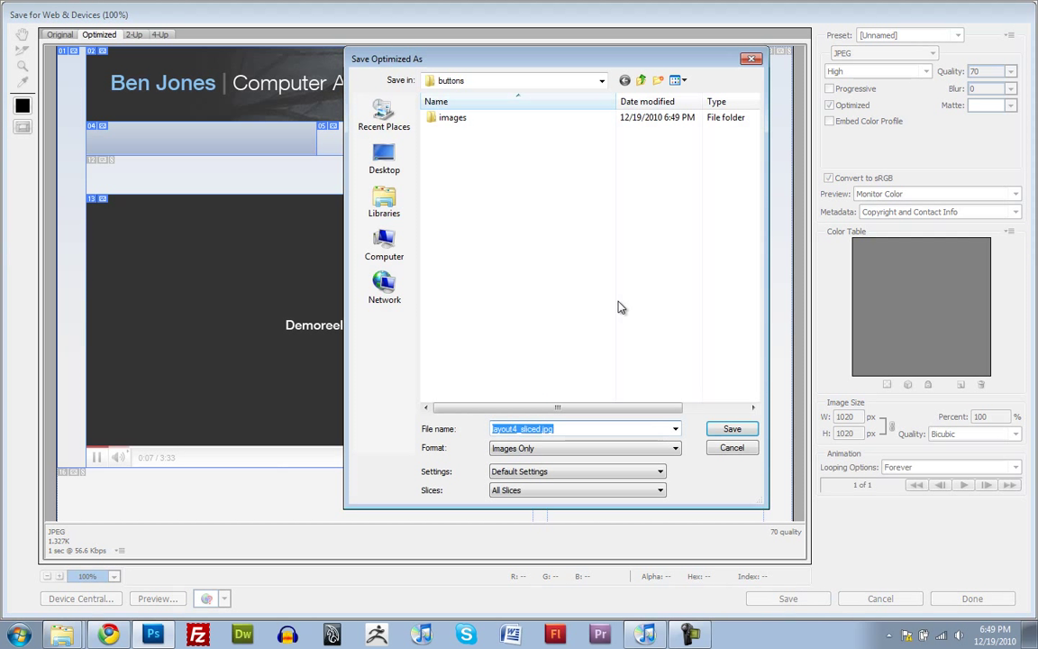
{"action": "mouse_move", "coordinate": [734, 428]}
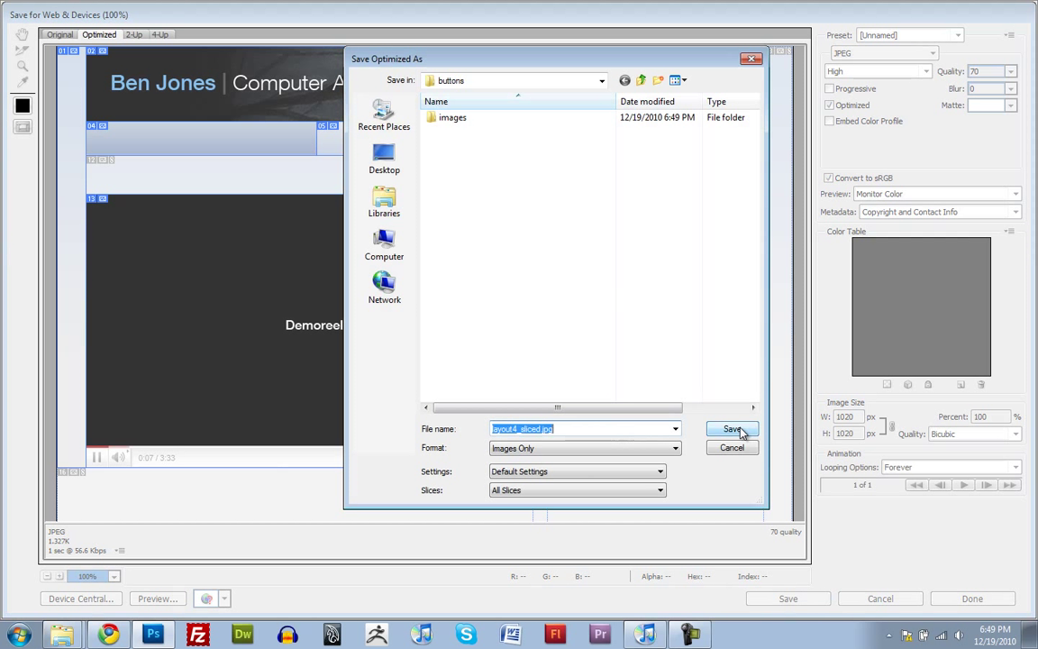
{"action": "left_click", "coordinate": [733, 428]}
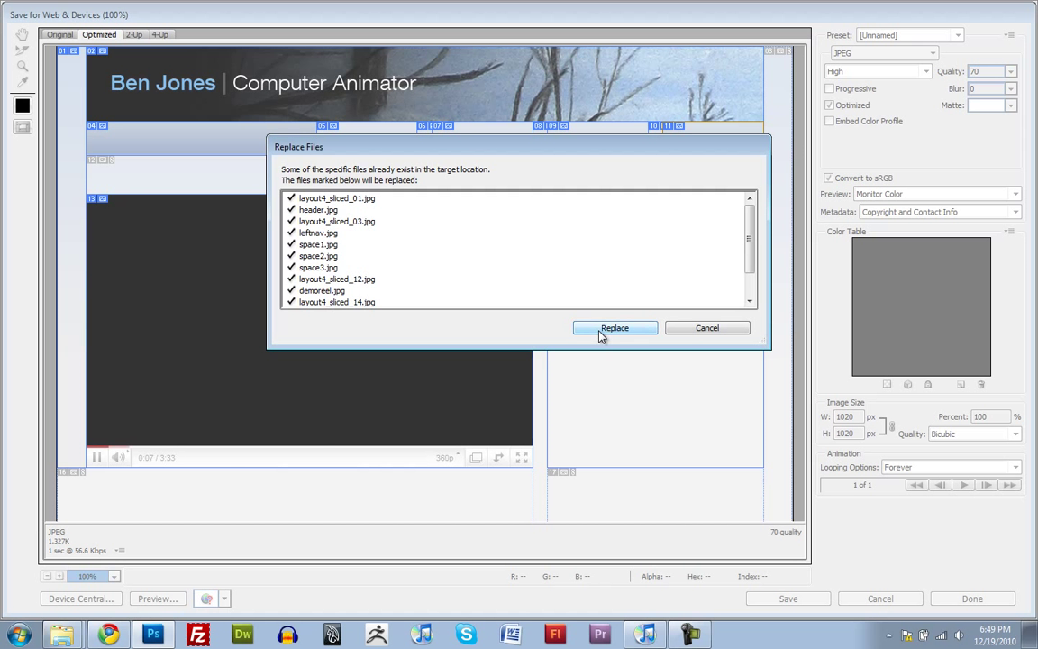
{"action": "left_click", "coordinate": [614, 327]}
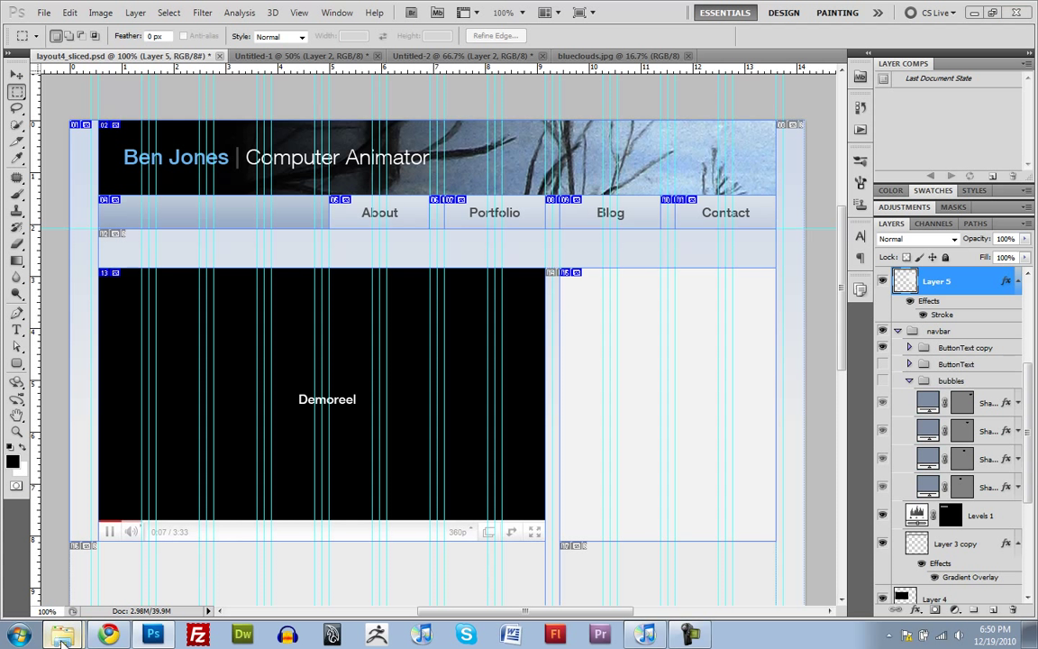
{"action": "mouse_move", "coordinate": [63, 586]}
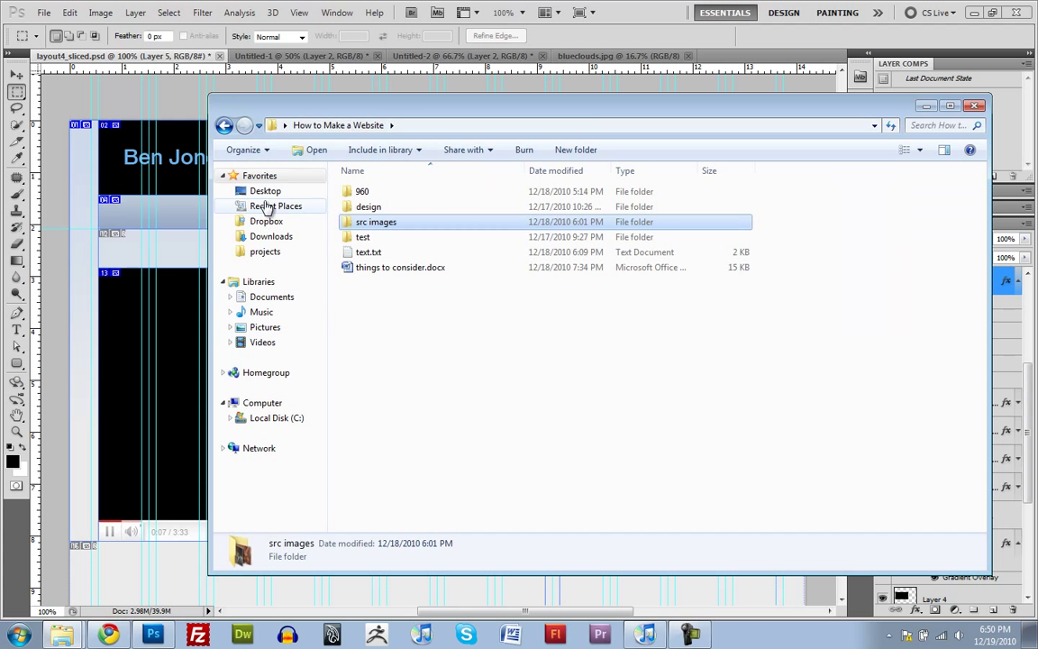
Open website/layout/buttons/images and check about.jpg, blog_pressed and the header image.
{"action": "left_click", "coordinate": [263, 190]}
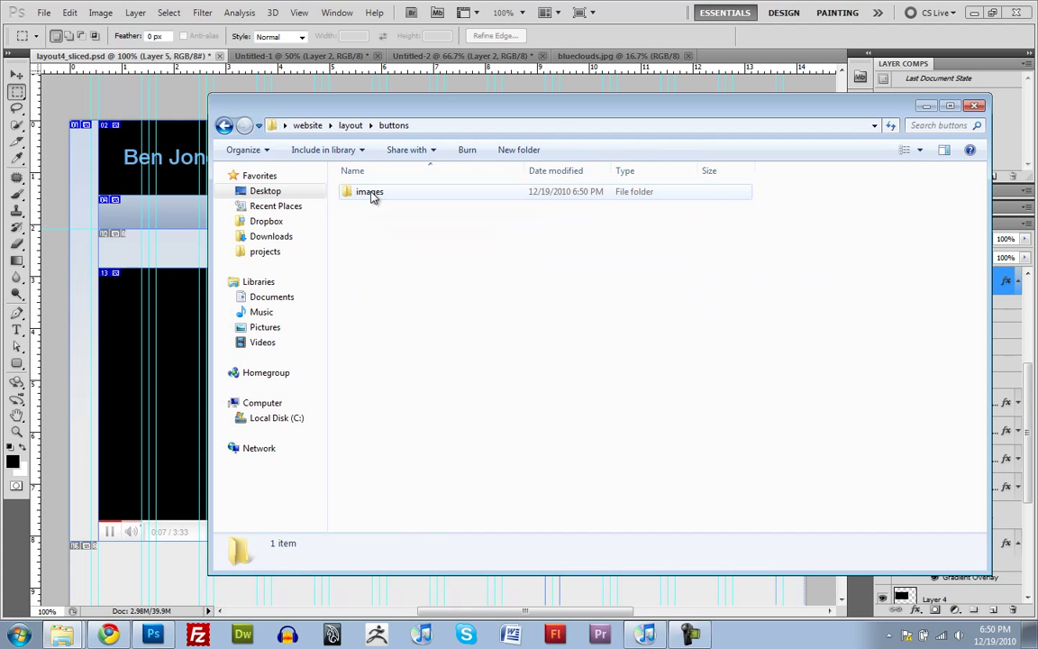
{"action": "double_click", "coordinate": [370, 190]}
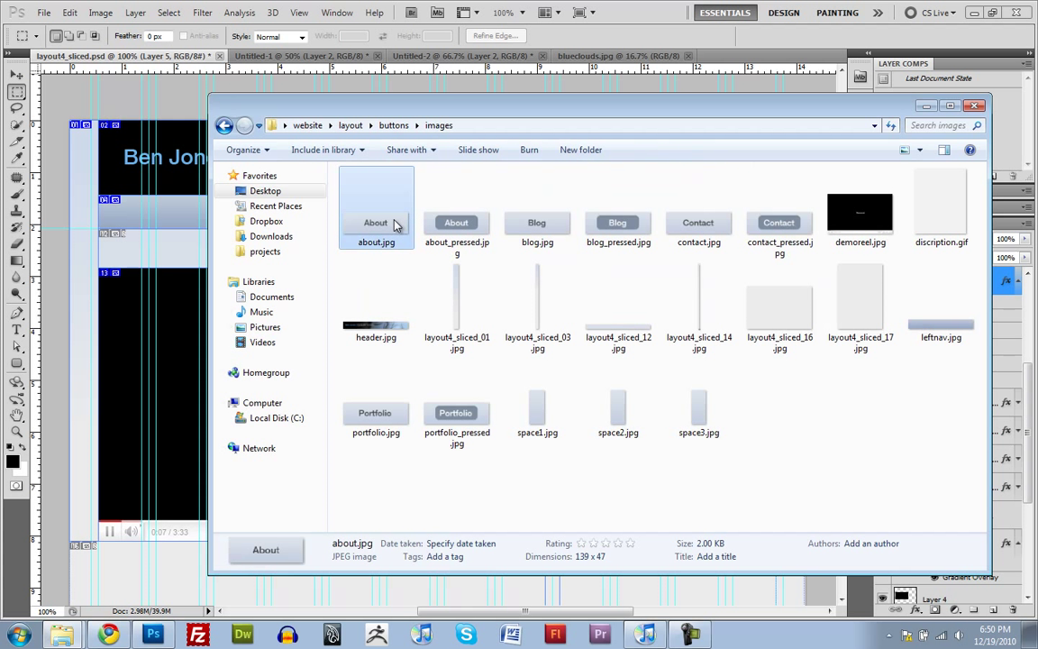
{"action": "left_click", "coordinate": [617, 207]}
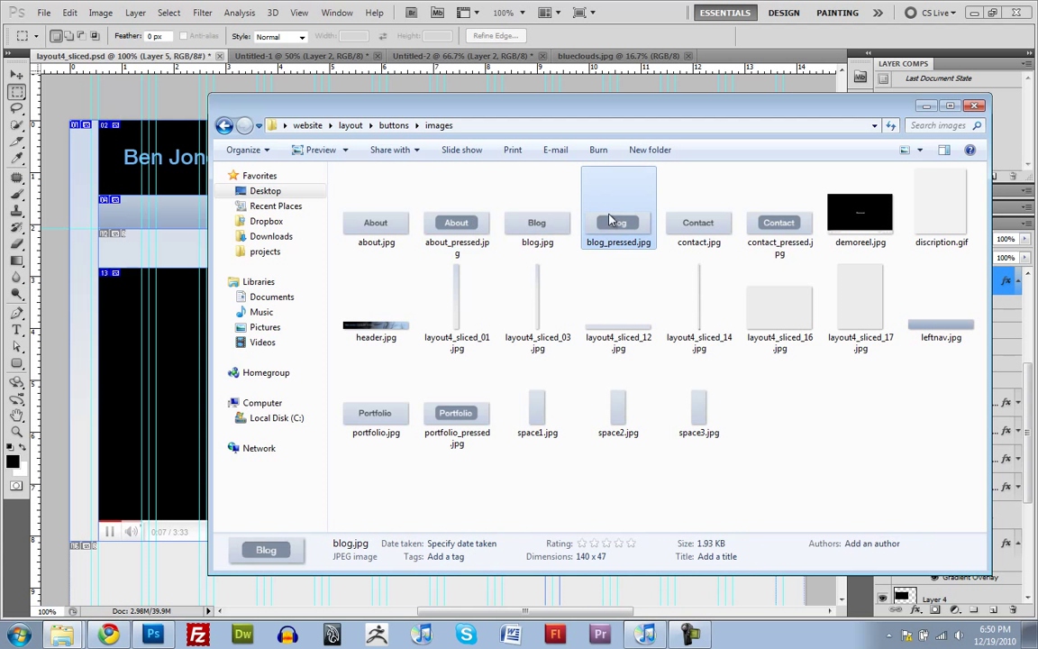
{"action": "left_click", "coordinate": [779, 212]}
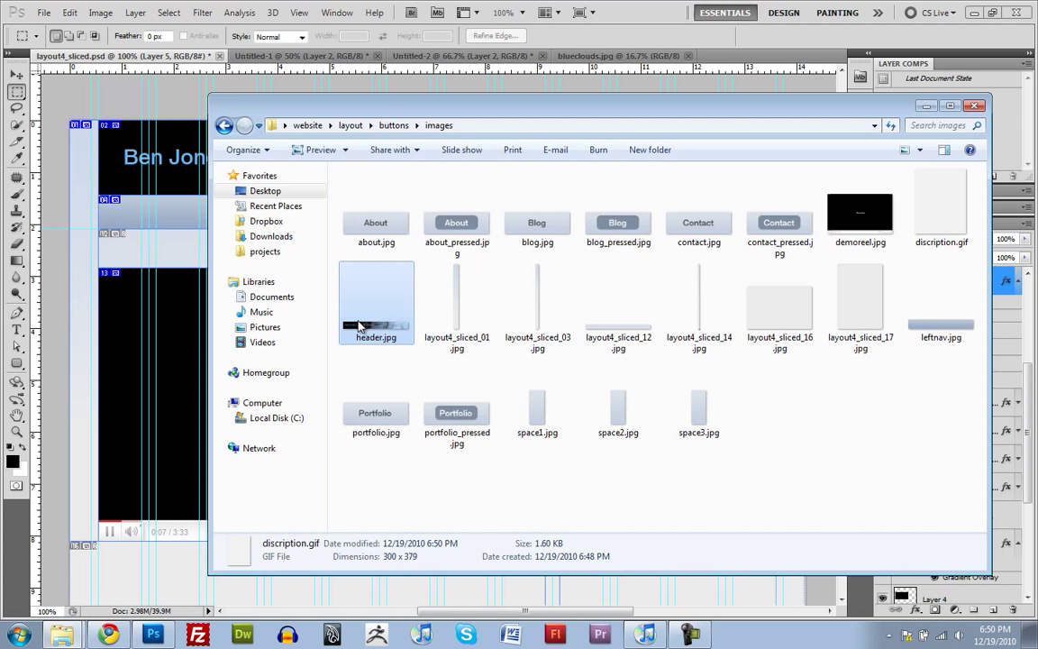
{"action": "left_click", "coordinate": [456, 302]}
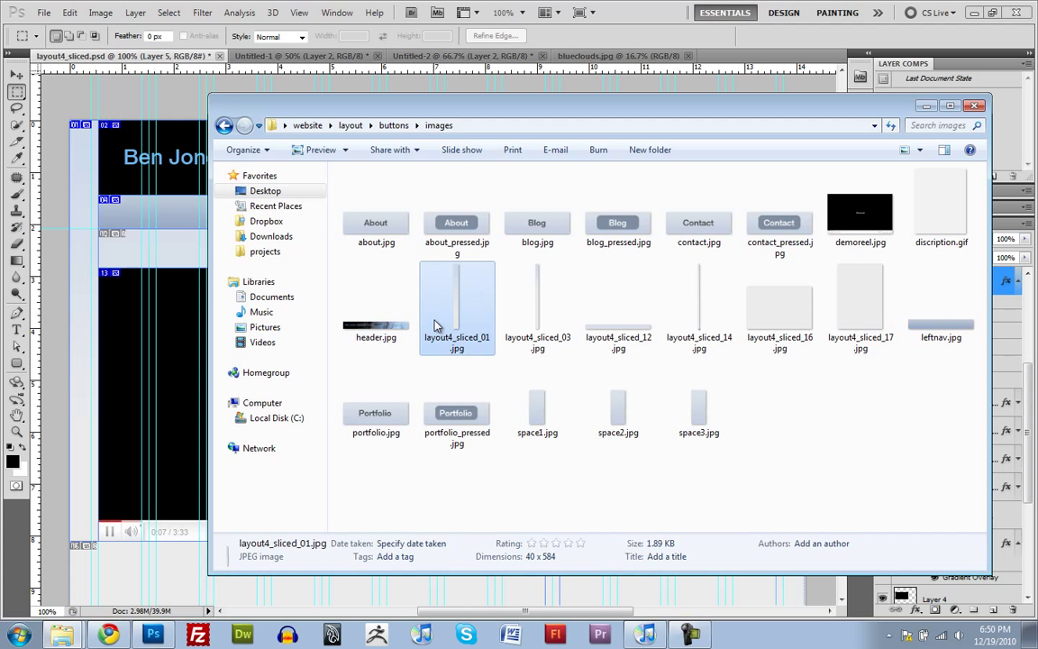
{"action": "mouse_move", "coordinate": [400, 325]}
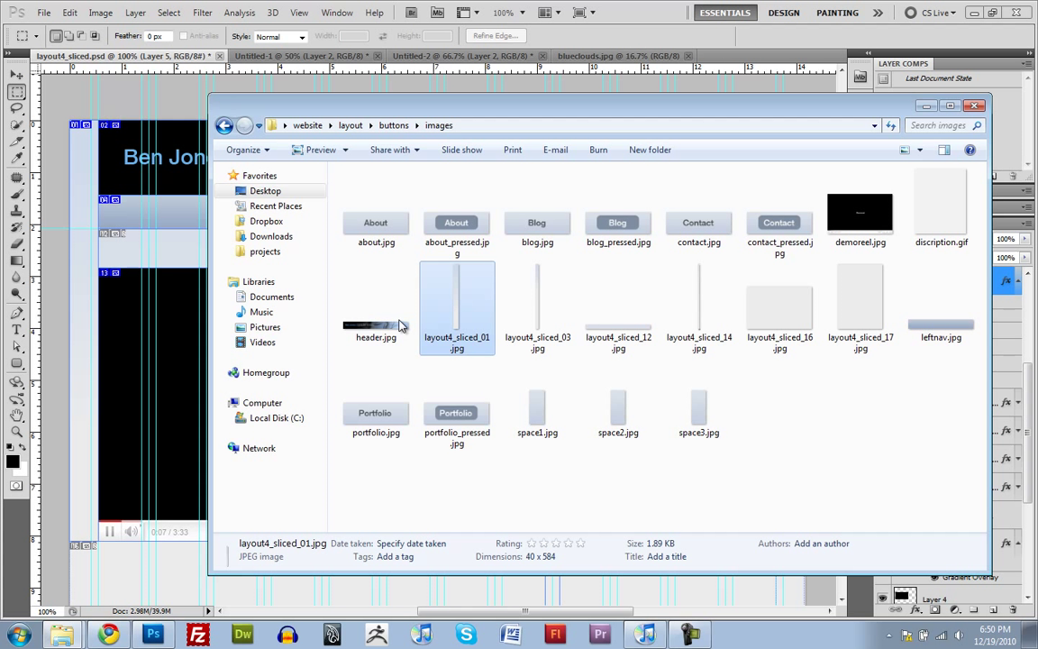
{"action": "mouse_move", "coordinate": [459, 309]}
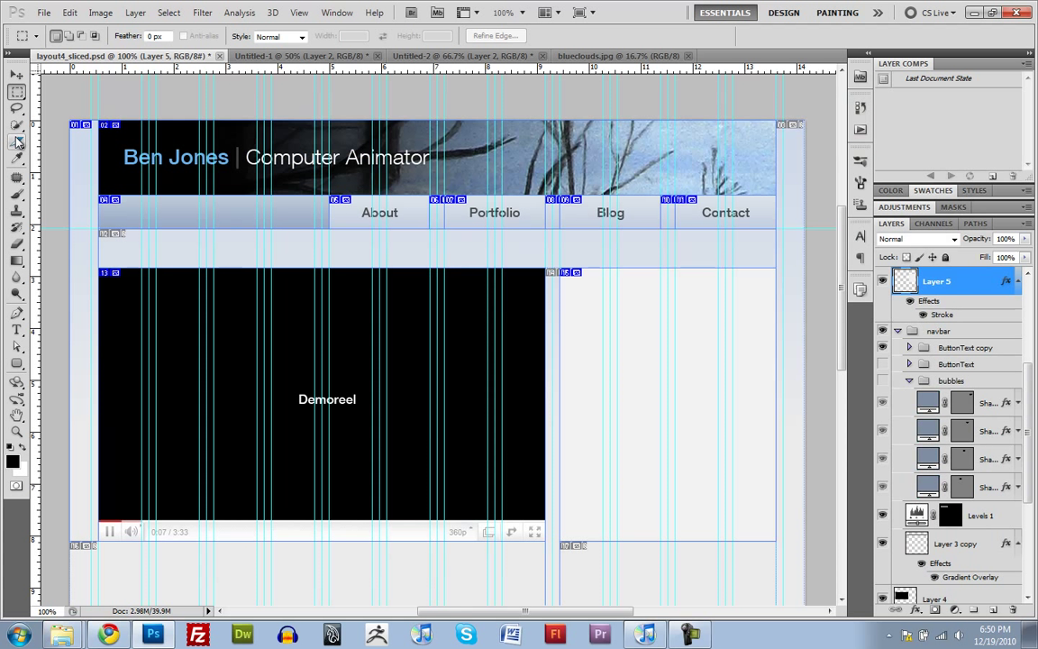
Rename the left-edge slice layout4_sliced_01 to 'gradient' with the Slice Select tool.
{"action": "left_click", "coordinate": [16, 140]}
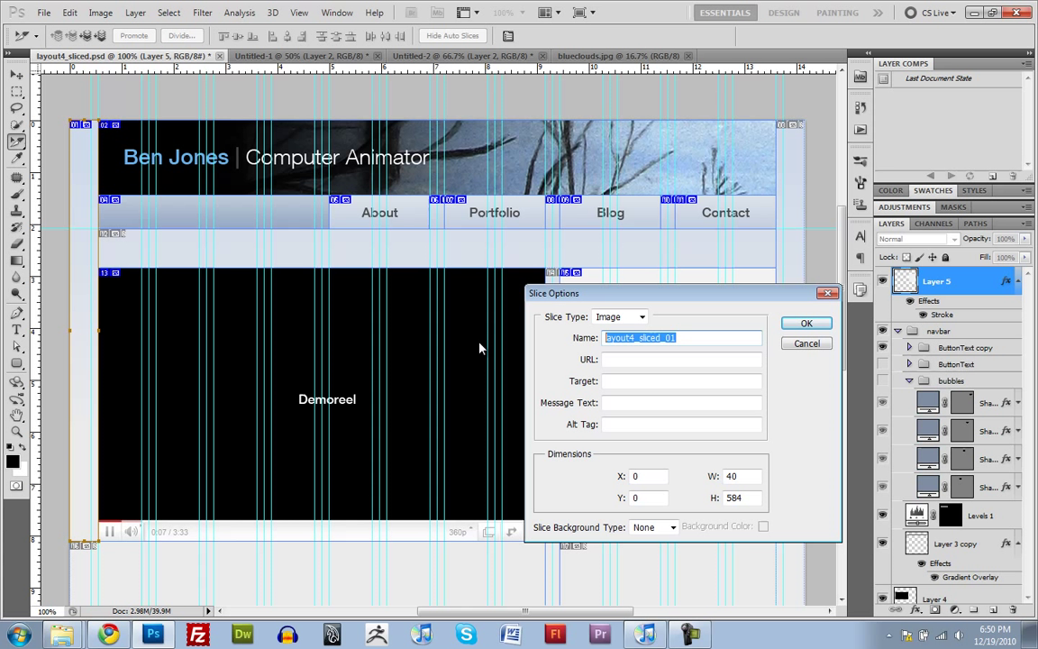
{"action": "type", "text": "gradient"}
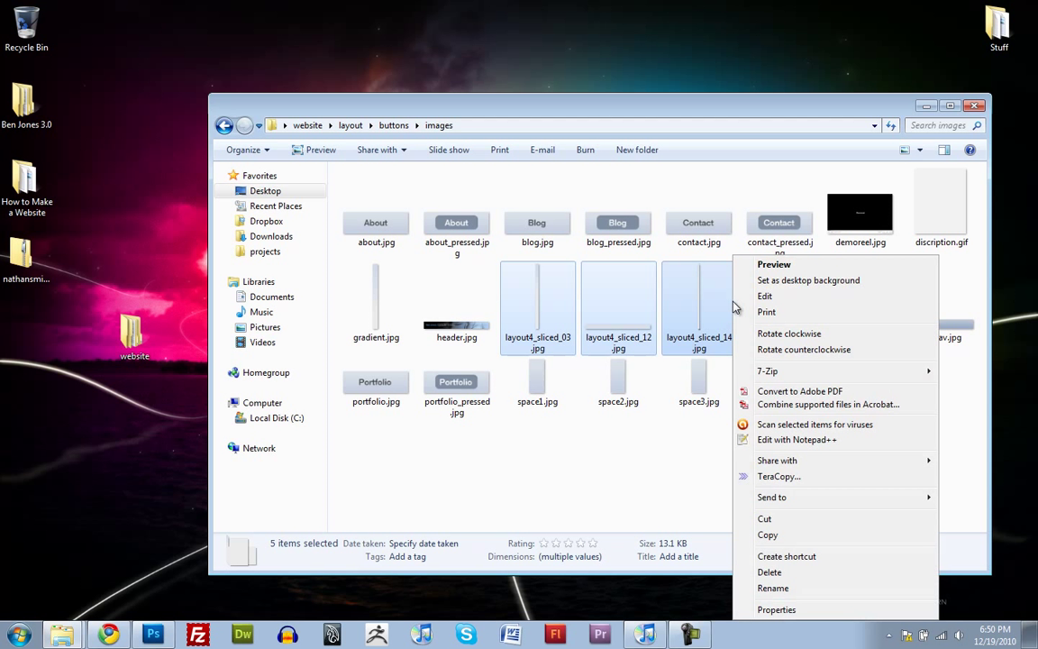
Delete the five layout4_sliced images and spare spacer images, then return to Photoshop.
{"action": "left_click", "coordinate": [768, 572]}
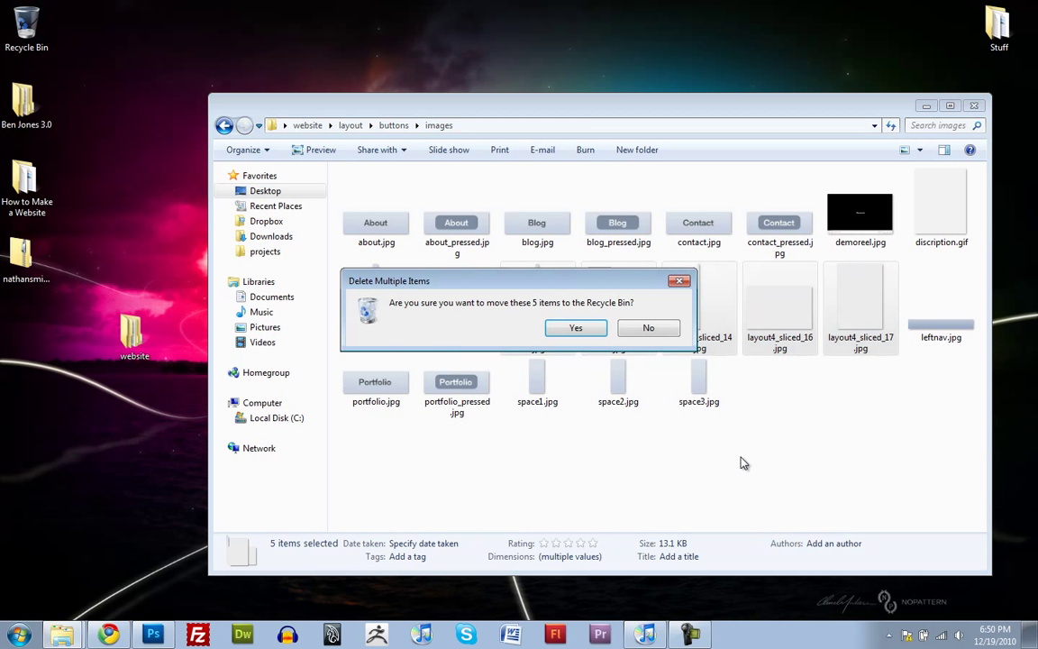
{"action": "left_click", "coordinate": [576, 327]}
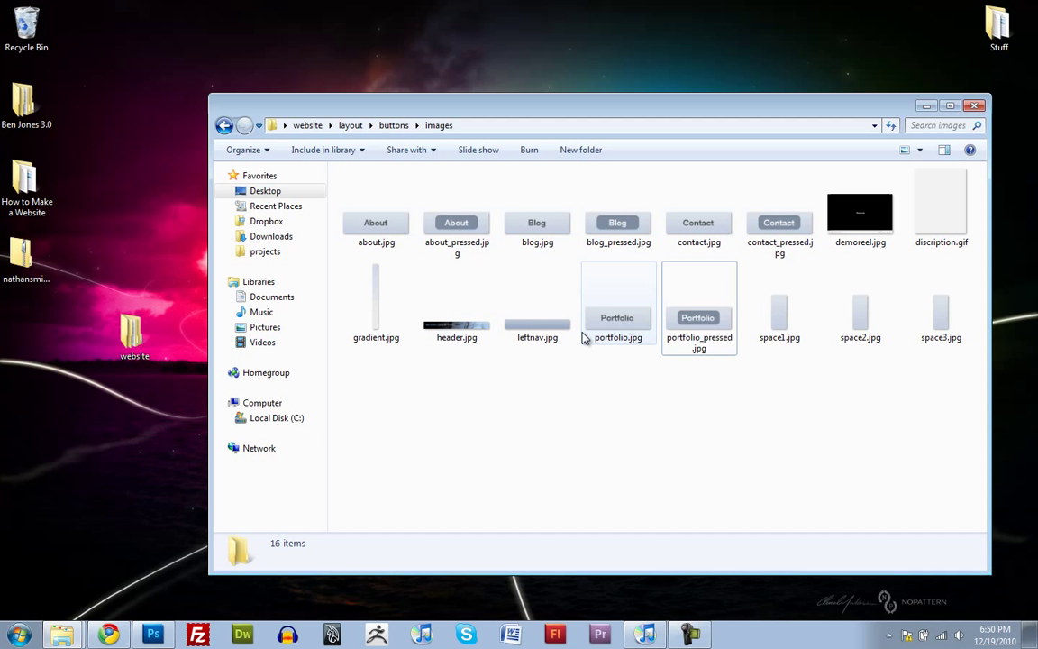
{"action": "left_click", "coordinate": [779, 310]}
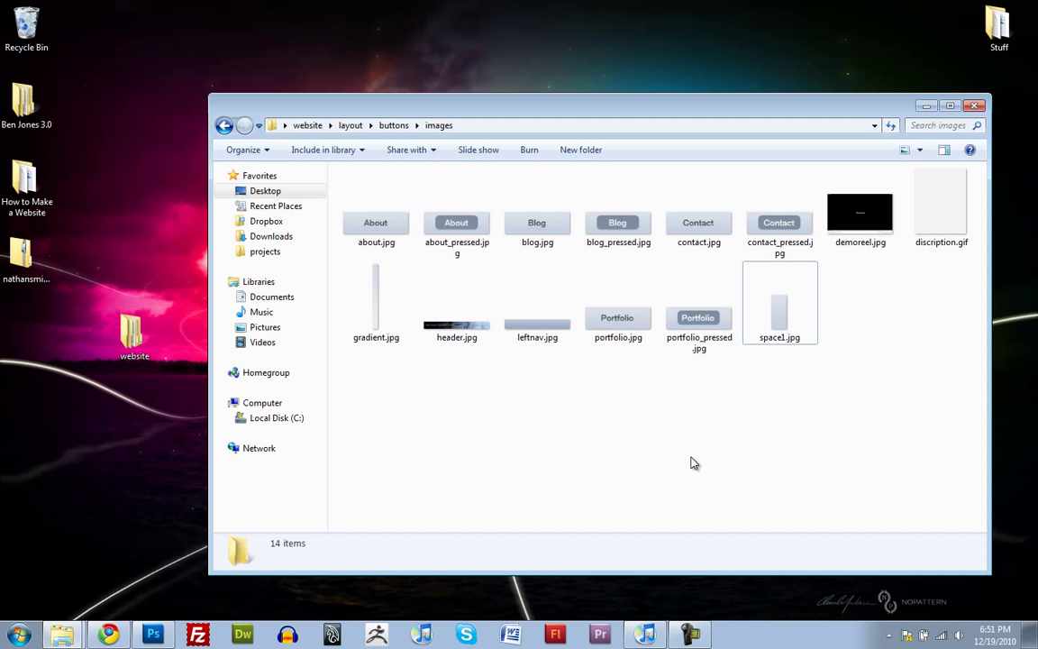
{"action": "mouse_move", "coordinate": [687, 477]}
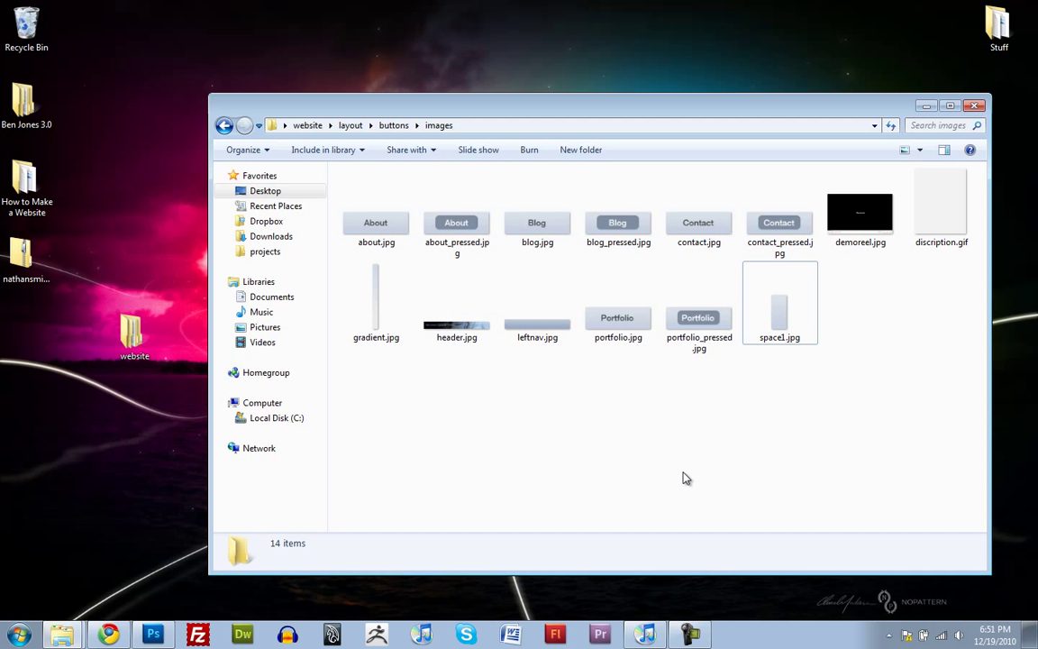
{"action": "mouse_move", "coordinate": [455, 379]}
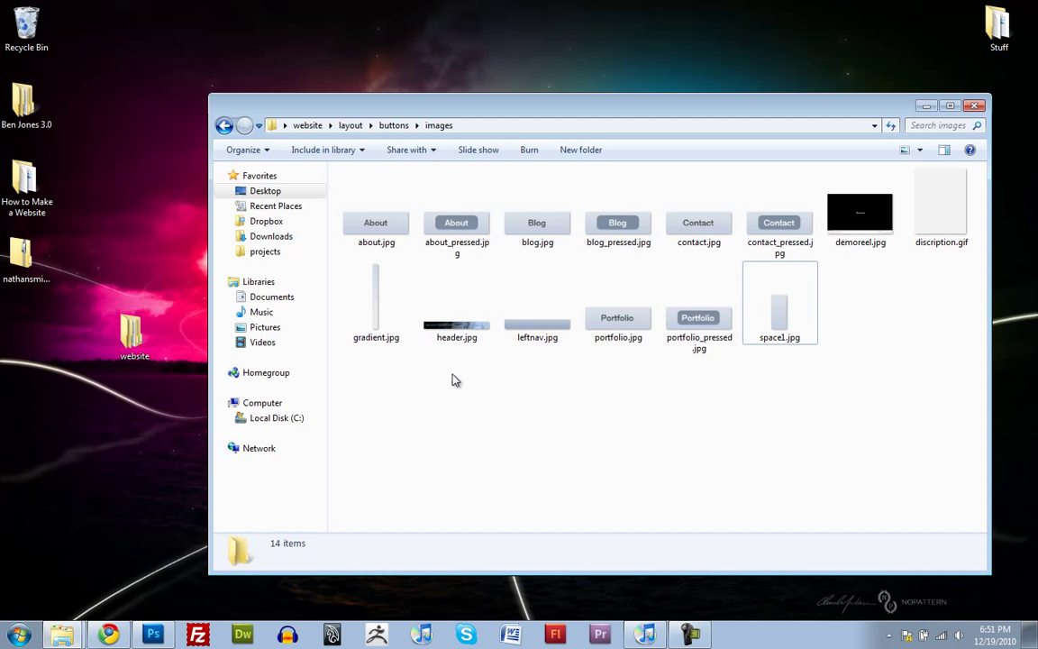
{"action": "mouse_move", "coordinate": [401, 131]}
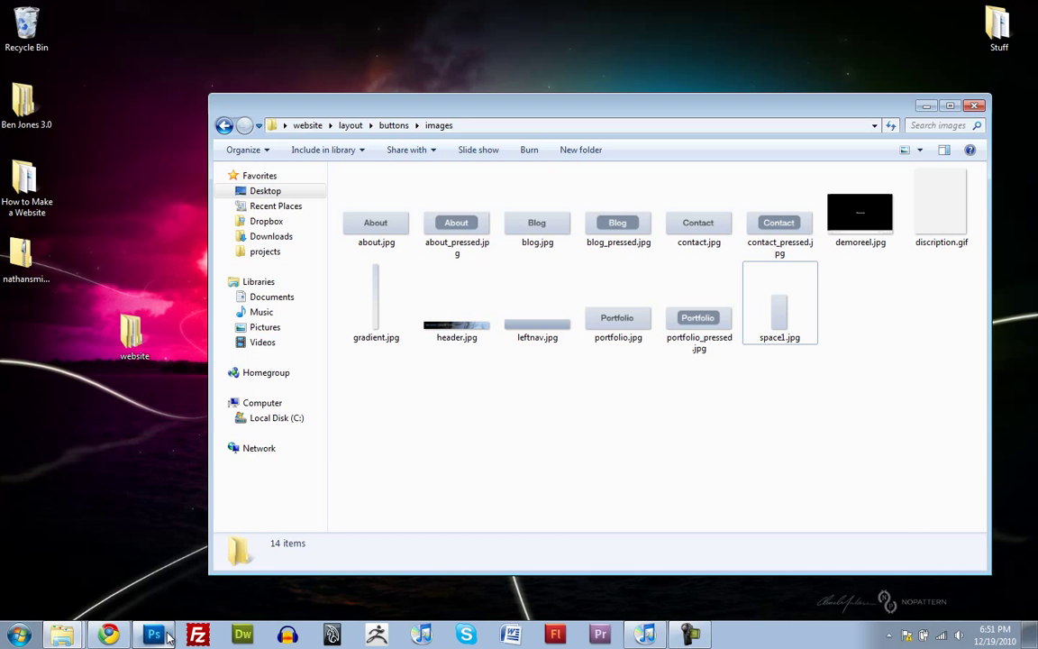
{"action": "left_click", "coordinate": [142, 631]}
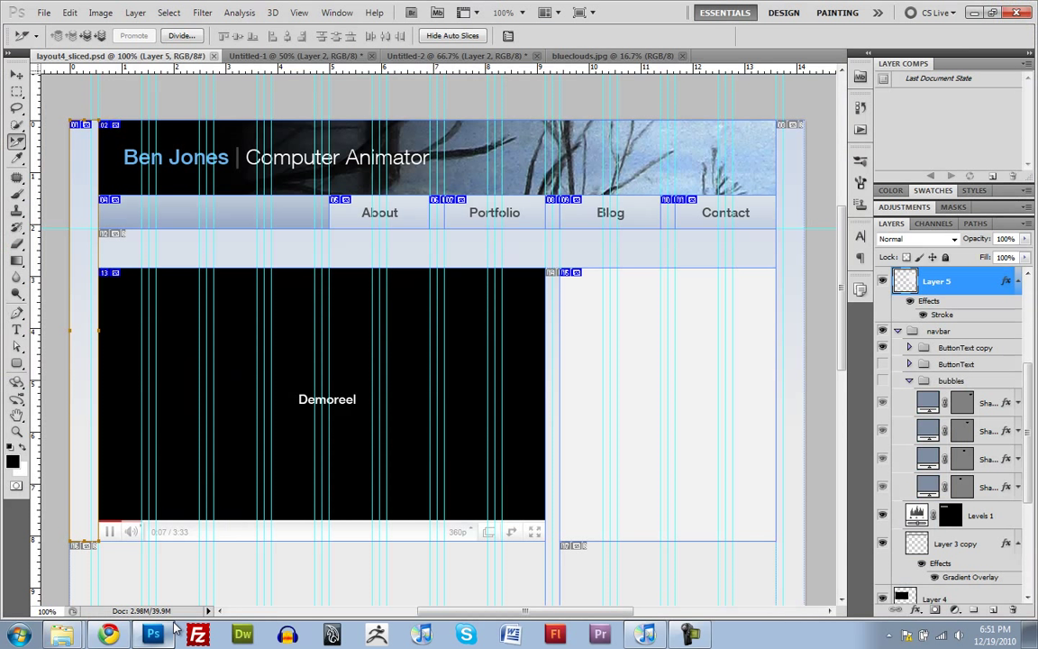